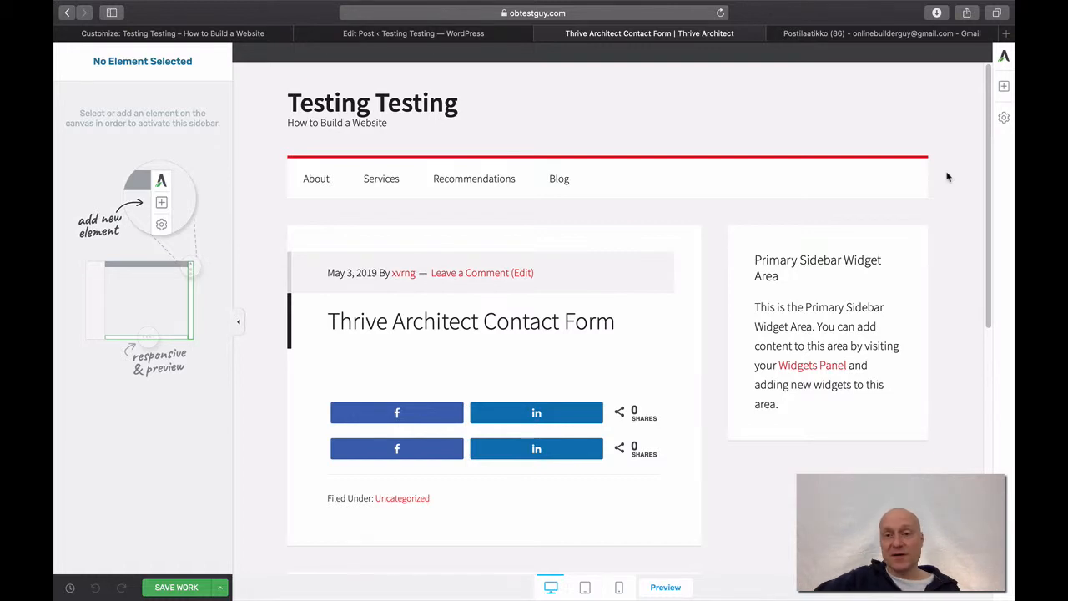
mouse_move(950, 187)
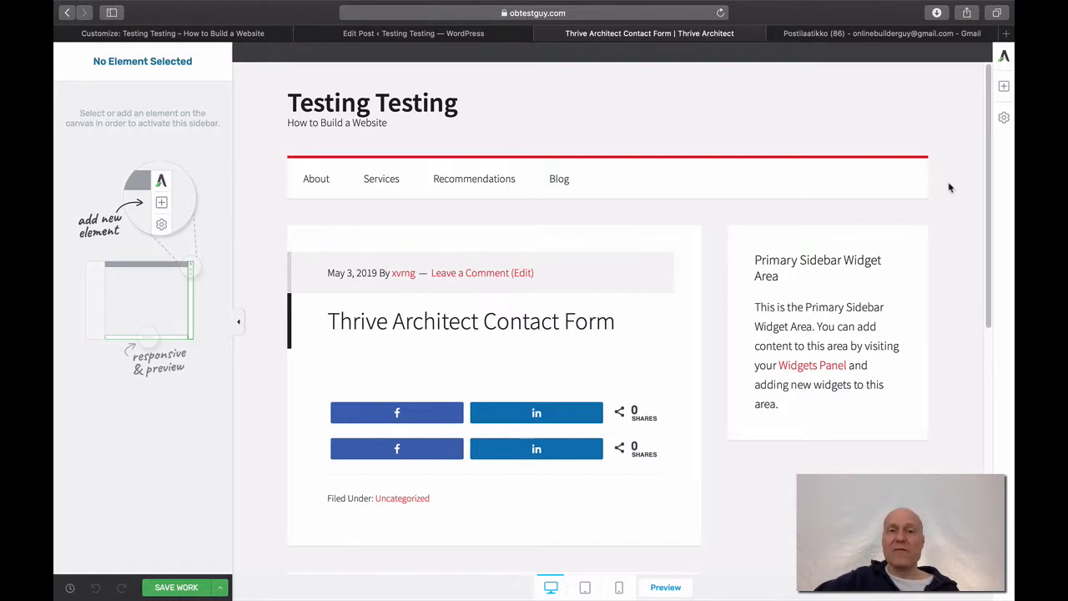
mouse_move(924, 165)
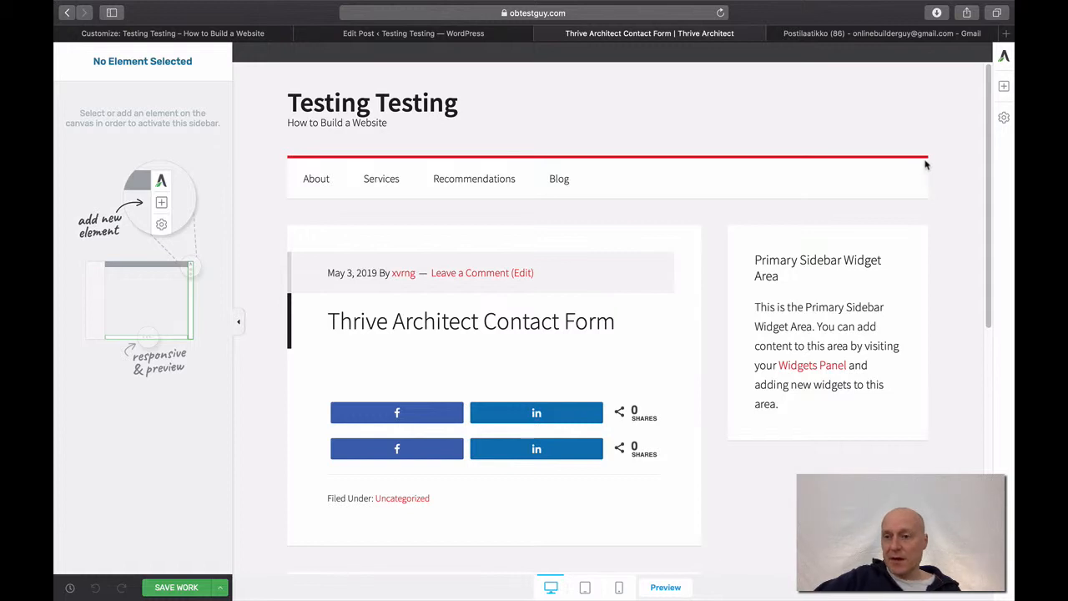
mouse_move(1005, 87)
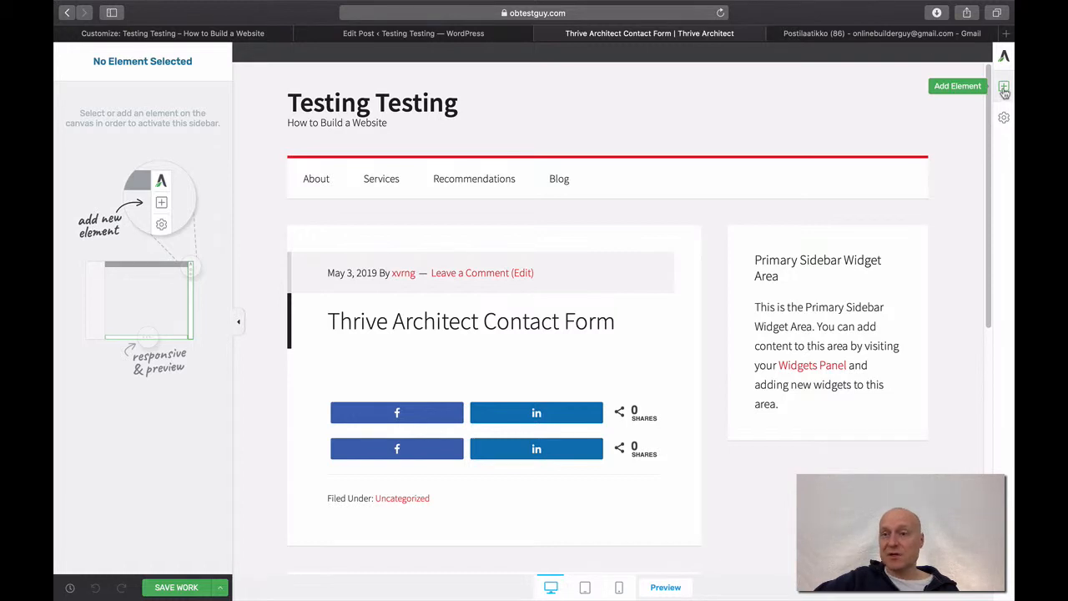
Add a Contact Form element from the element panel directly below the post title
click(1004, 90)
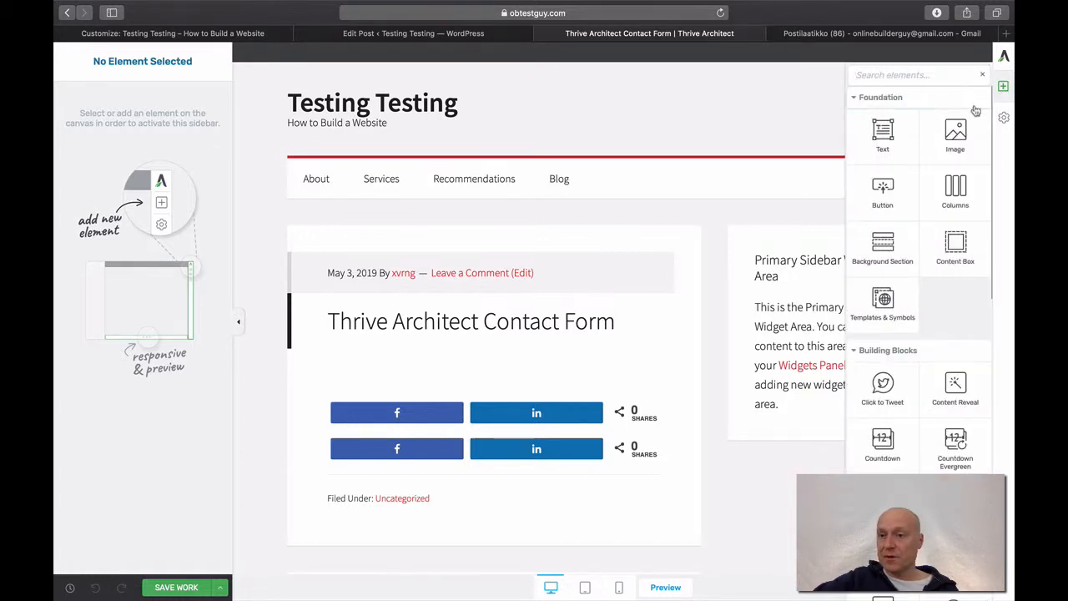
scroll(down, 3)
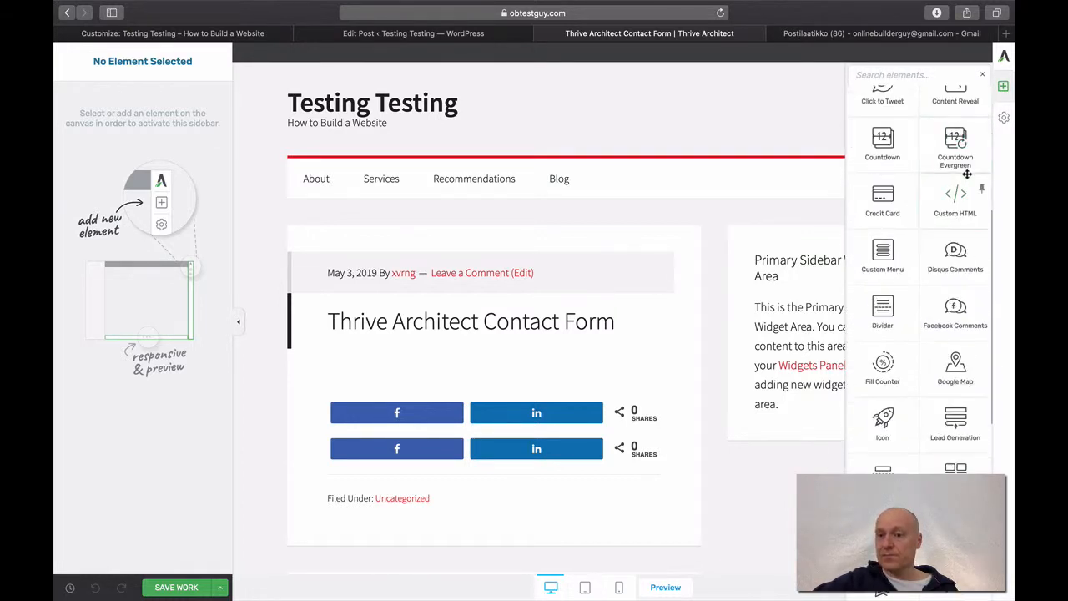
scroll(down, 3)
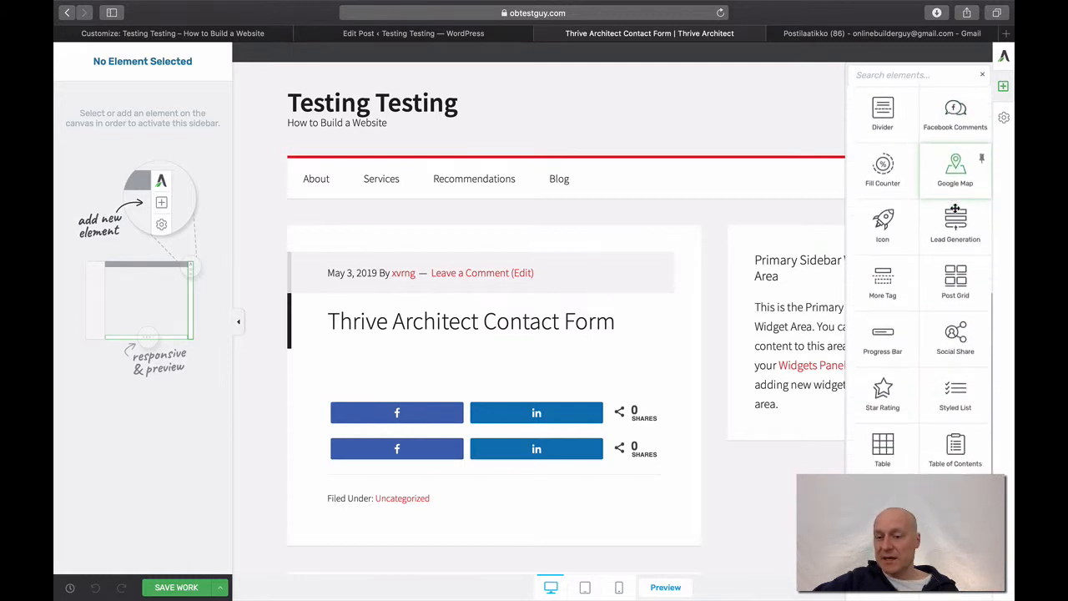
scroll(down, 3)
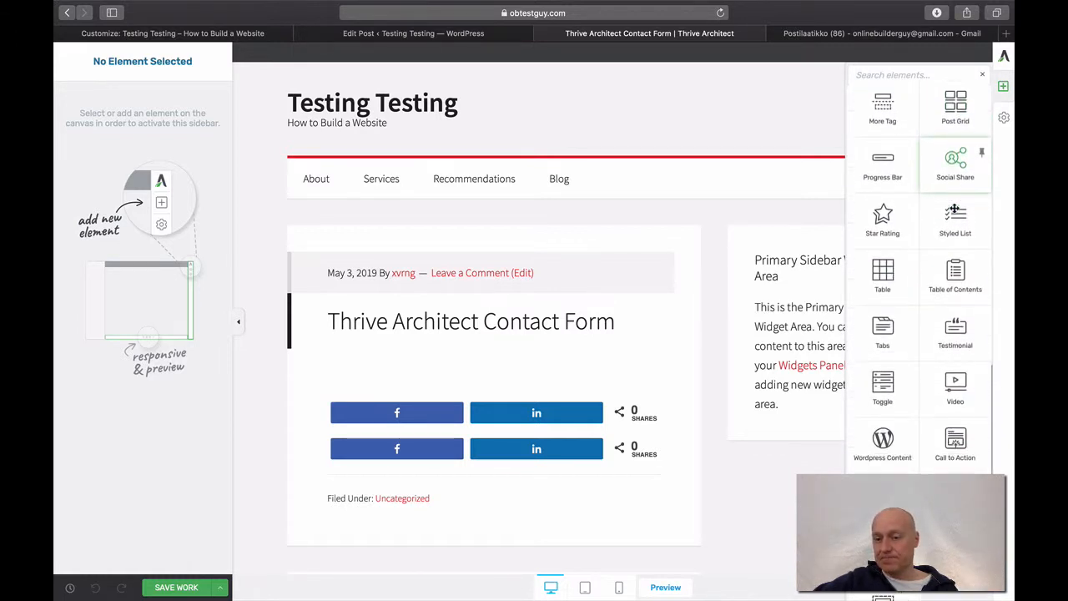
scroll(down, 3)
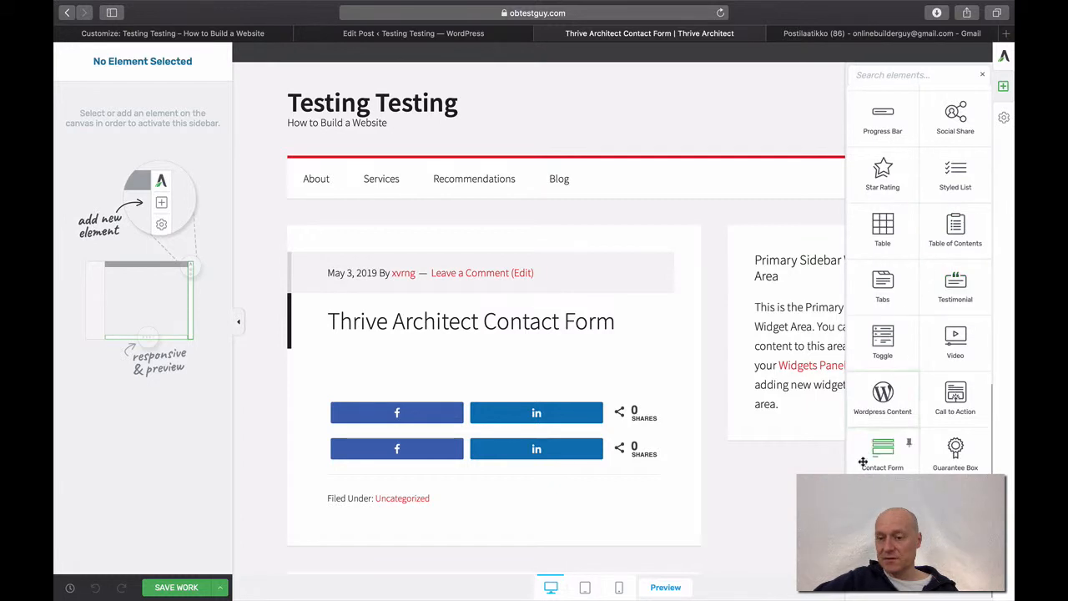
drag(881, 454, 487, 371)
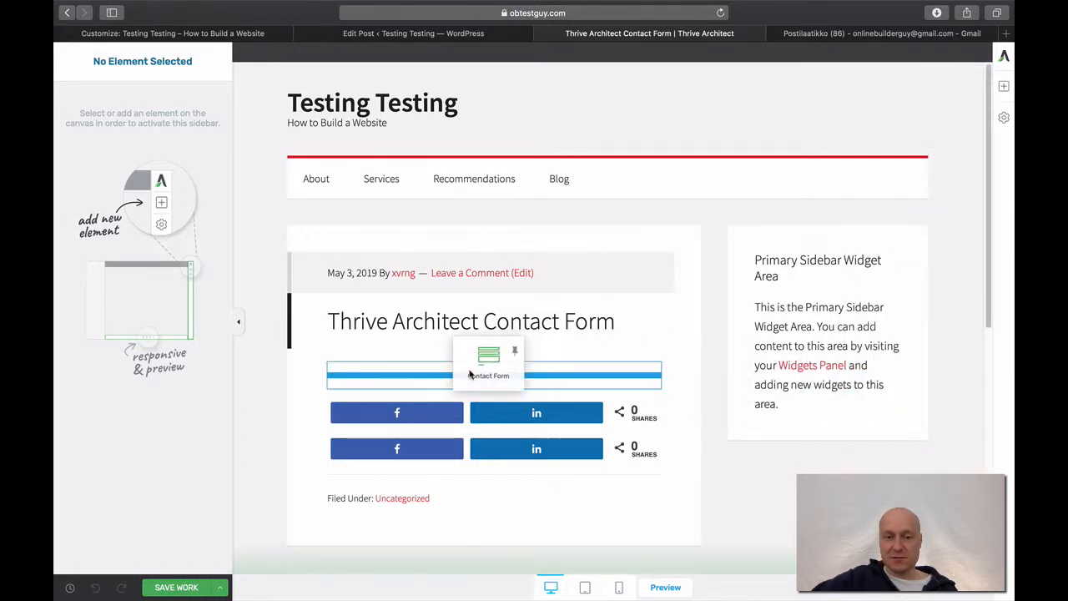
Select the new contact form and review its First Name, Email Address and Message settings
click(492, 373)
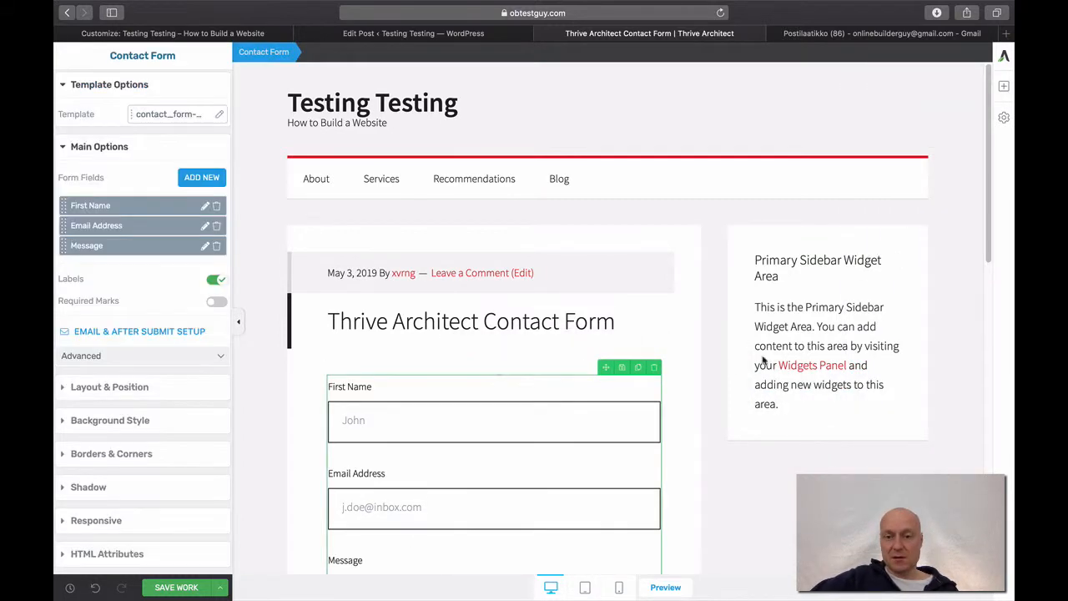
scroll(down, 3)
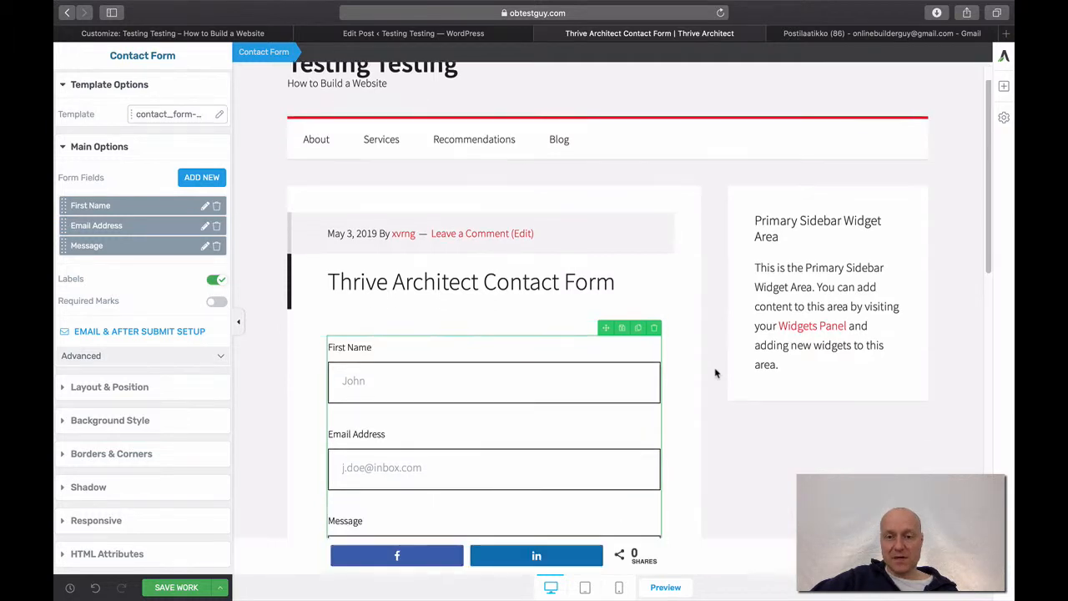
scroll(down, 3)
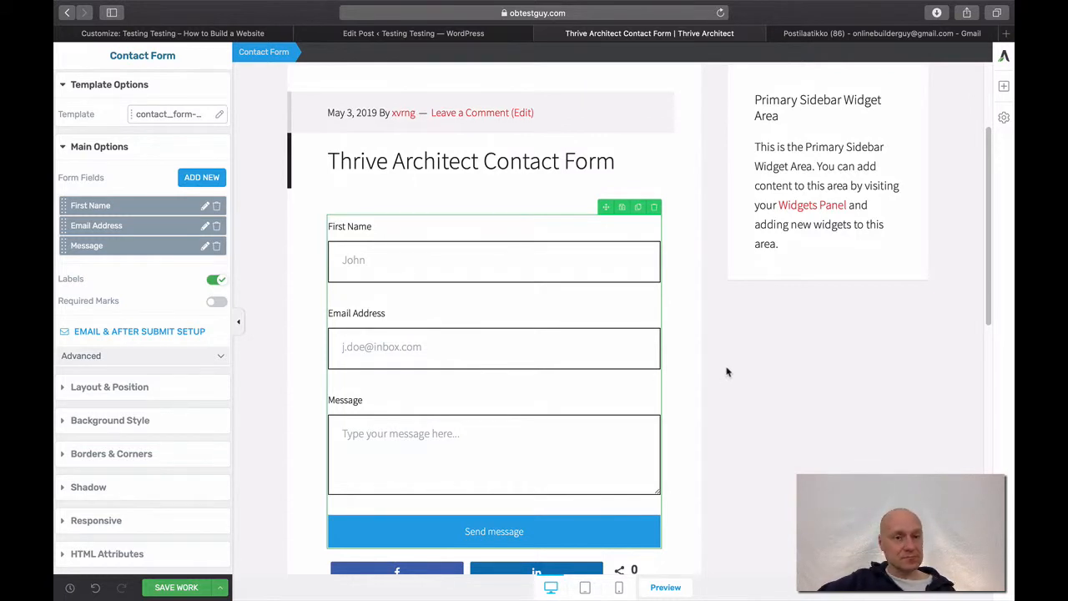
mouse_move(751, 344)
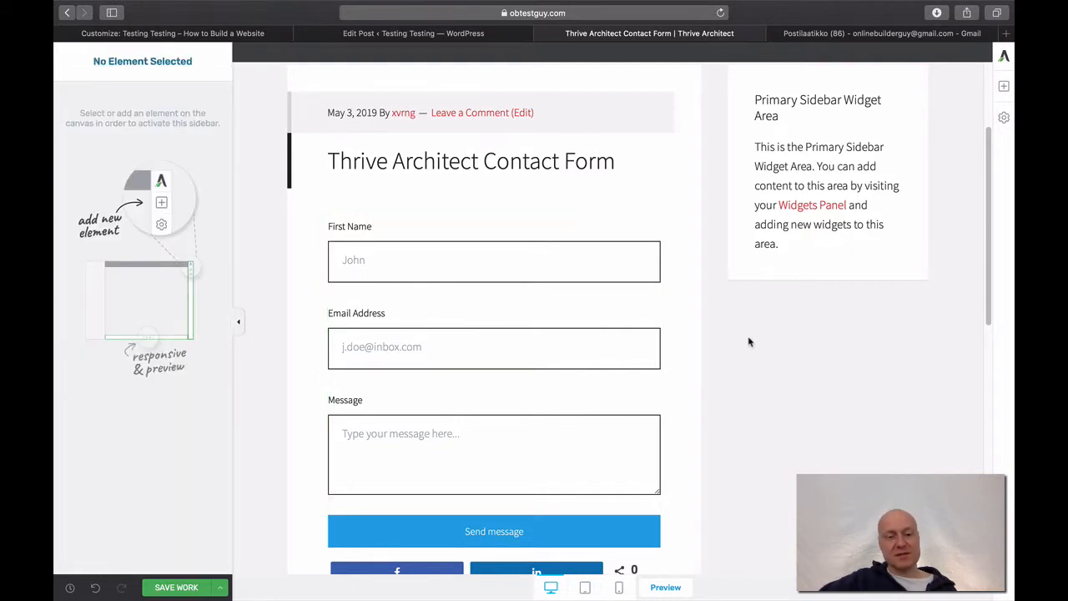
mouse_move(737, 339)
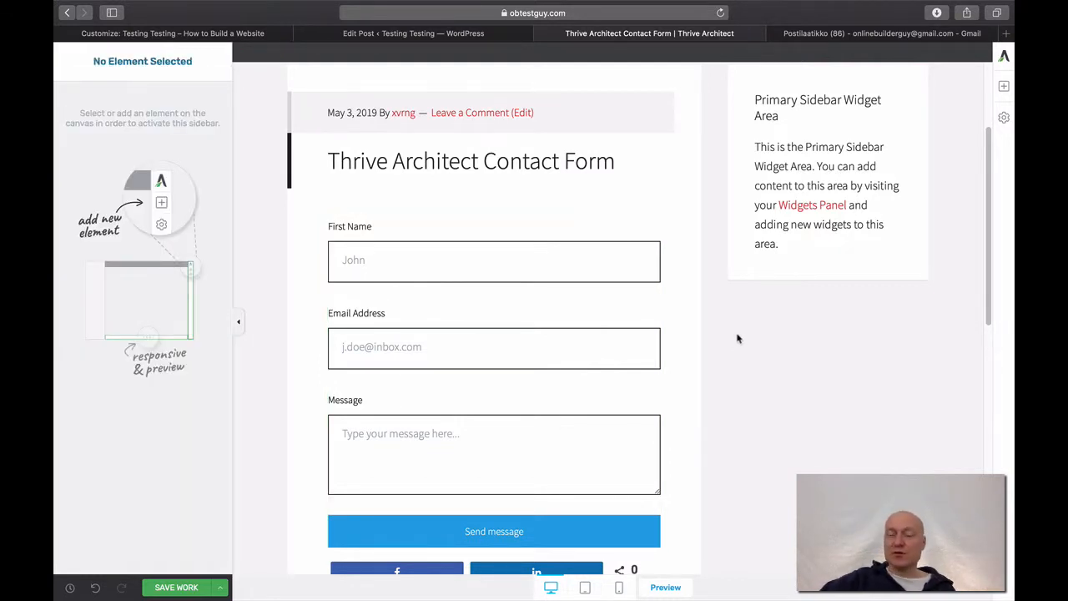
mouse_move(722, 307)
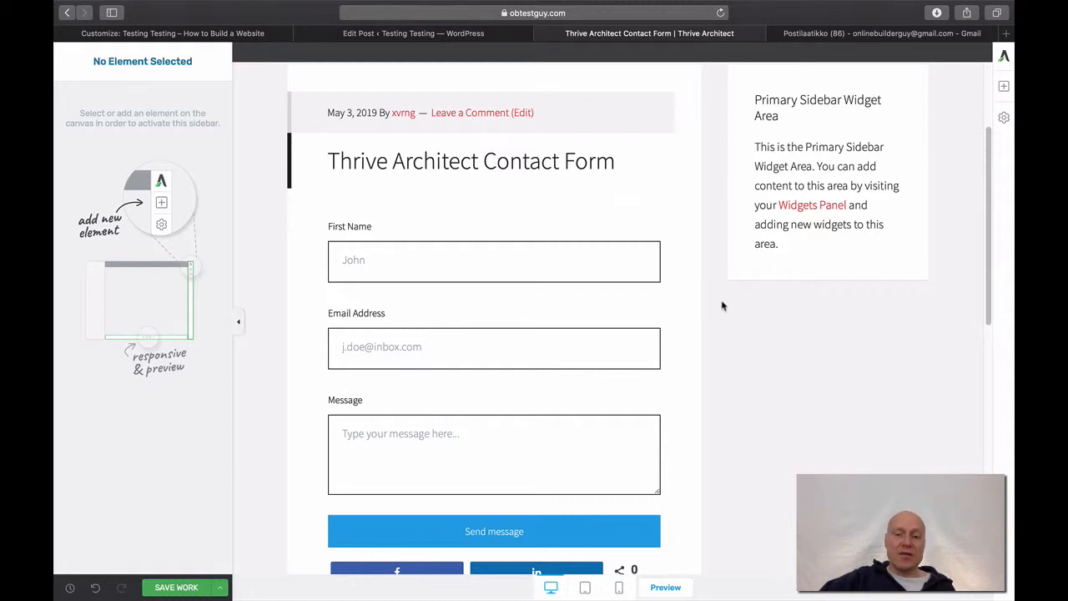
mouse_move(703, 317)
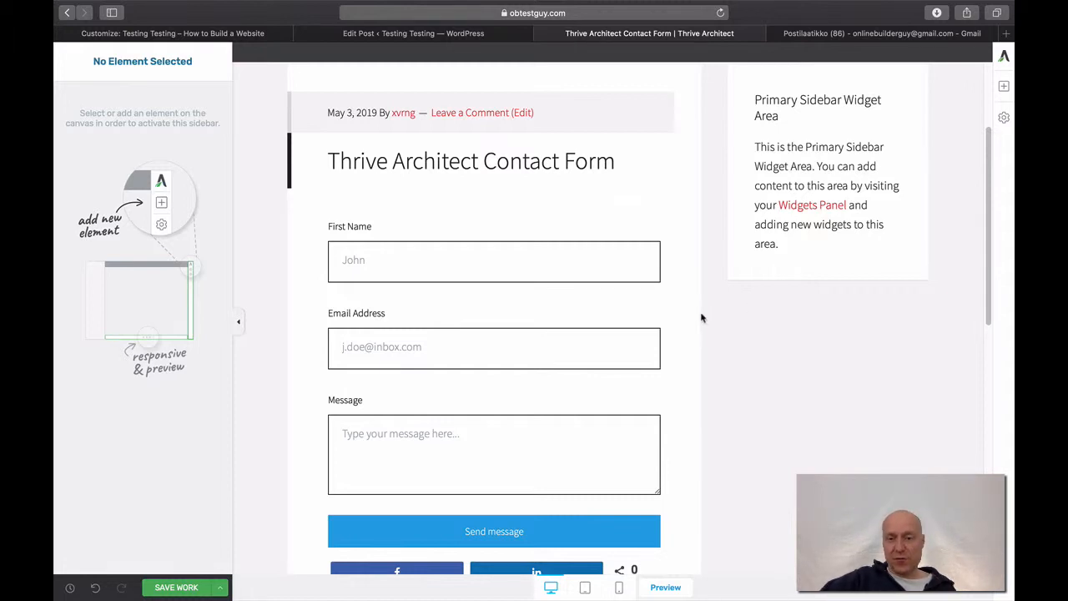
mouse_move(704, 323)
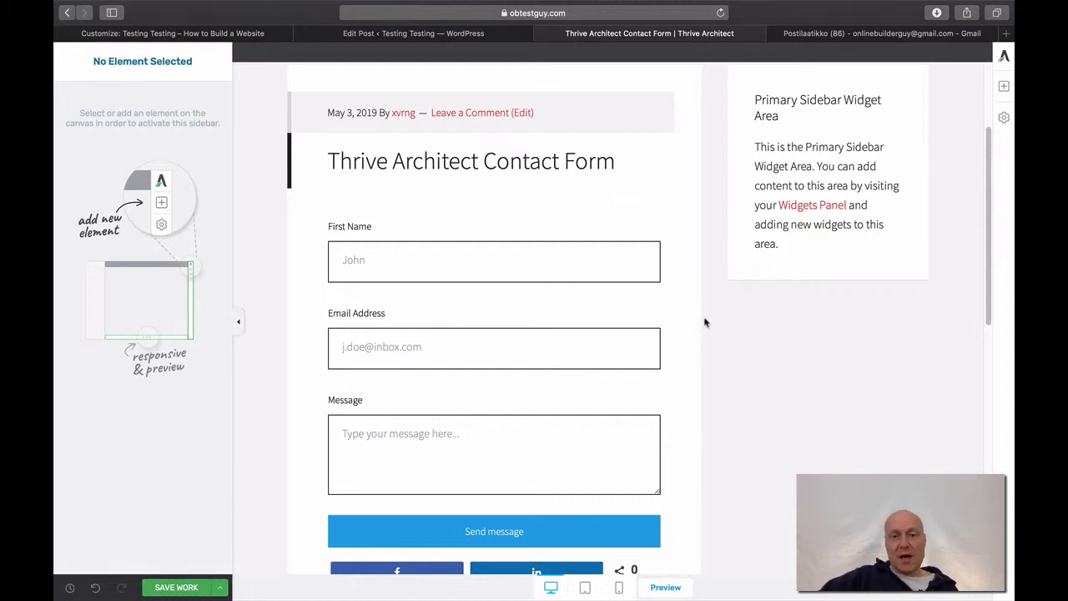
mouse_move(604, 271)
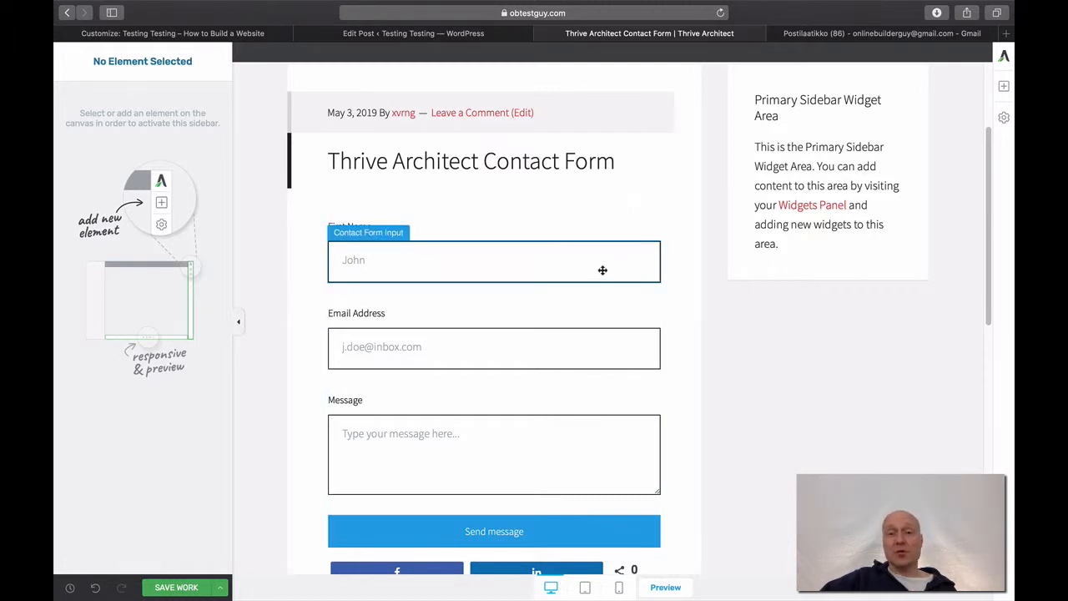
click(494, 260)
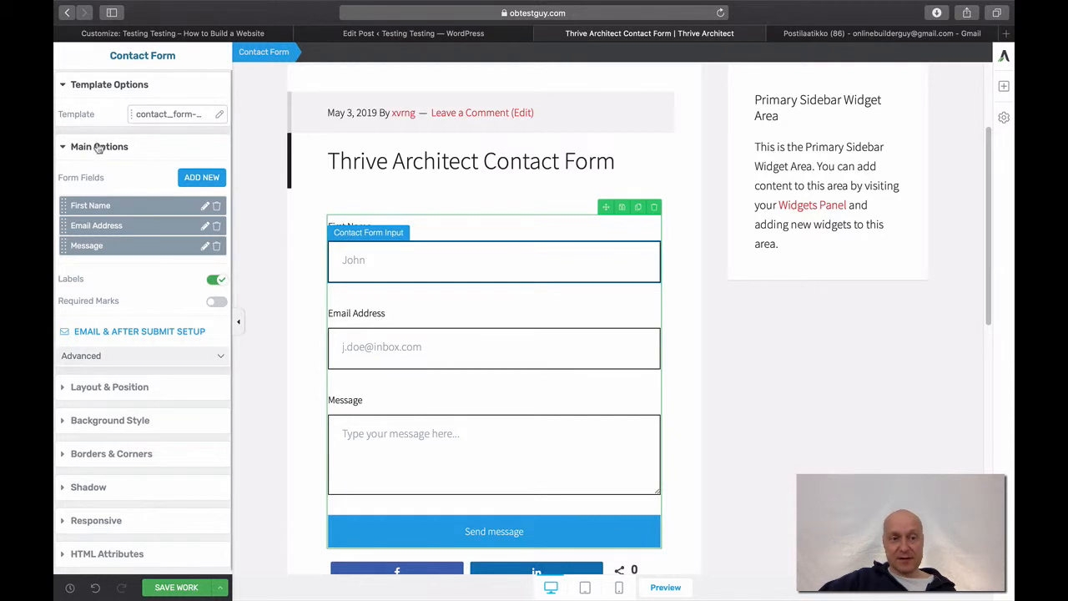
mouse_move(247, 447)
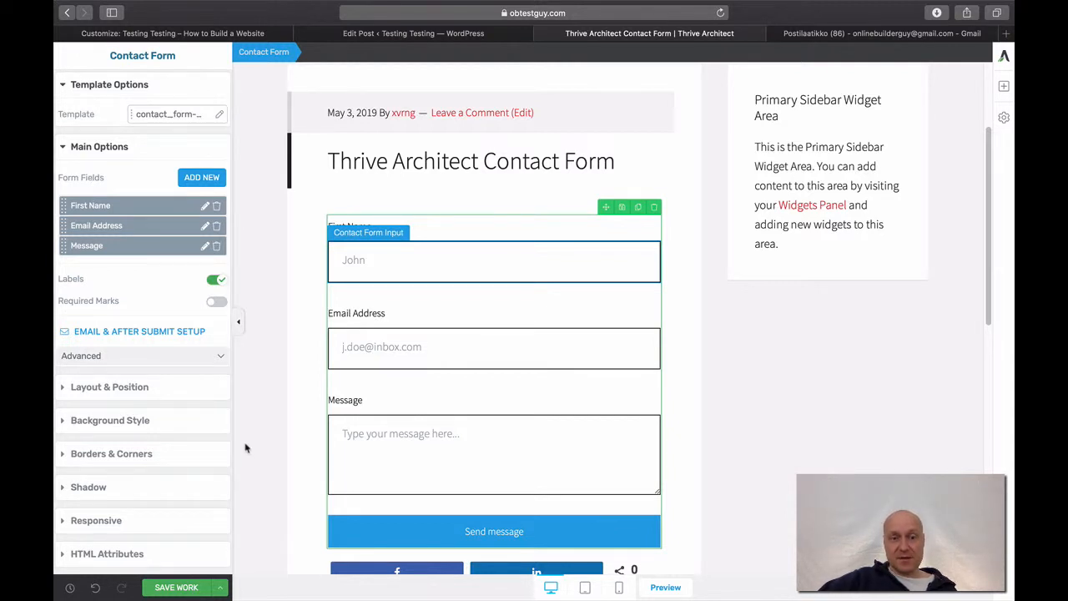
mouse_move(247, 417)
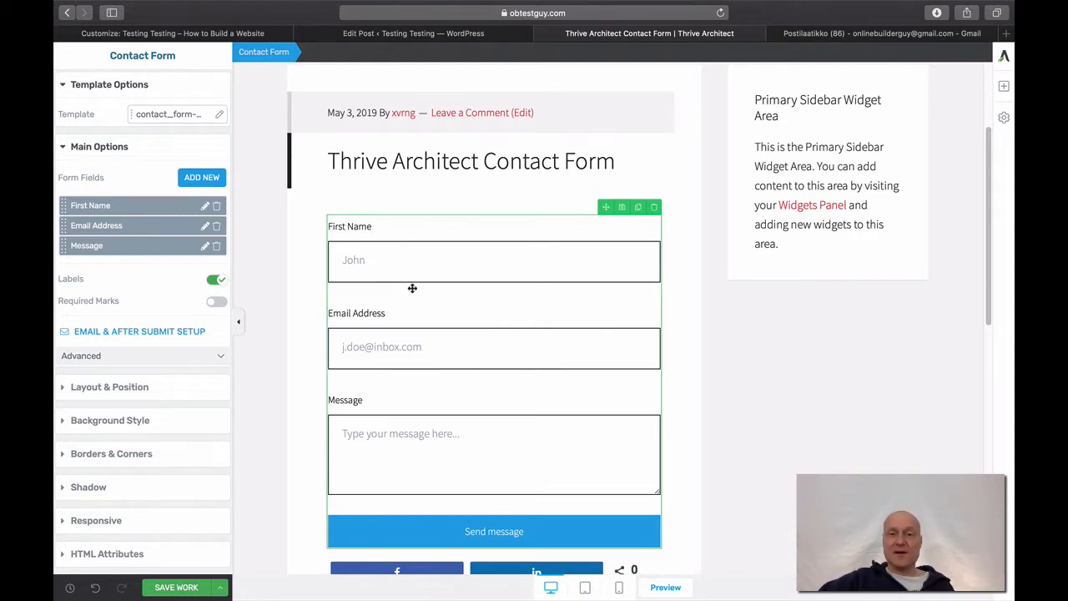
mouse_move(258, 380)
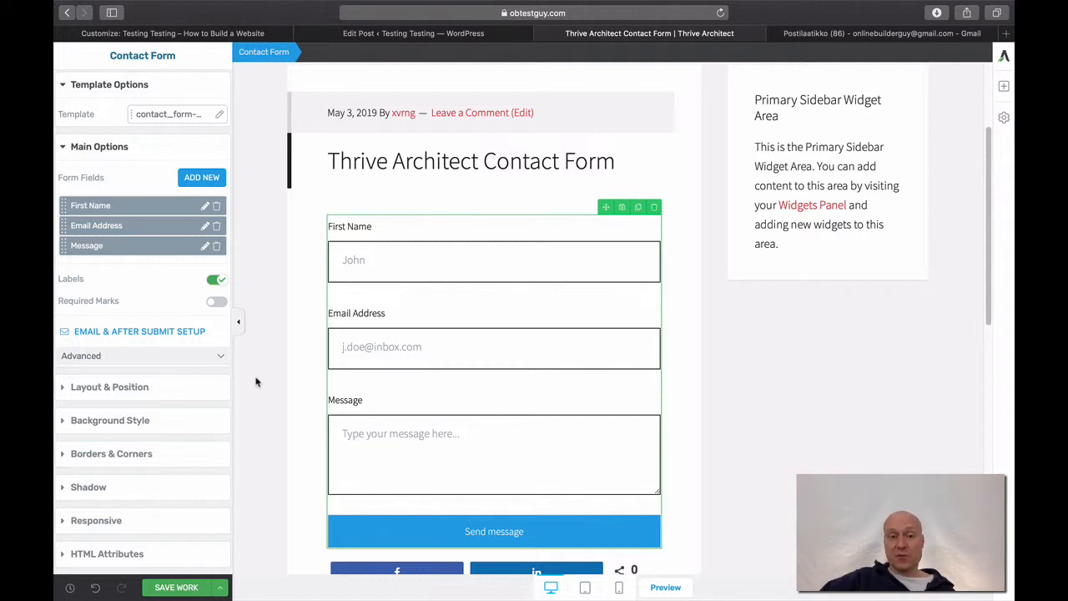
mouse_move(367, 277)
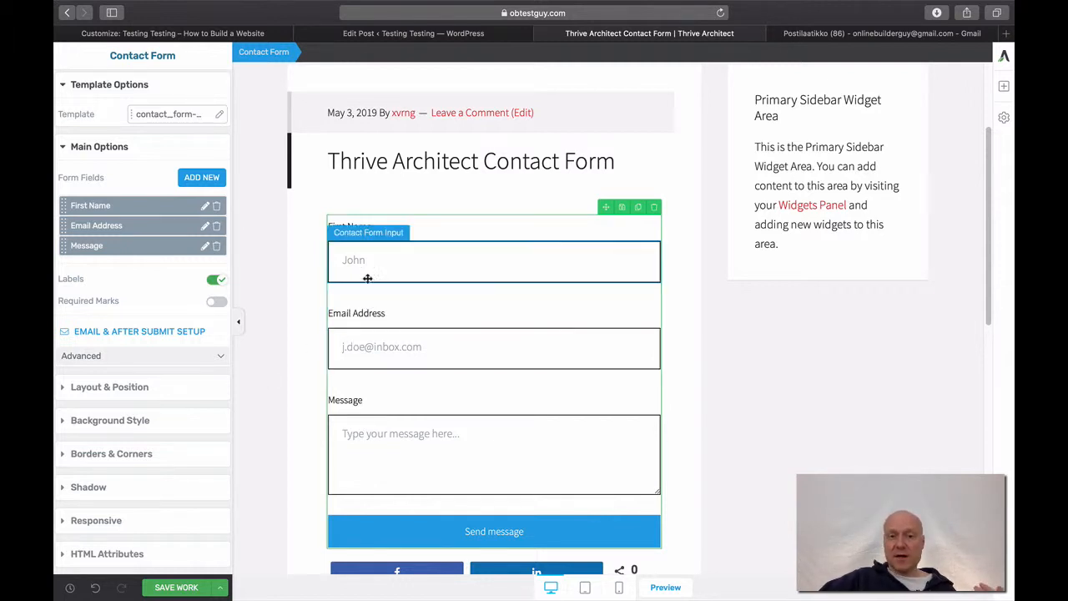
click(494, 261)
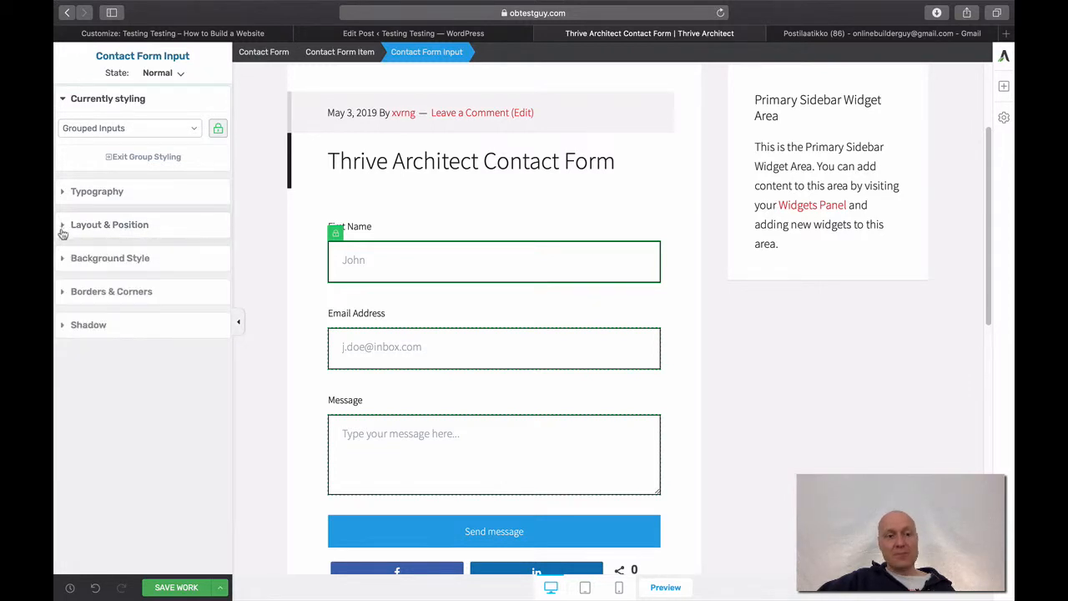
click(110, 290)
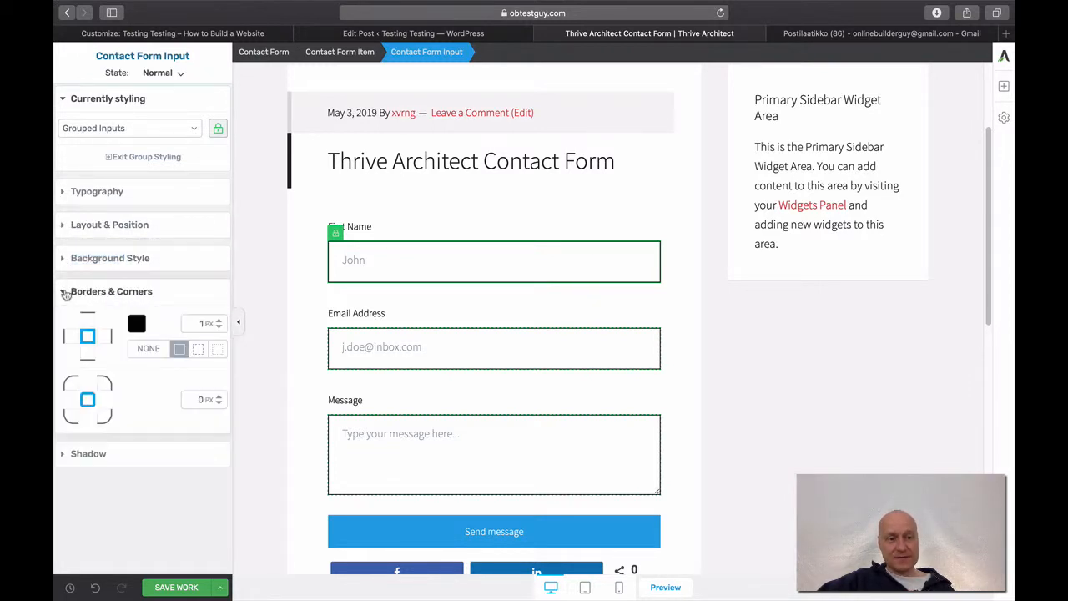
click(110, 291)
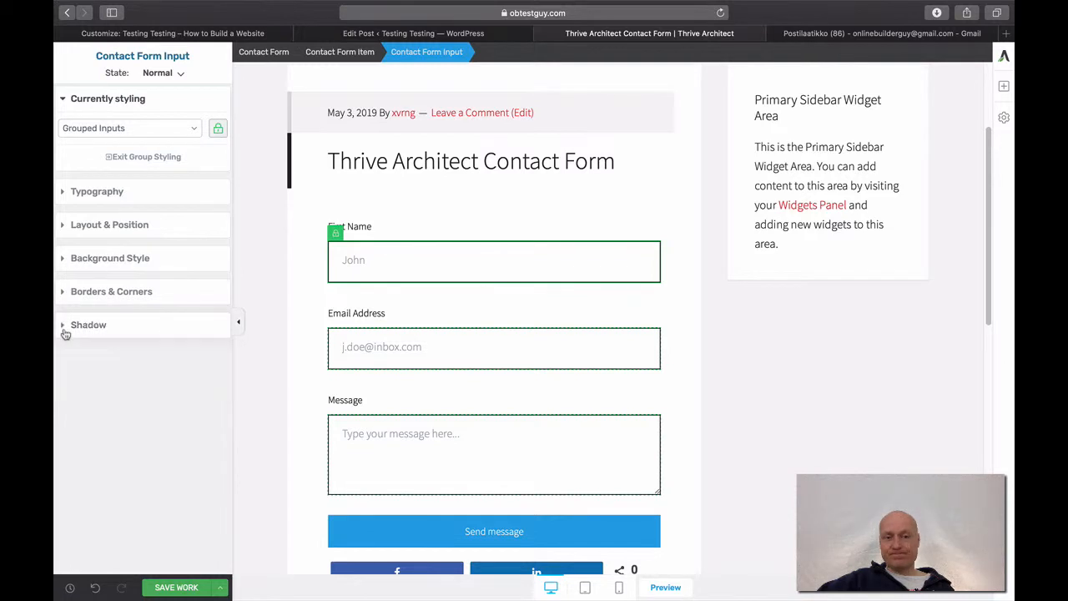
mouse_move(164, 394)
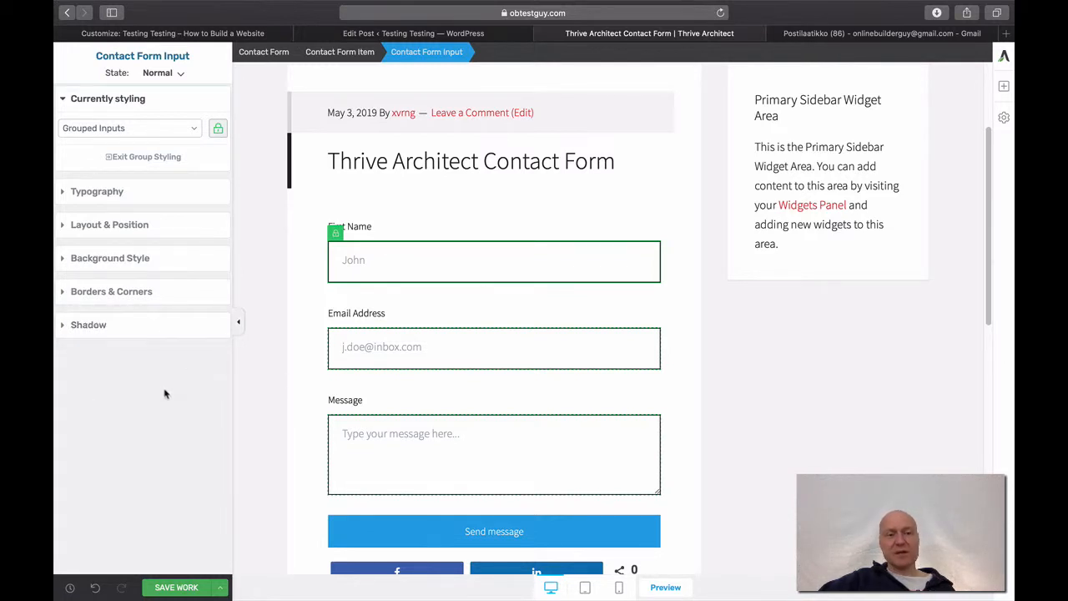
mouse_move(267, 366)
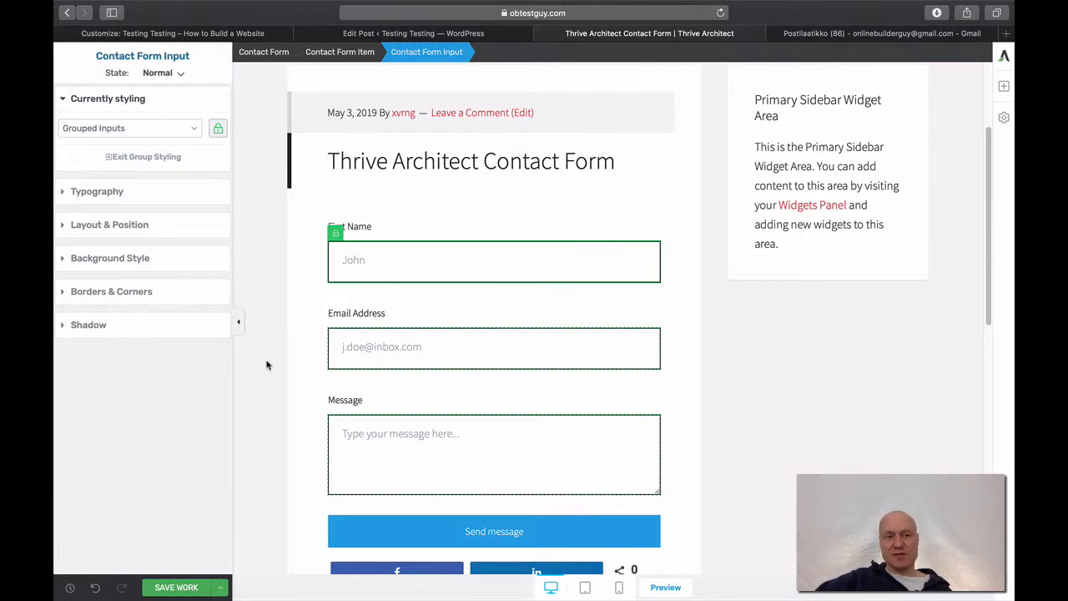
mouse_move(264, 265)
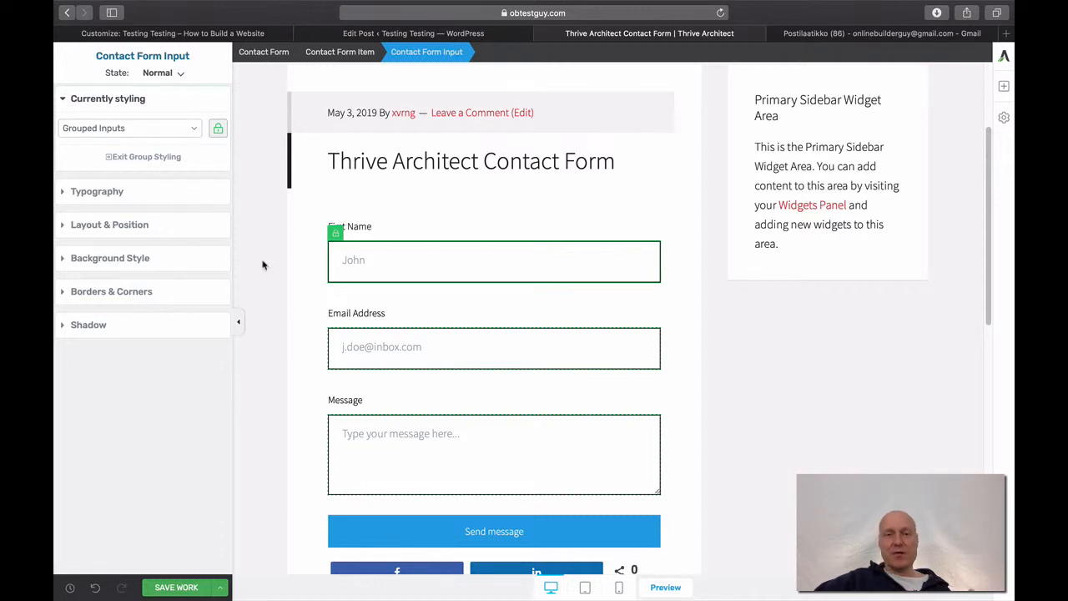
mouse_move(237, 209)
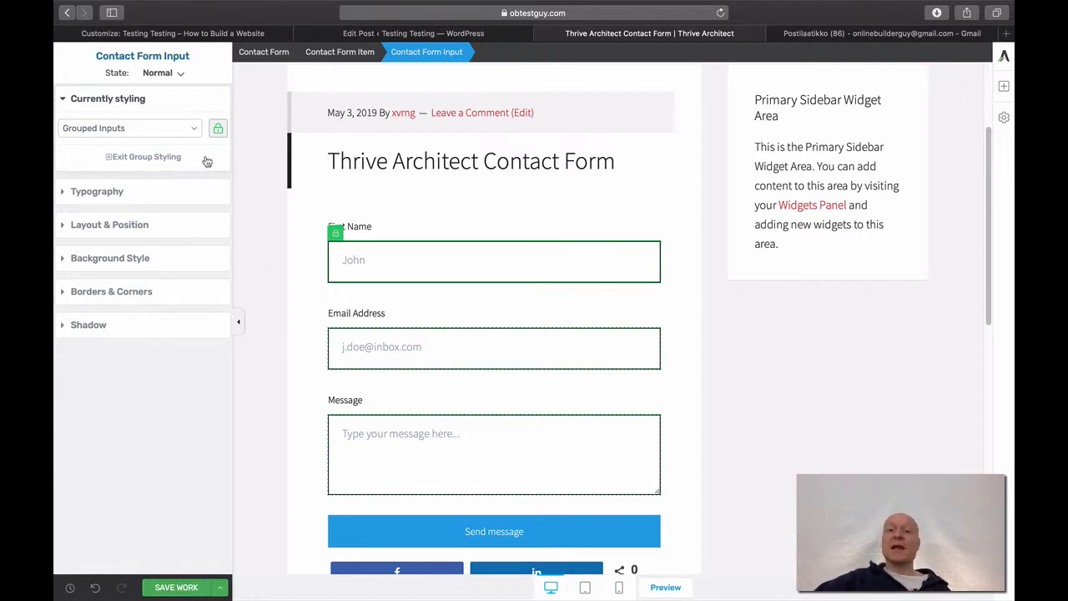
mouse_move(225, 146)
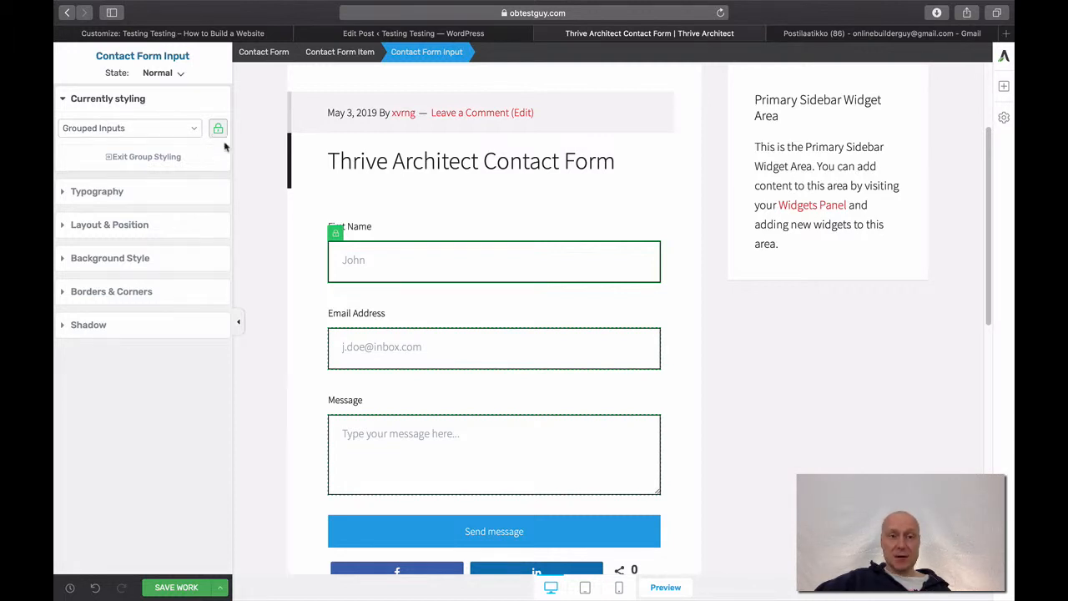
mouse_move(217, 127)
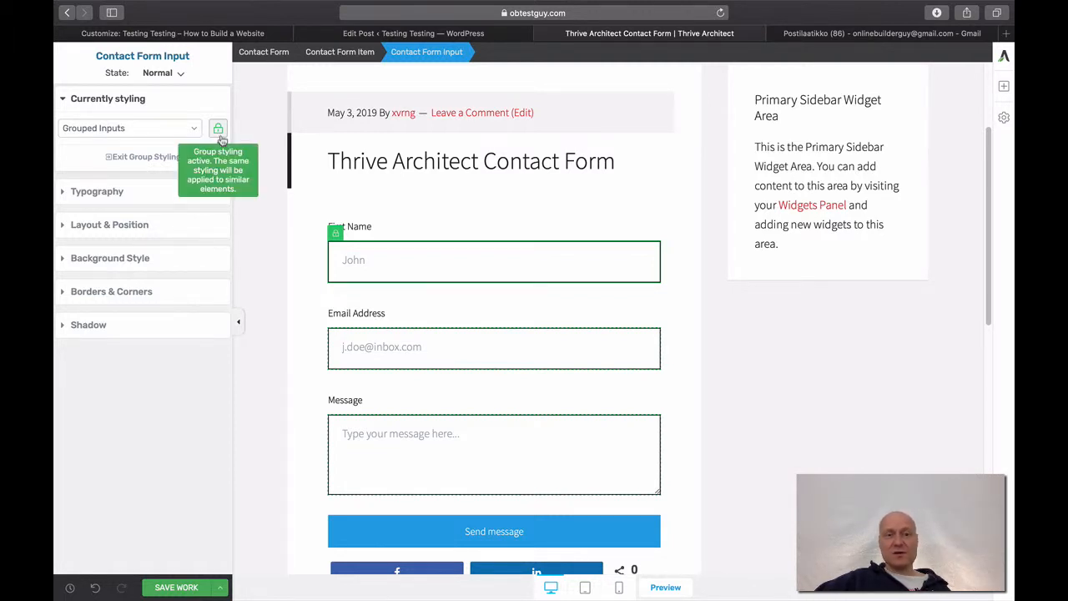
mouse_move(304, 267)
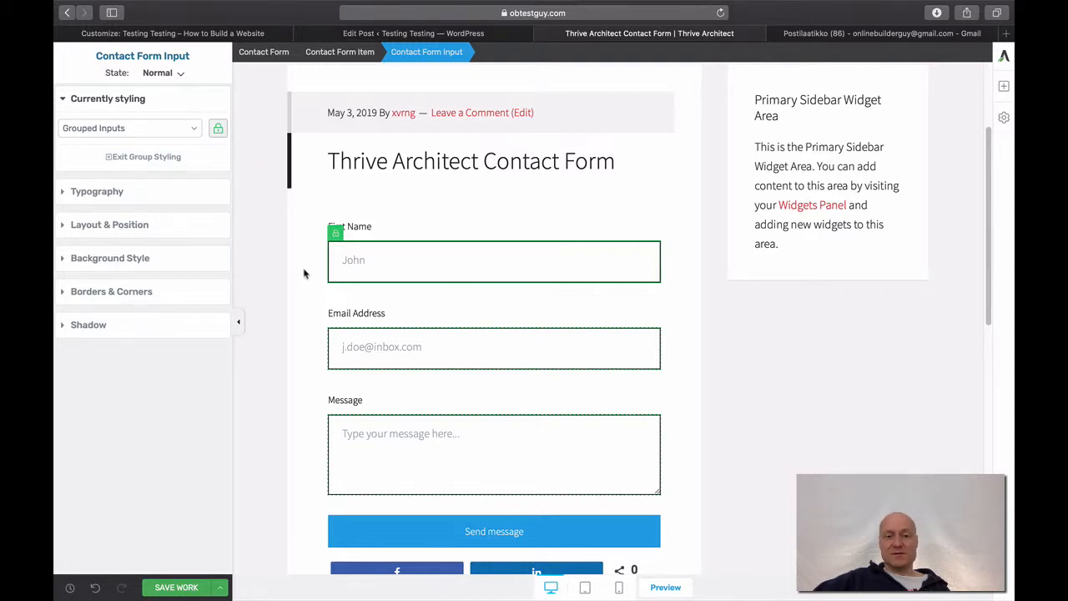
mouse_move(374, 263)
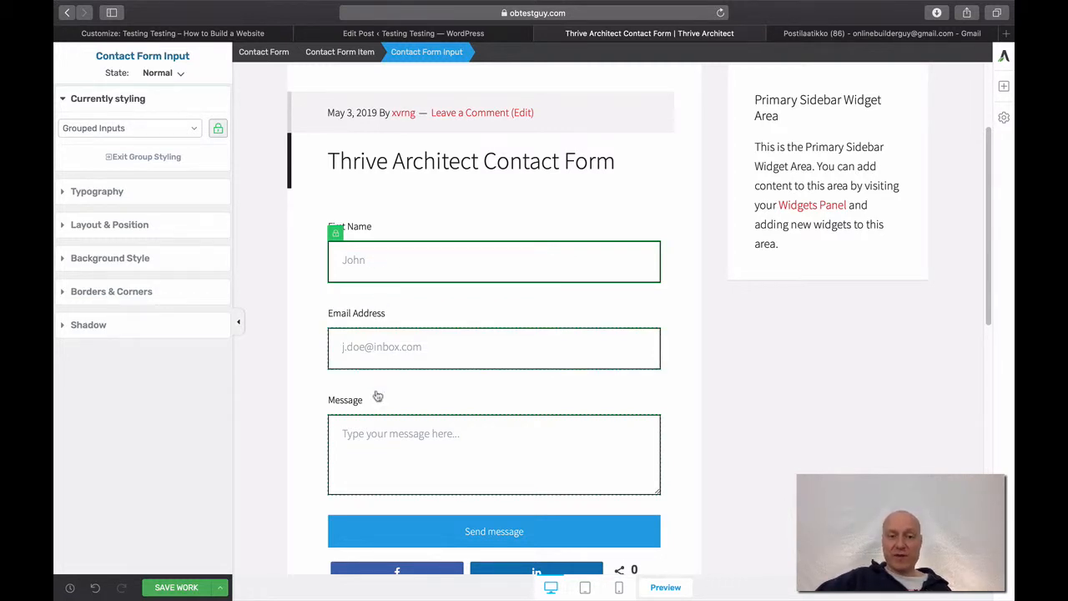
mouse_move(295, 380)
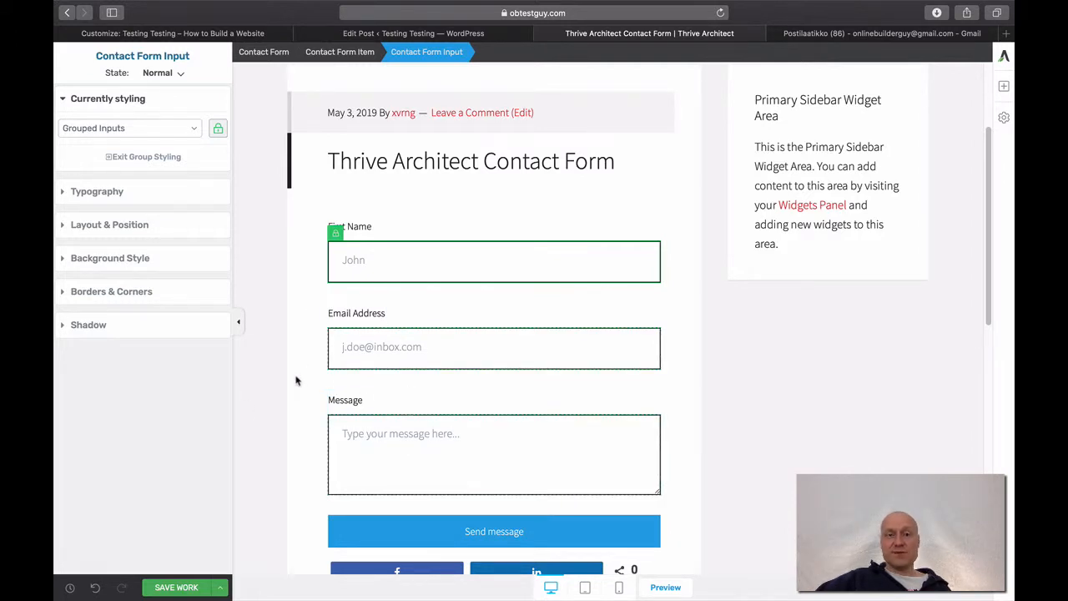
mouse_move(292, 377)
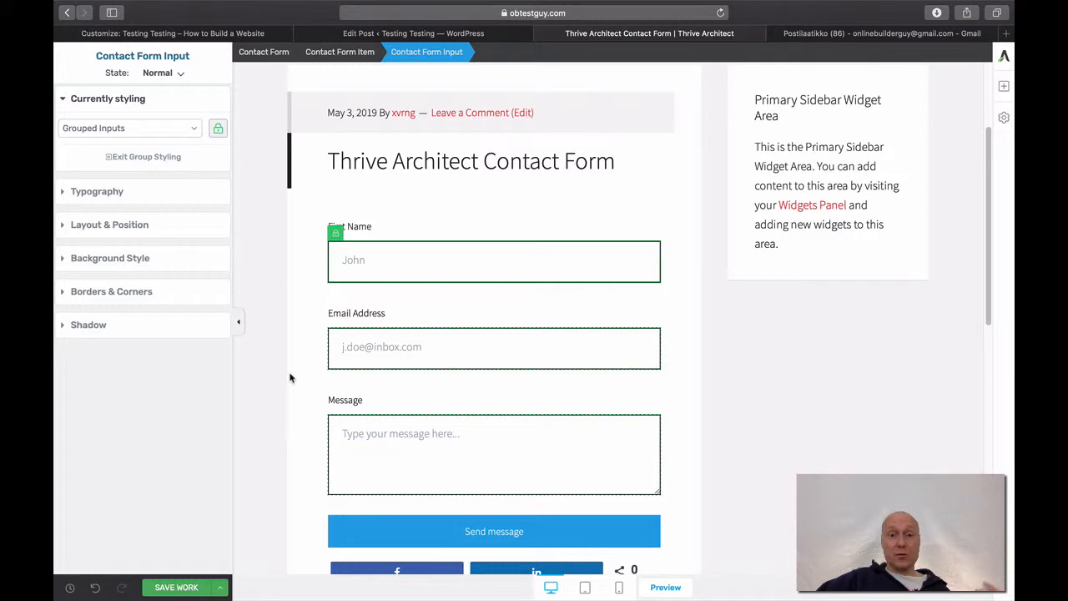
mouse_move(260, 330)
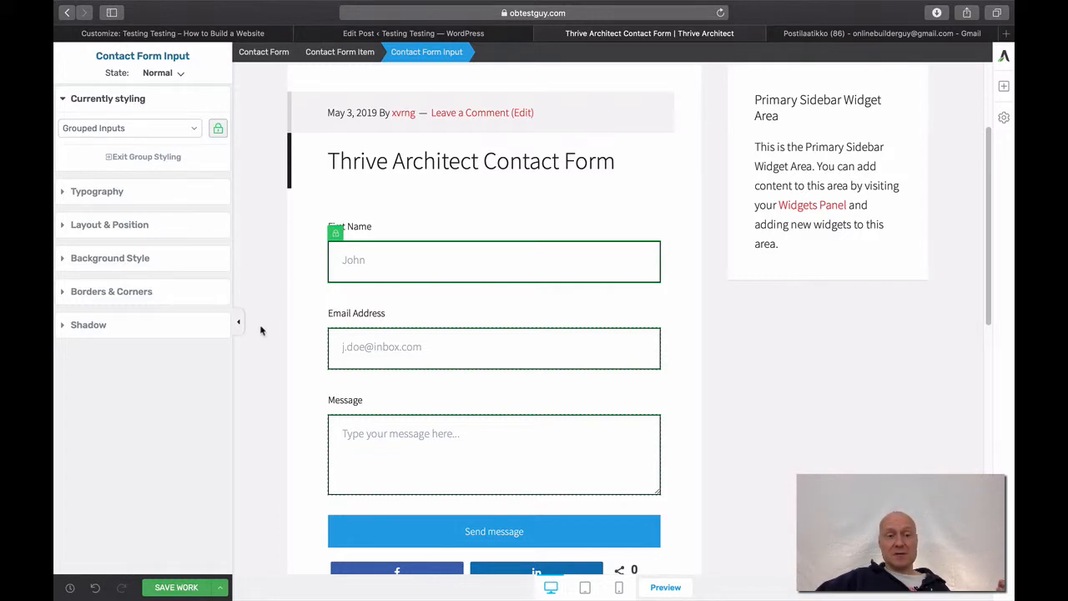
mouse_move(232, 211)
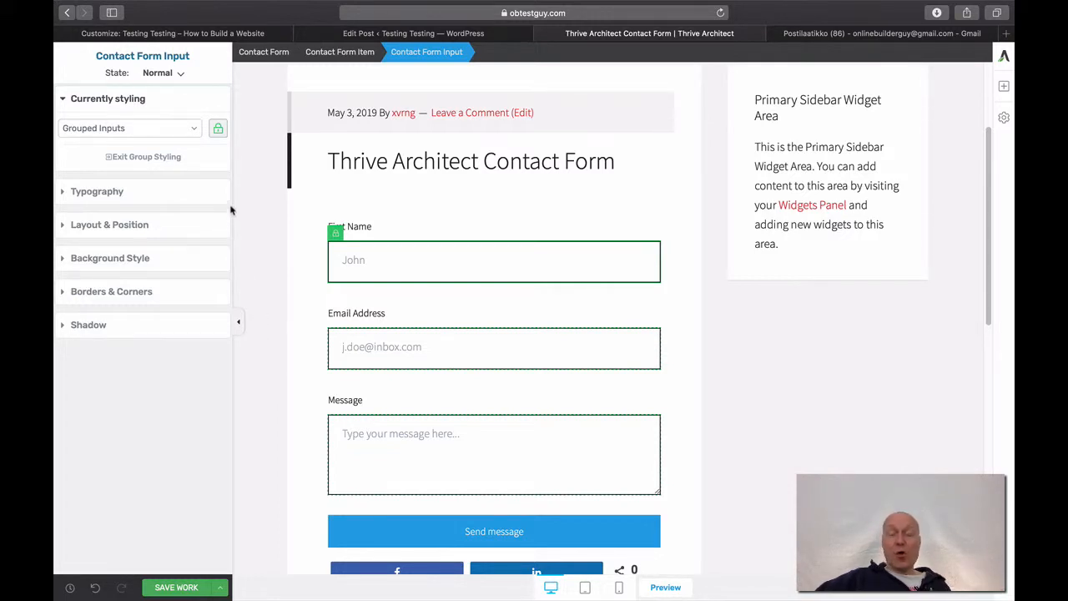
mouse_move(217, 126)
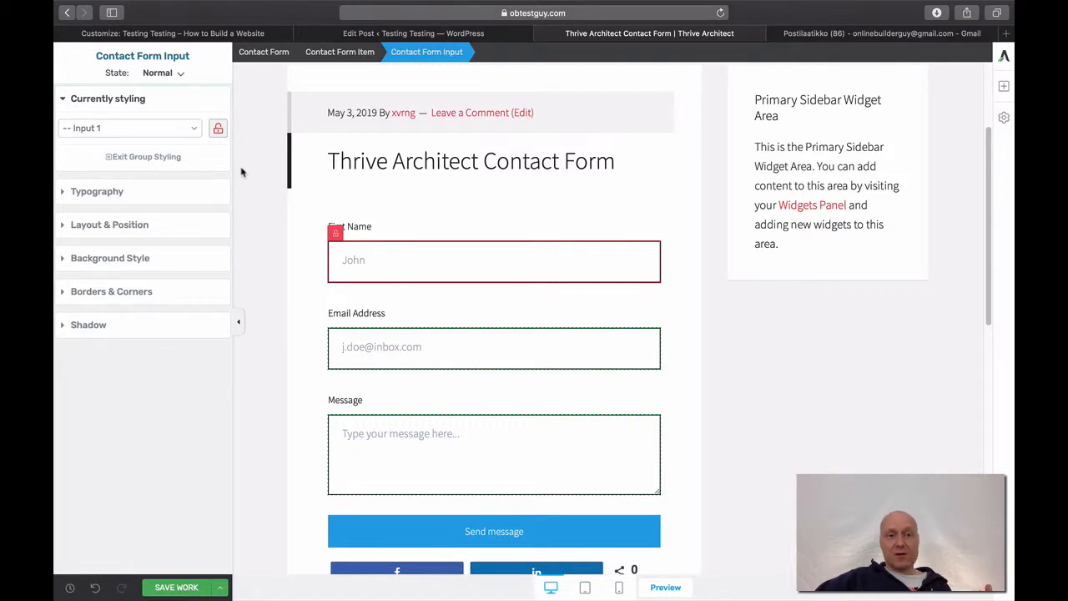
mouse_move(397, 267)
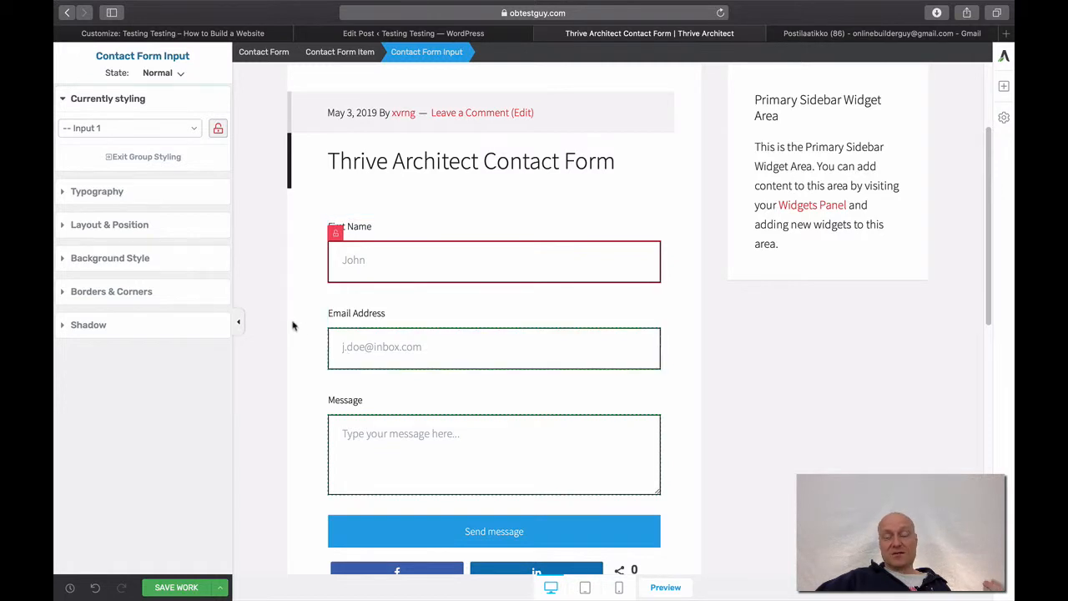
mouse_move(237, 177)
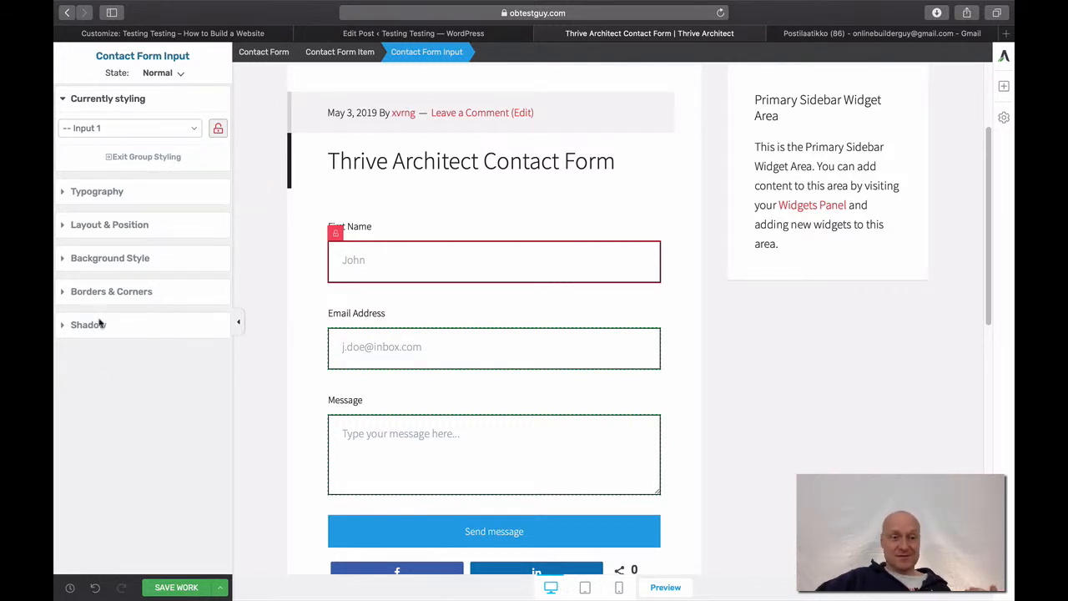
mouse_move(205, 209)
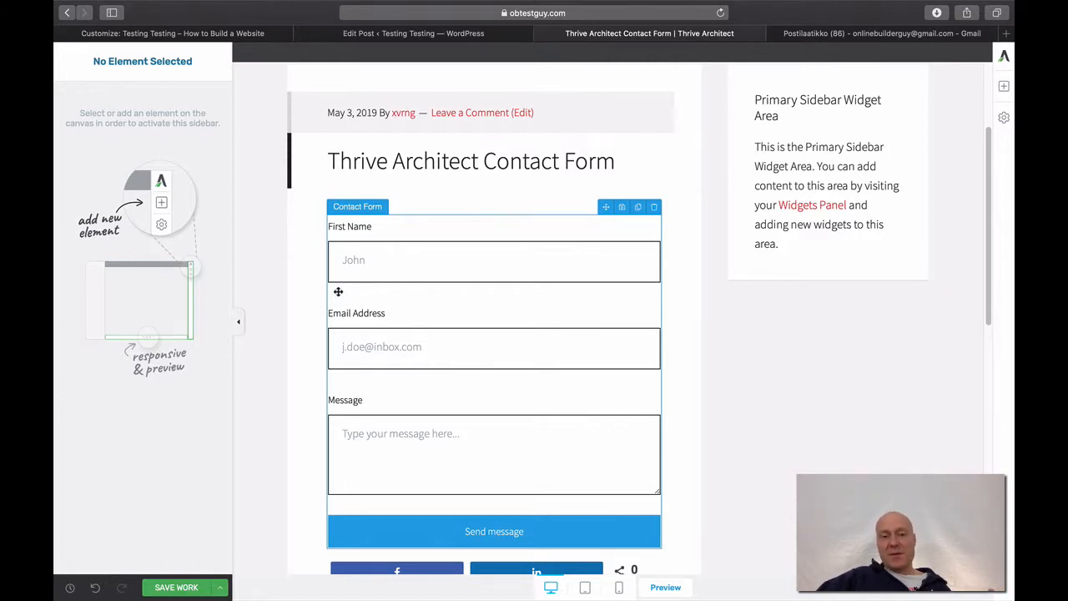
mouse_move(391, 290)
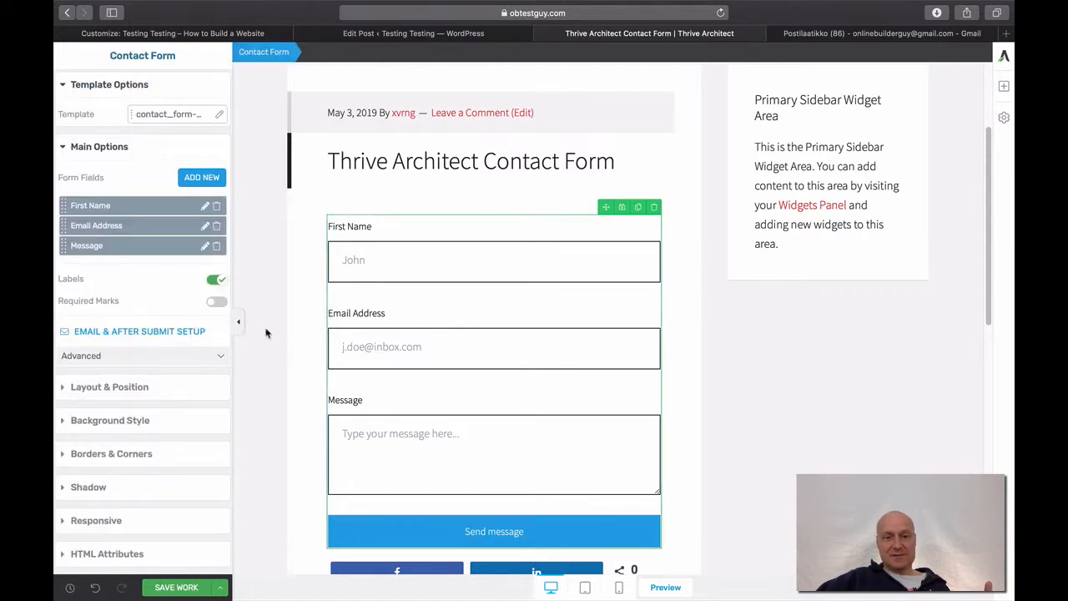
mouse_move(247, 342)
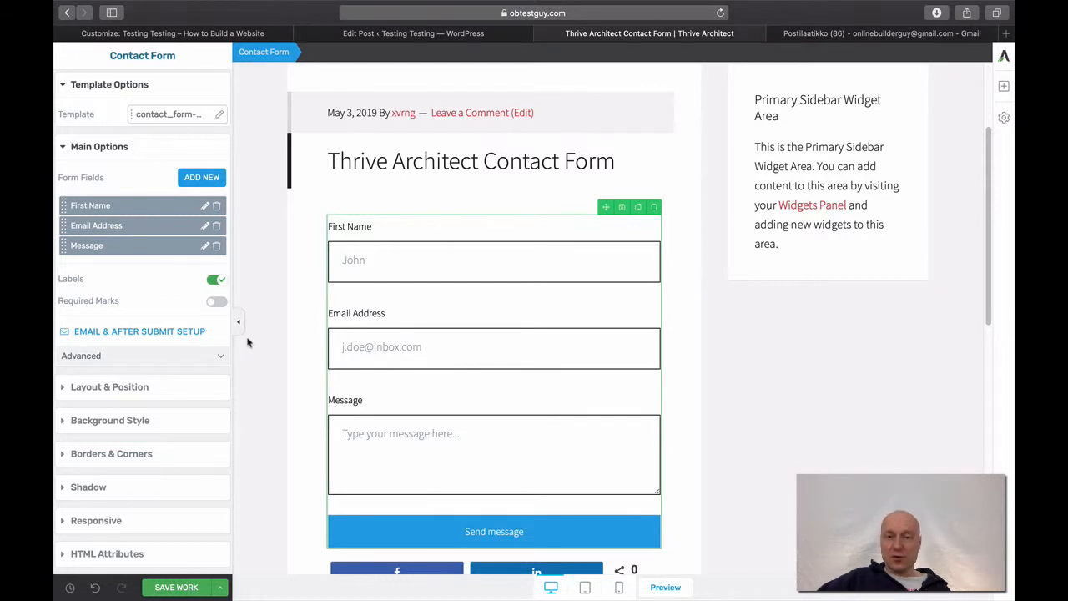
mouse_move(279, 307)
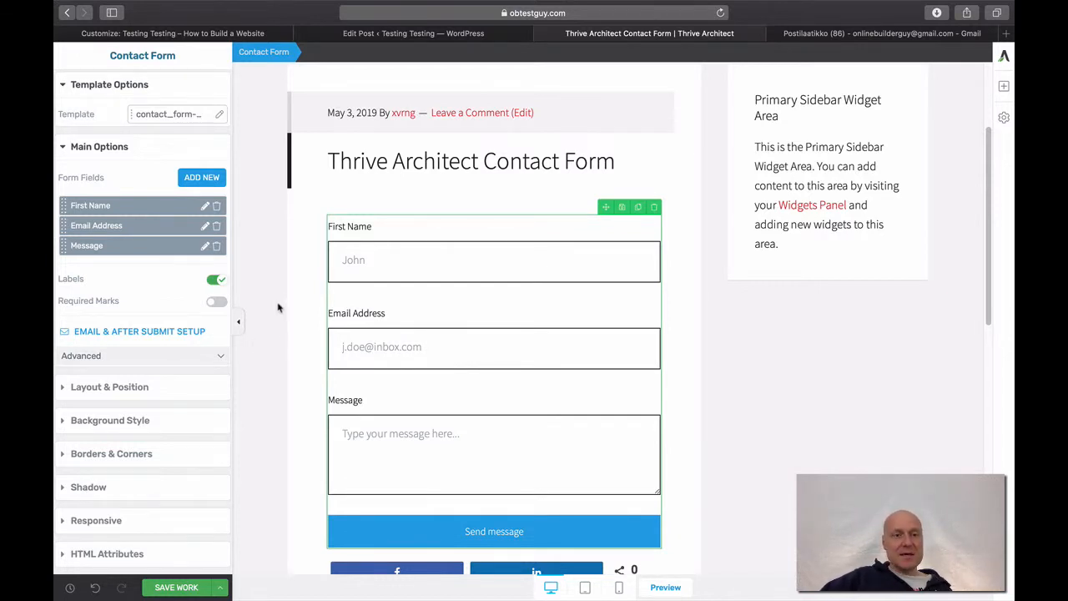
mouse_move(187, 217)
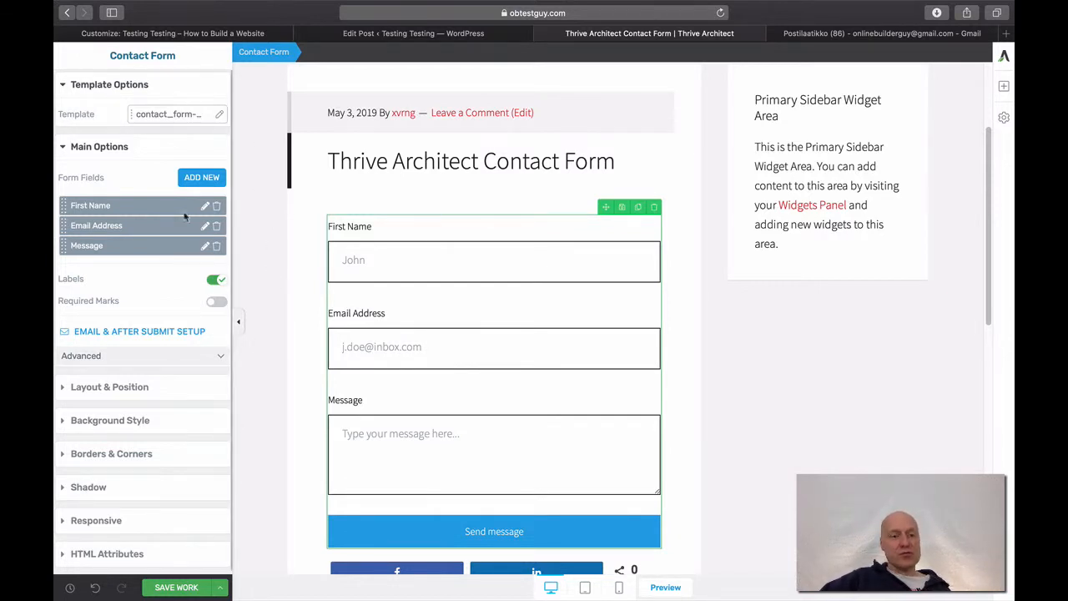
mouse_move(263, 364)
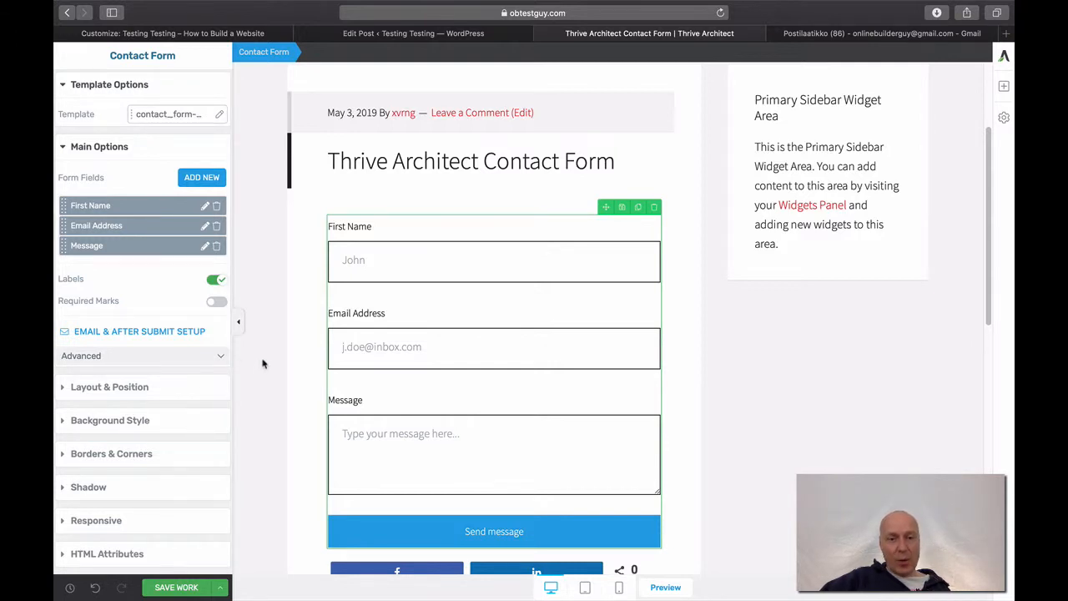
mouse_move(267, 300)
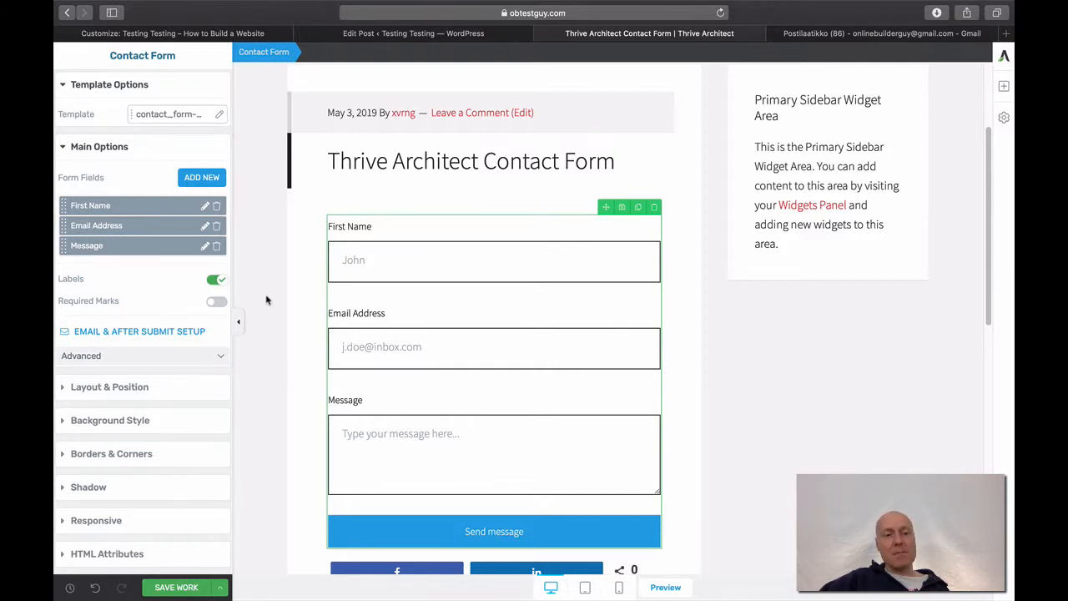
mouse_move(259, 225)
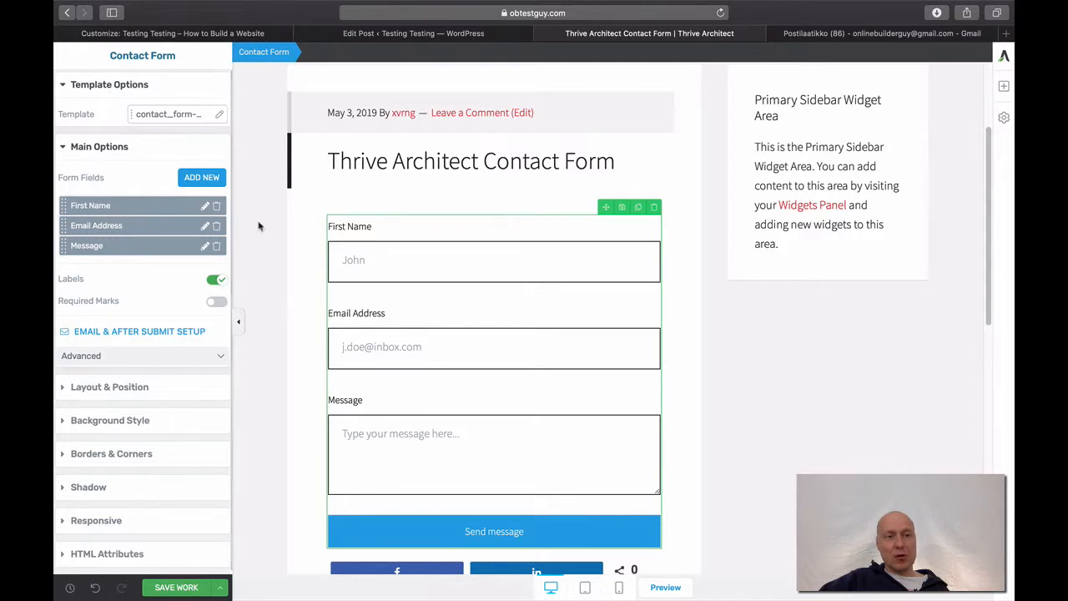
mouse_move(116, 287)
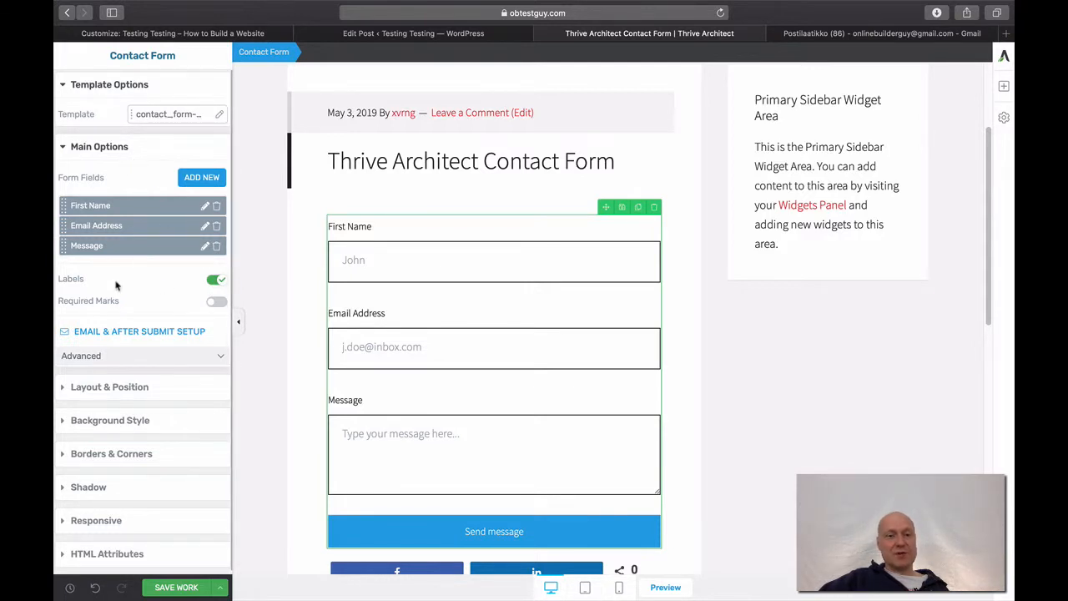
mouse_move(137, 304)
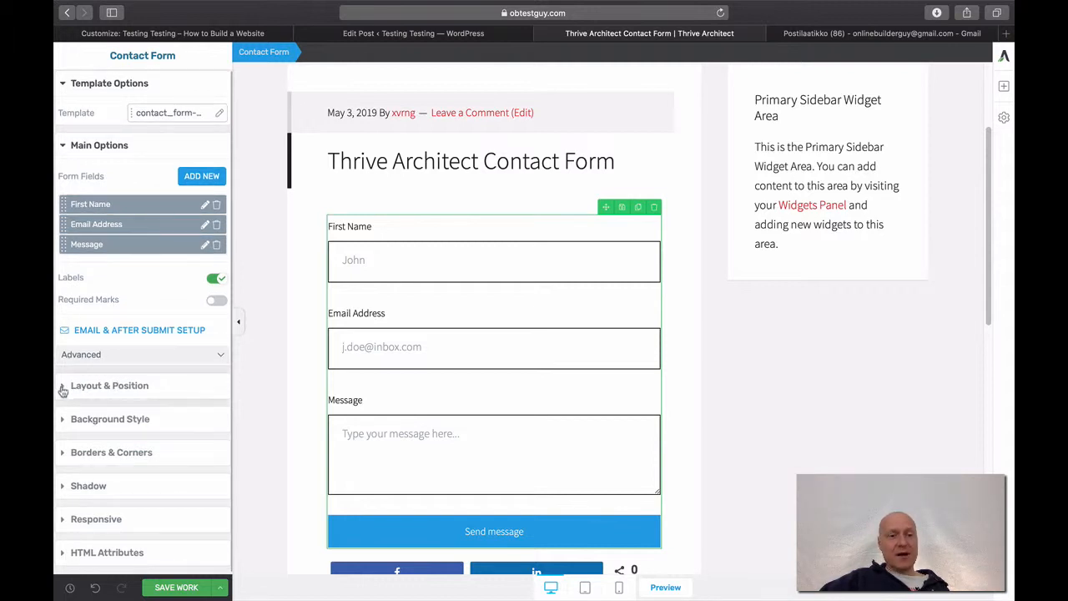
mouse_move(70, 459)
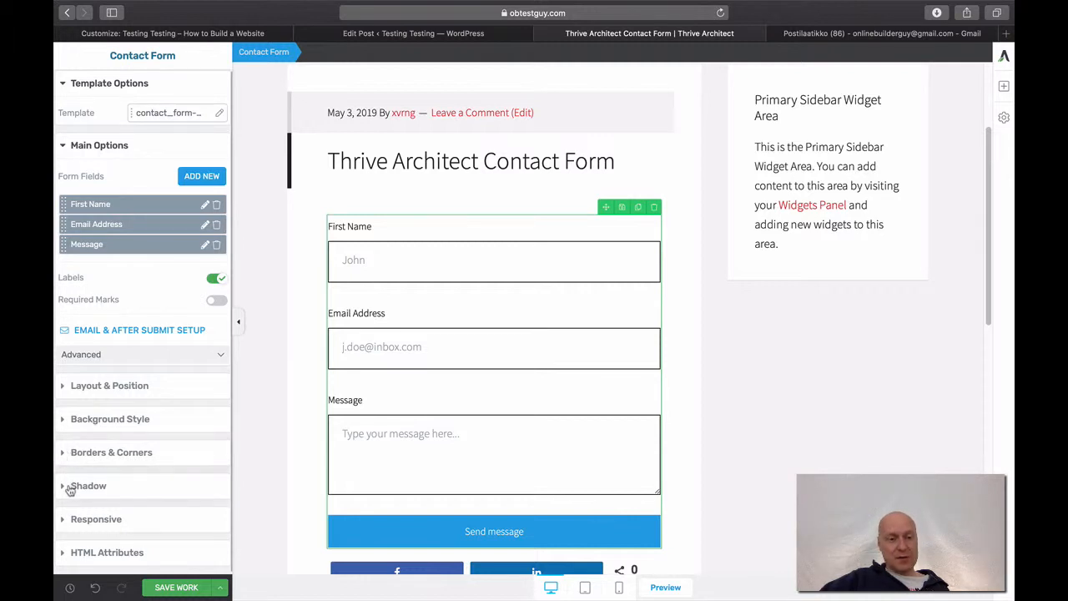
mouse_move(167, 494)
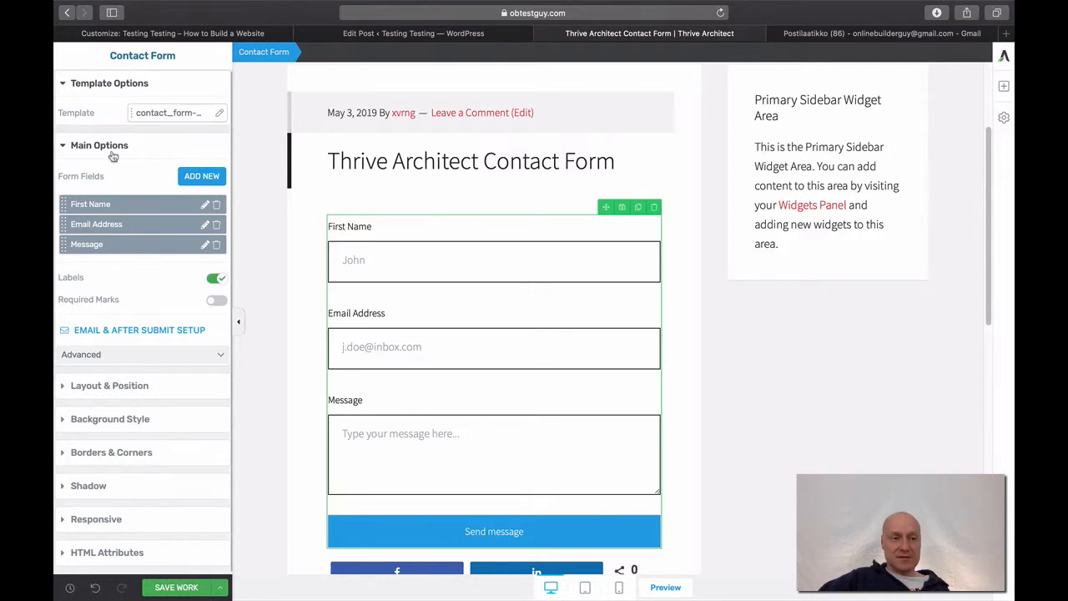
mouse_move(117, 237)
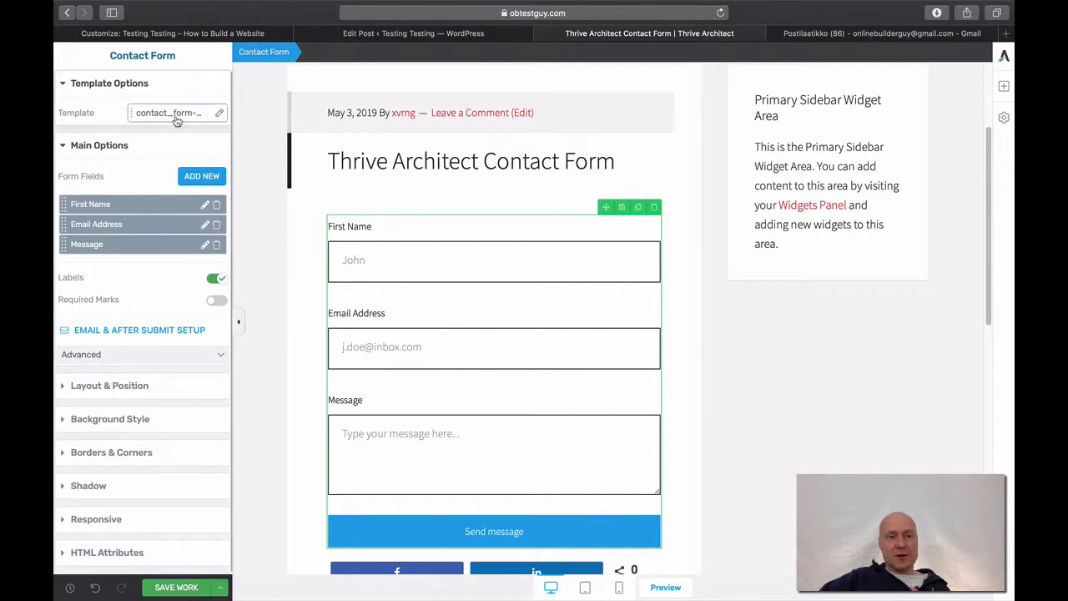
Browse the contact form template gallery, keeping Default Light as the current template
click(170, 114)
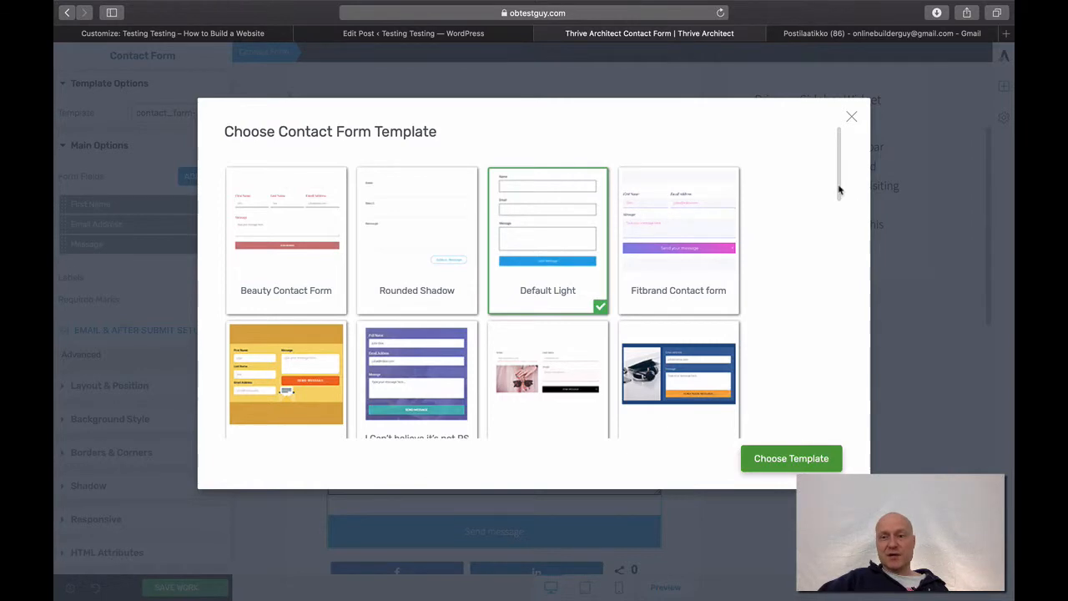
scroll(down, 3)
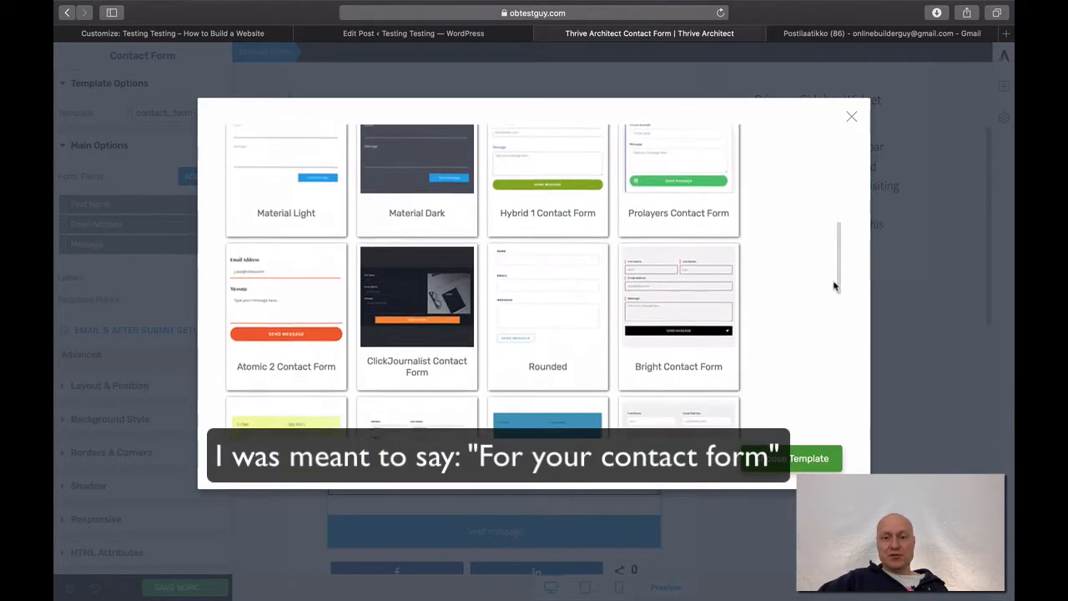
scroll(up, 3)
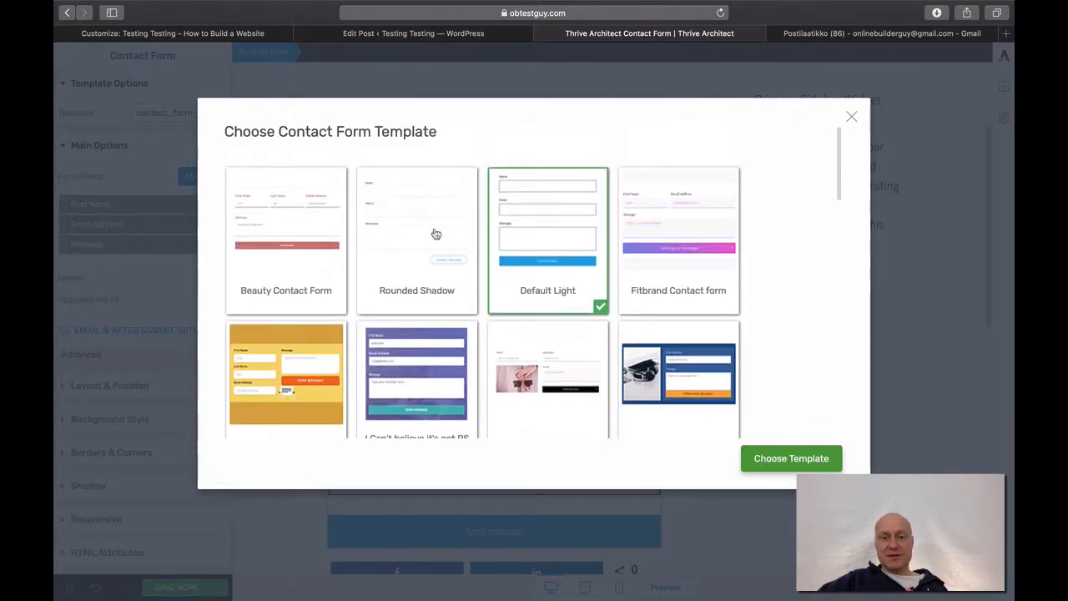
click(791, 457)
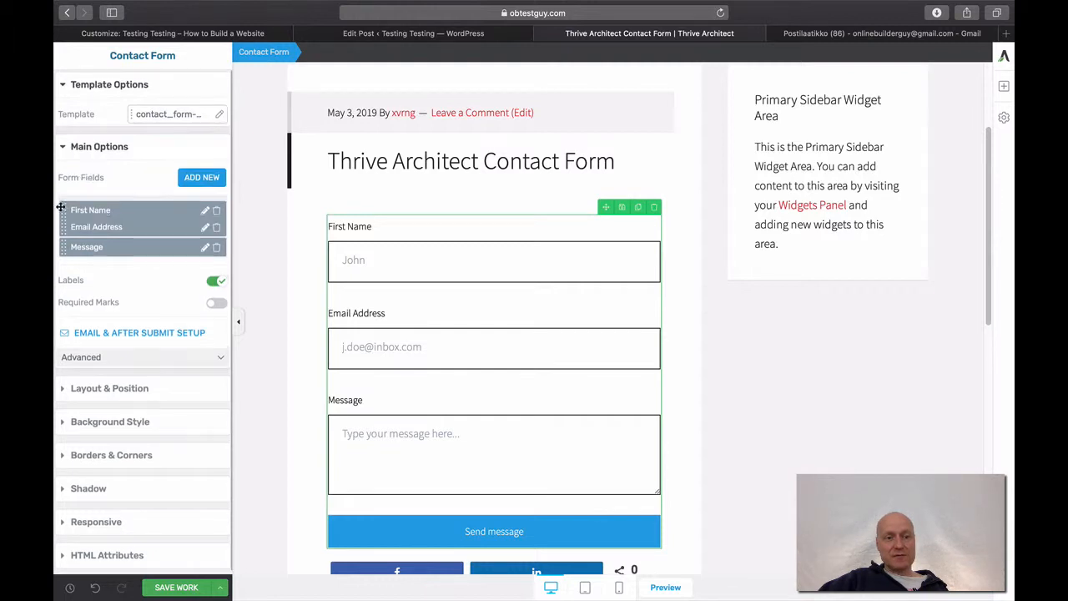
drag(91, 211, 90, 242)
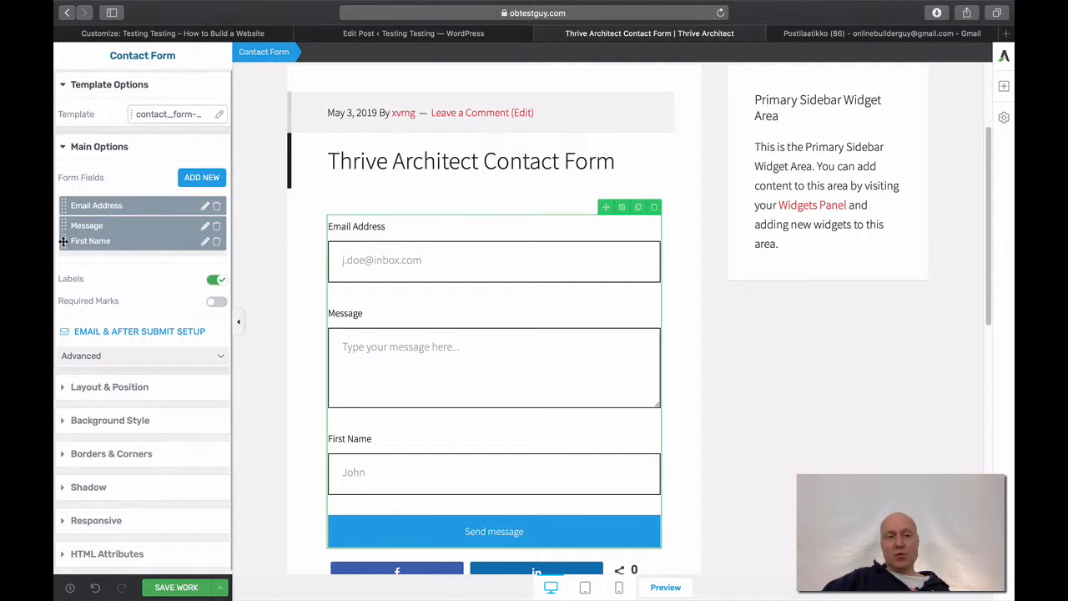
drag(91, 240, 90, 199)
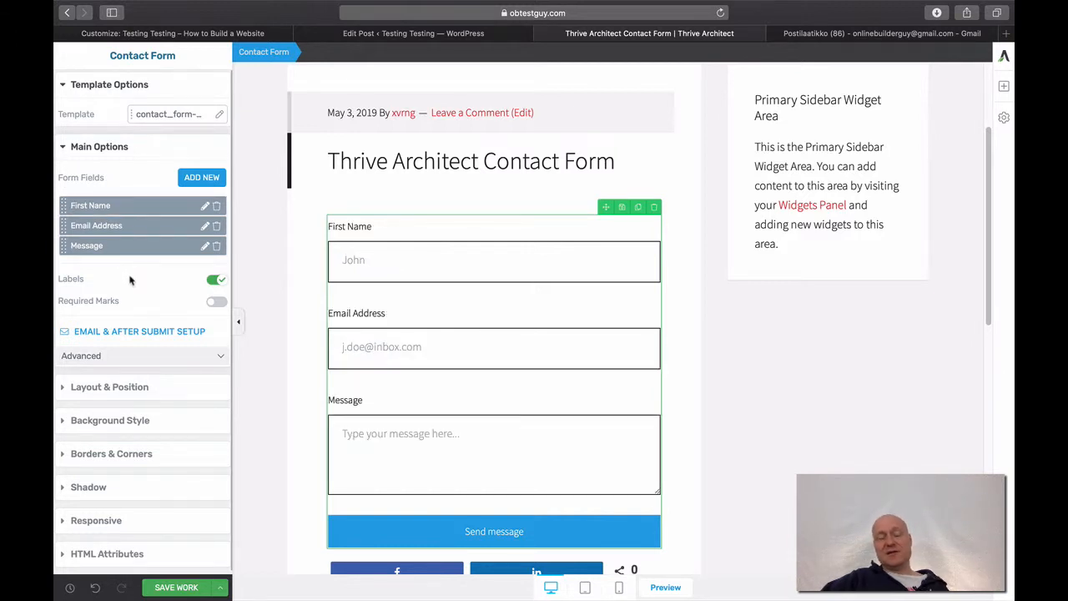
mouse_move(299, 237)
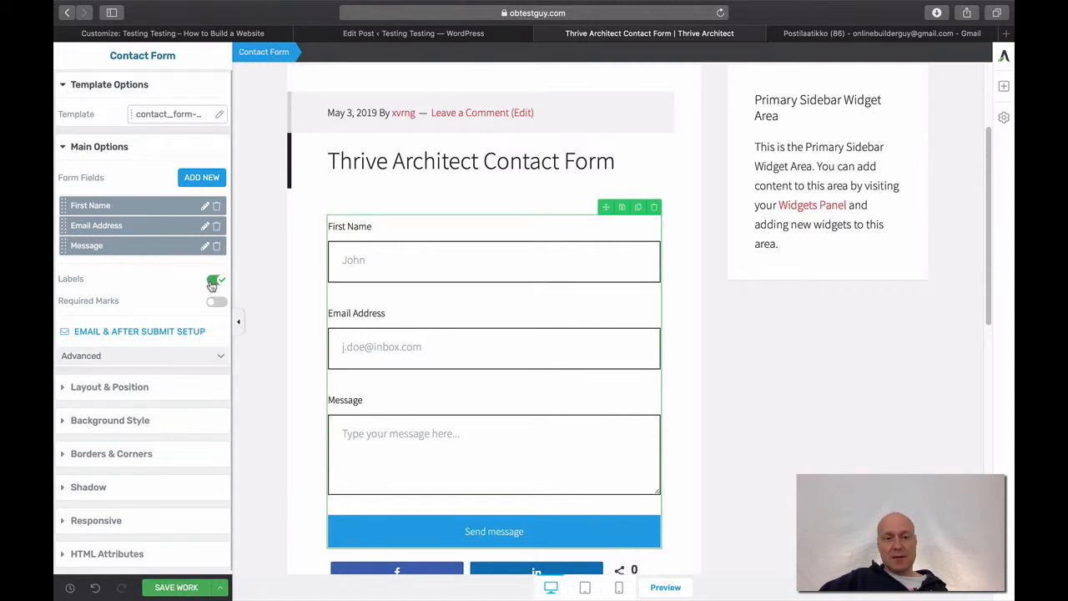
click(217, 279)
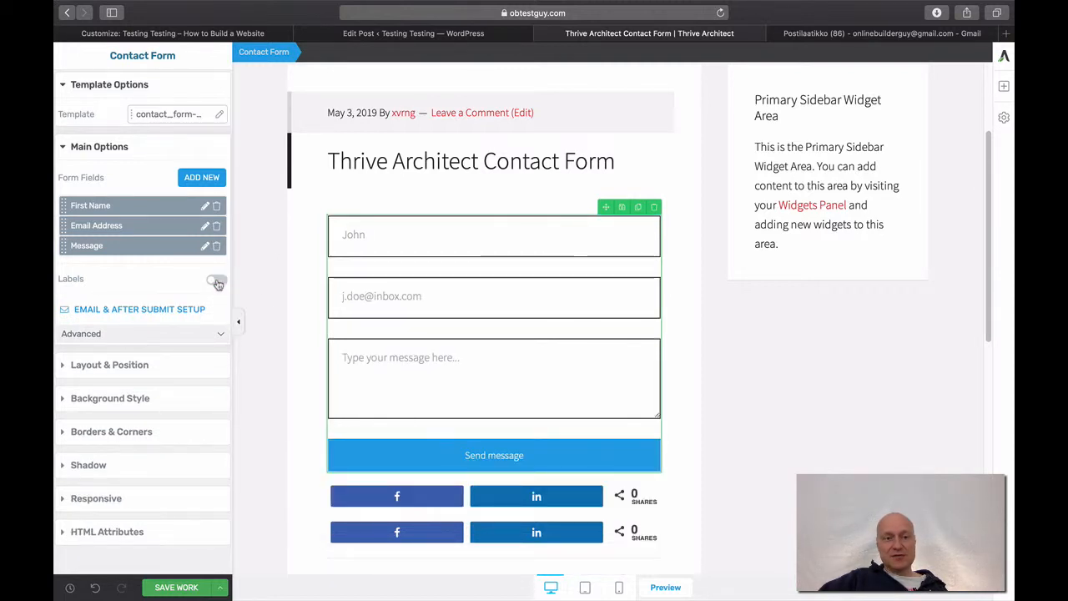
click(216, 280)
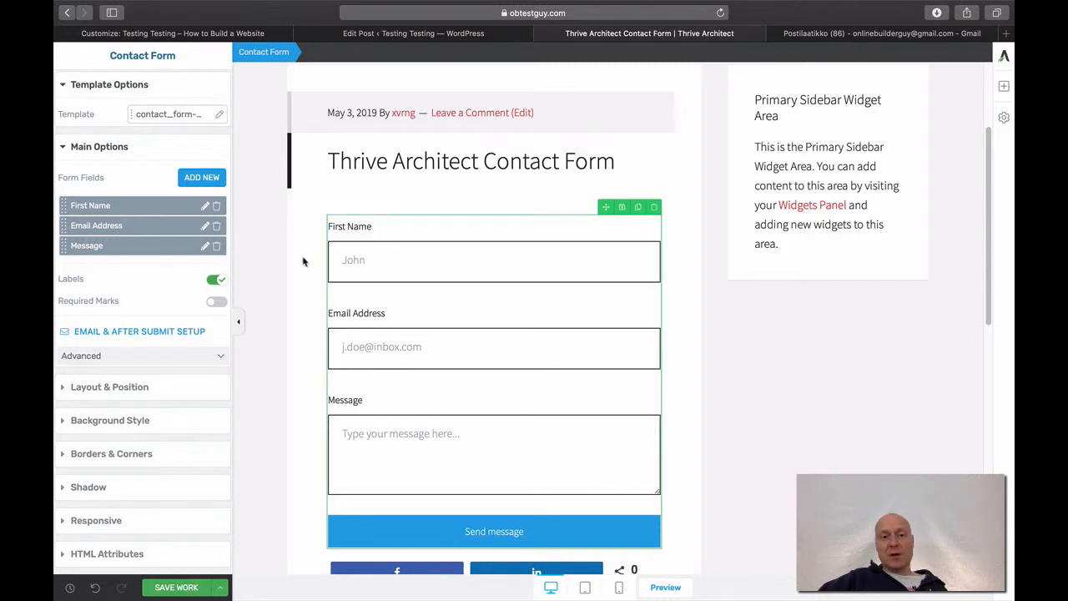
mouse_move(295, 272)
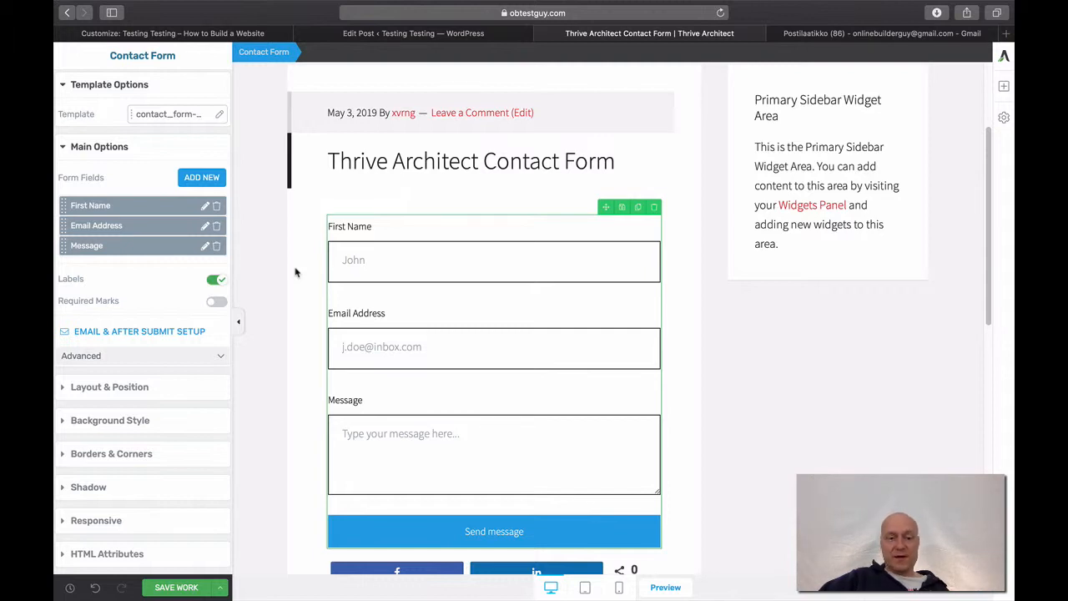
mouse_move(259, 349)
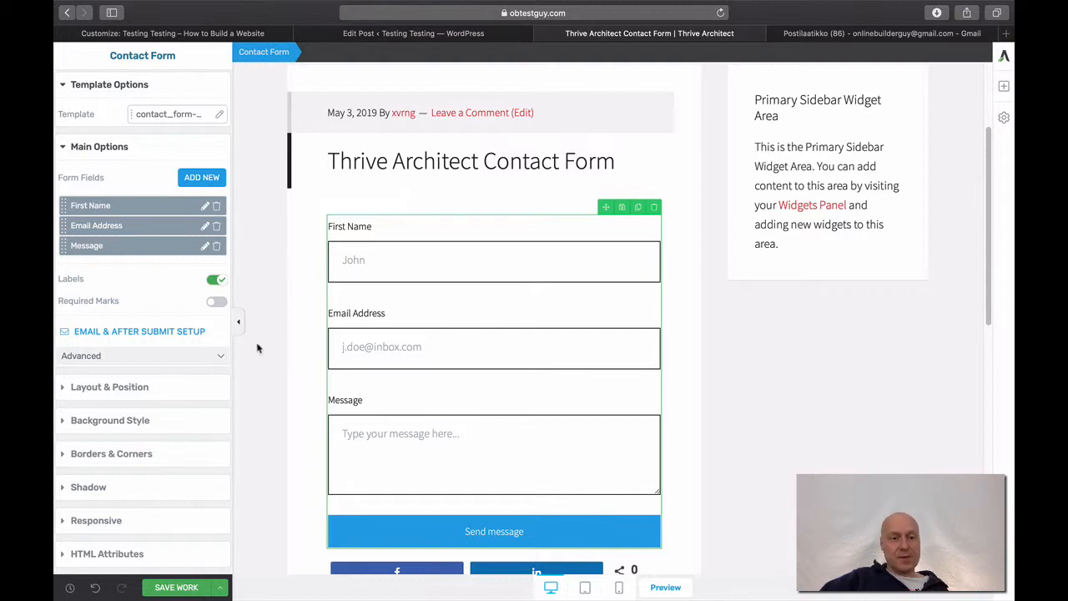
mouse_move(184, 320)
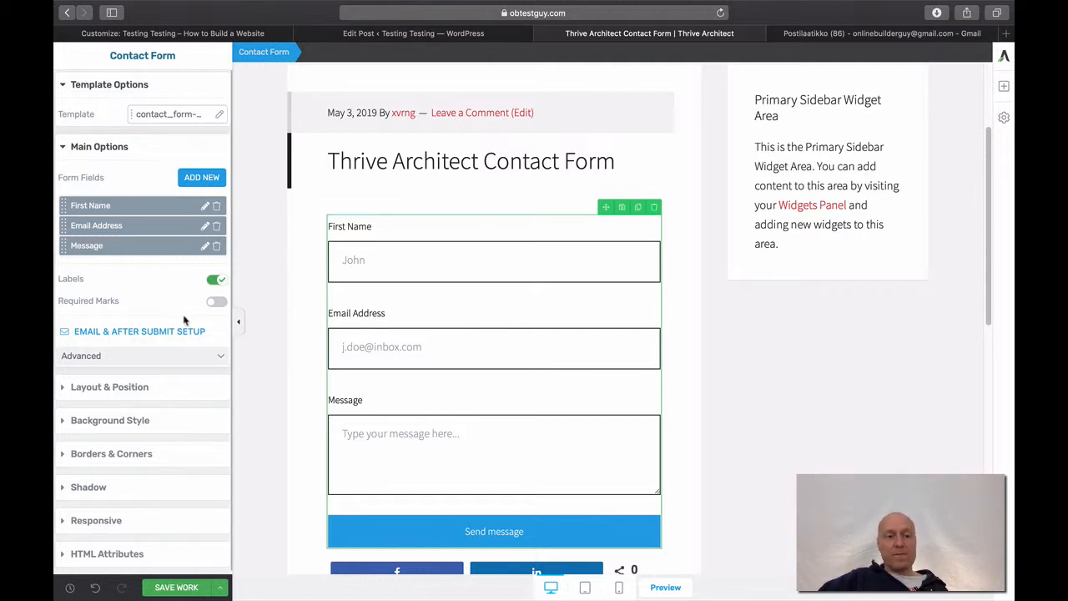
mouse_move(280, 344)
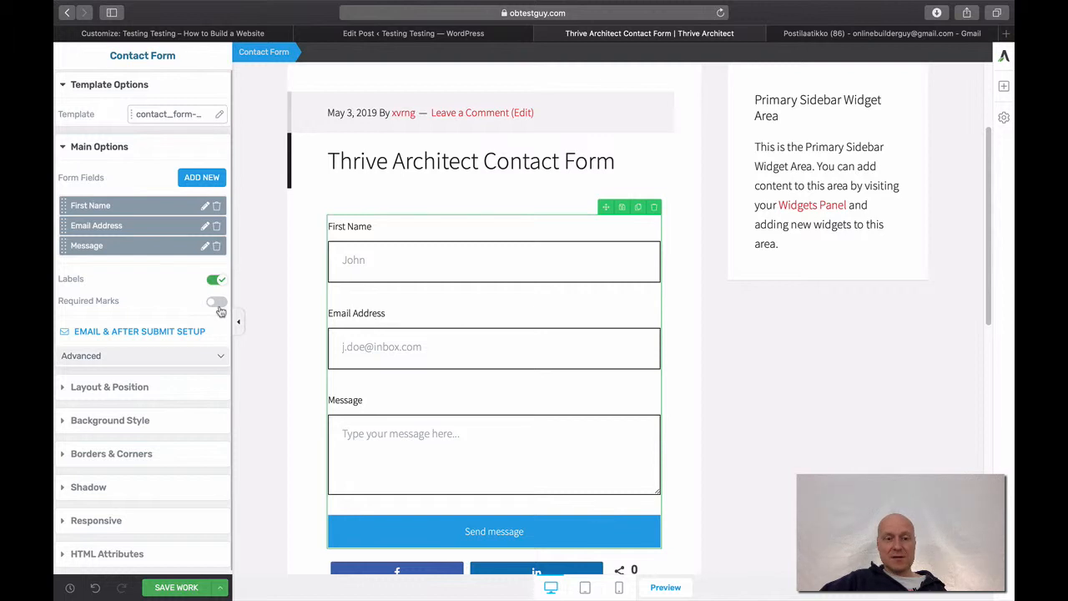
Enable Required Marks so each form label shows a required asterisk
click(216, 301)
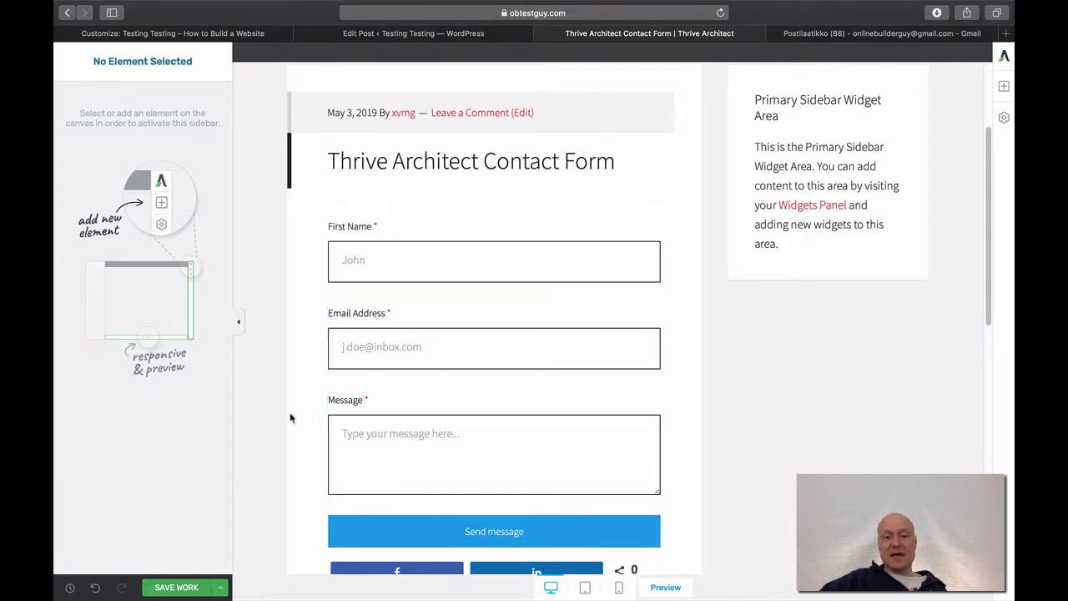
mouse_move(274, 409)
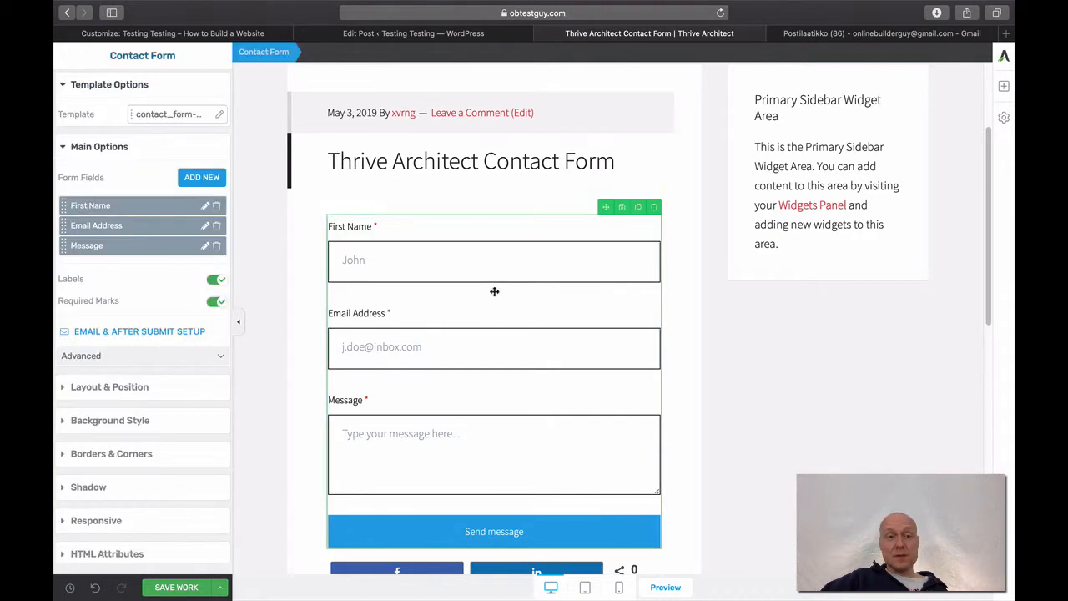
mouse_move(292, 391)
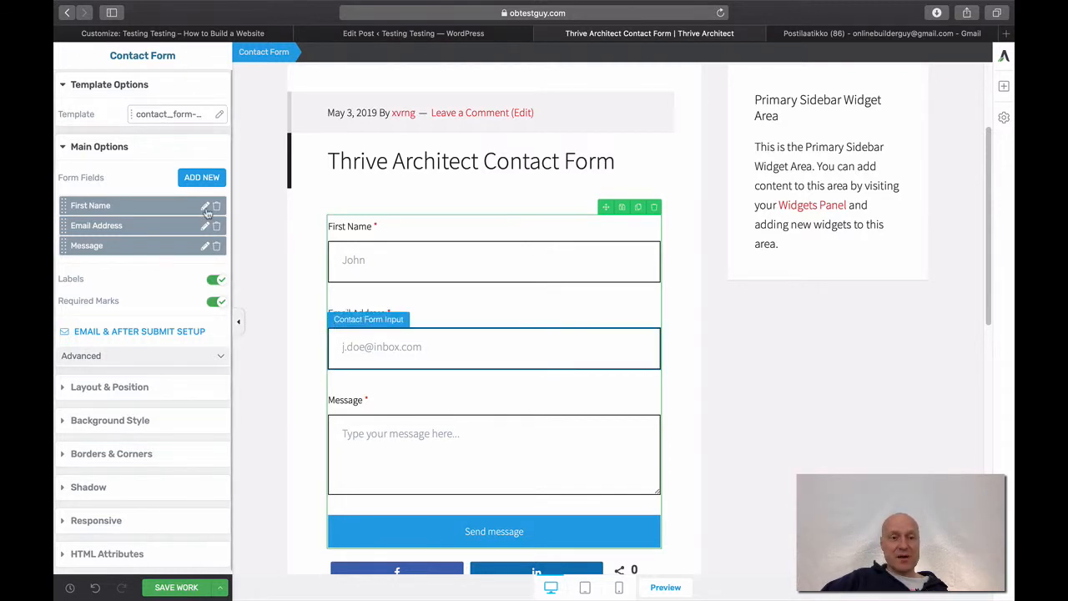
mouse_move(205, 206)
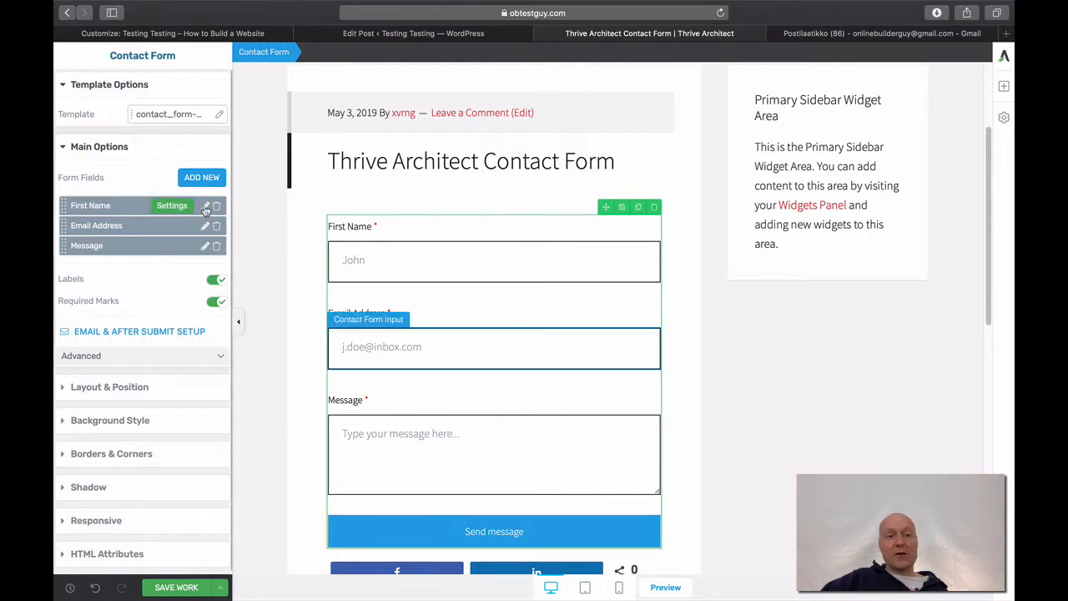
Make the First Name field optional, leaving Email Address and Message required
click(172, 205)
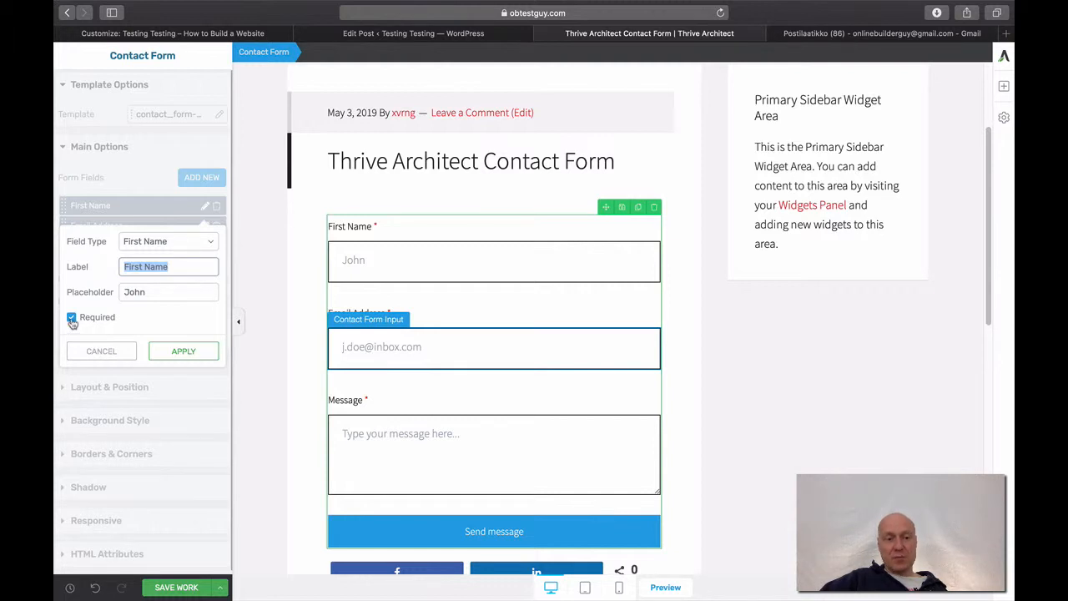
click(72, 317)
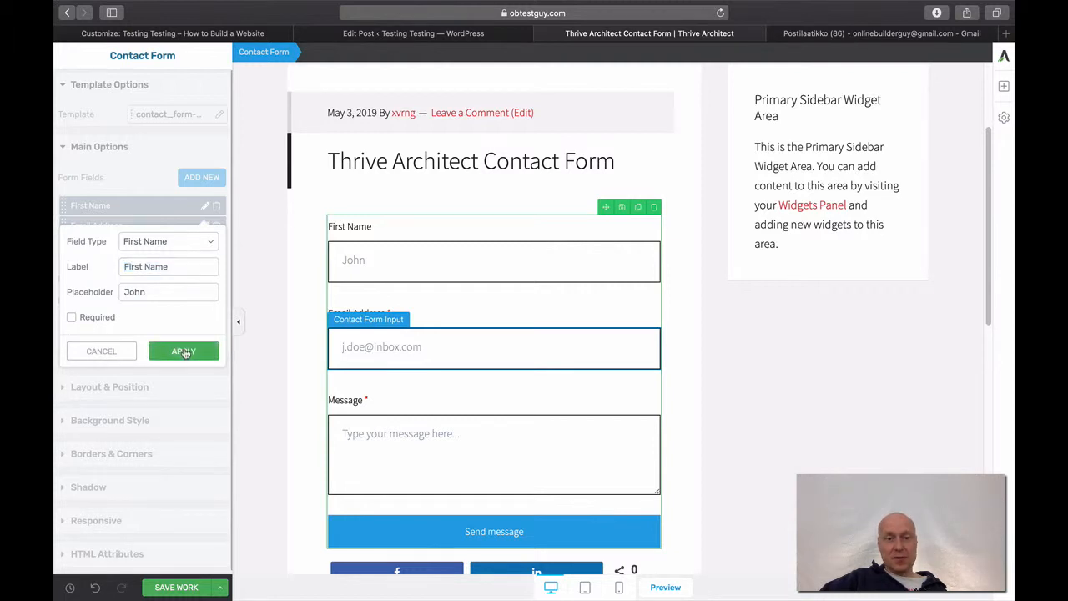
click(184, 351)
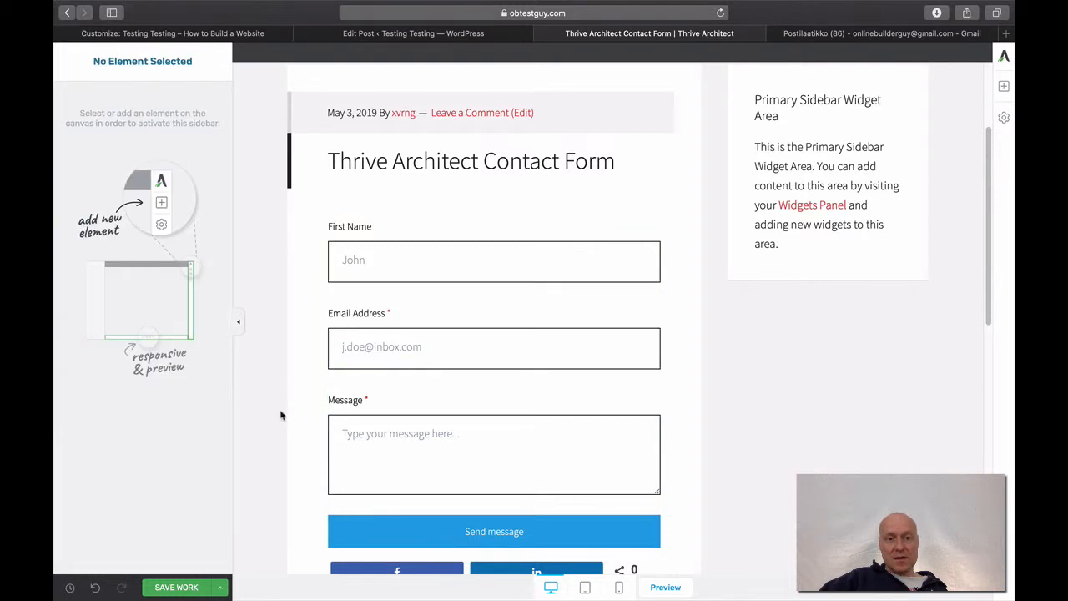
mouse_move(307, 204)
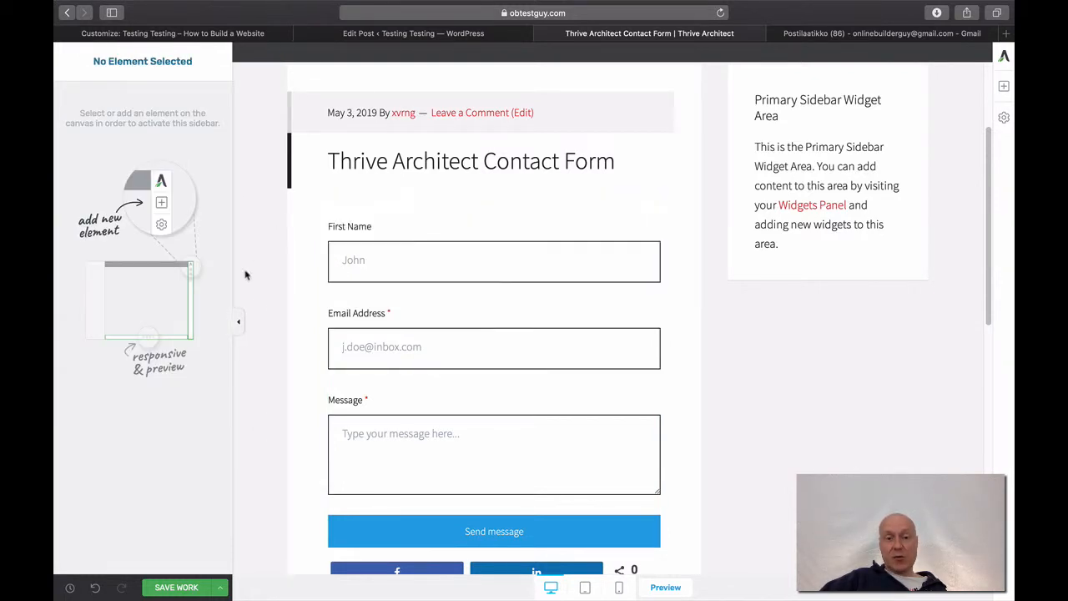
mouse_move(297, 440)
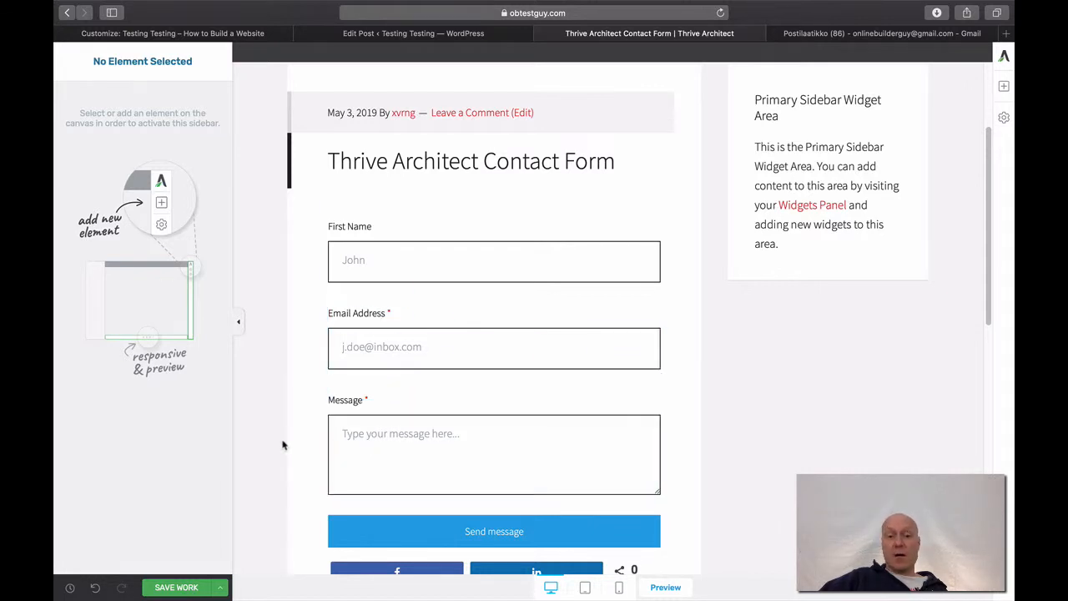
Reselect the contact form to show its options with First Name still optional
click(494, 261)
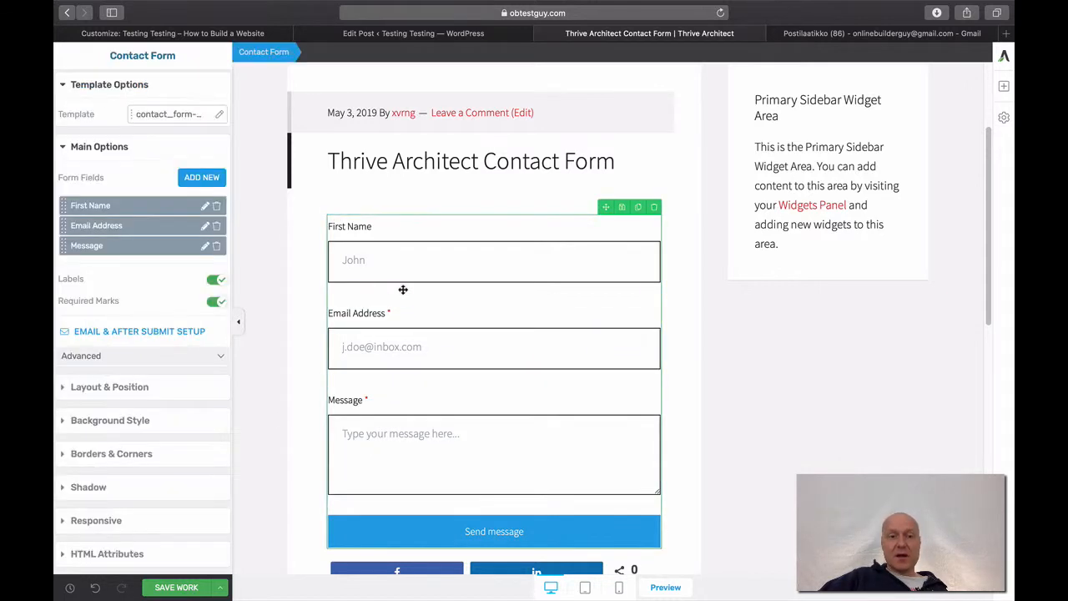
mouse_move(391, 287)
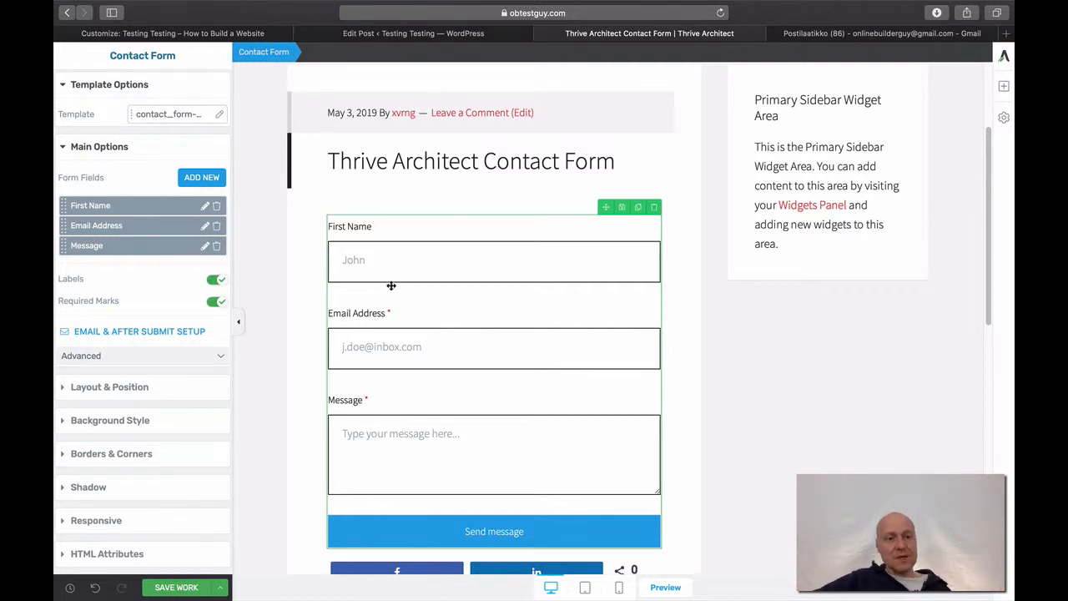
mouse_move(304, 357)
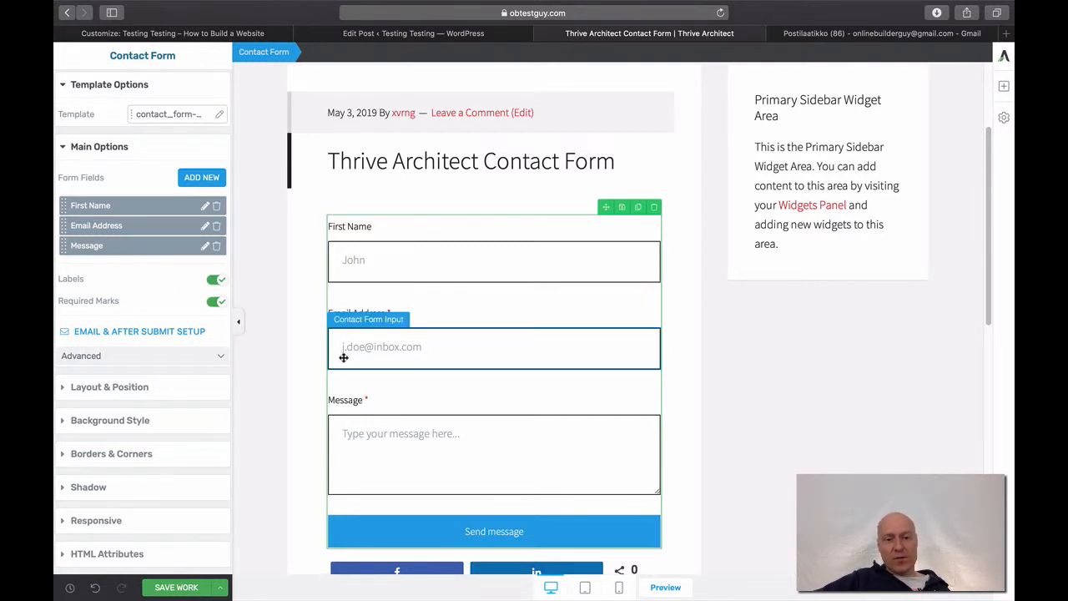
mouse_move(362, 199)
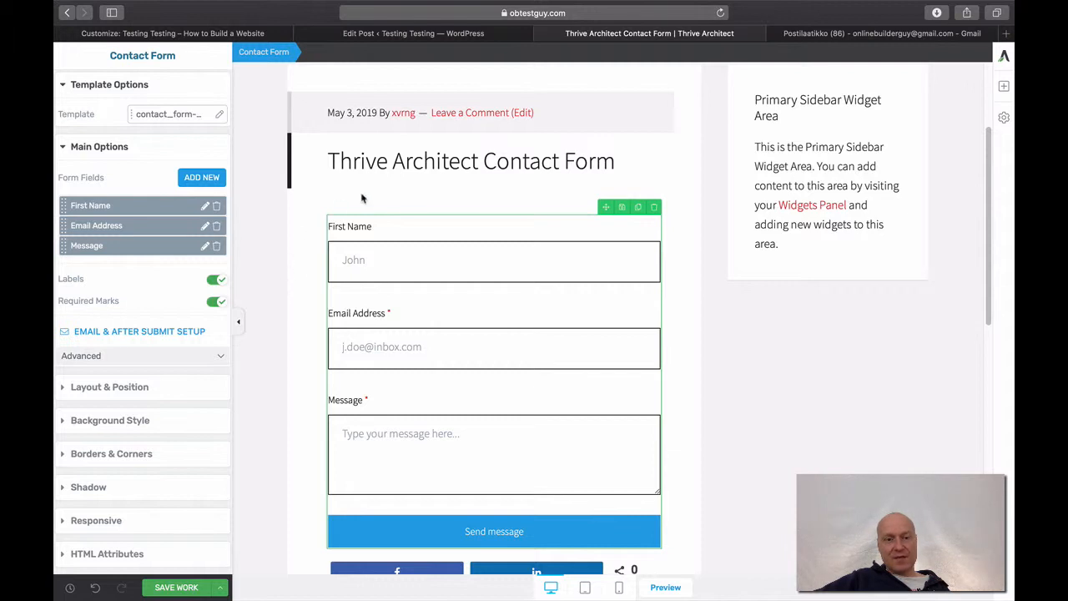
mouse_move(407, 260)
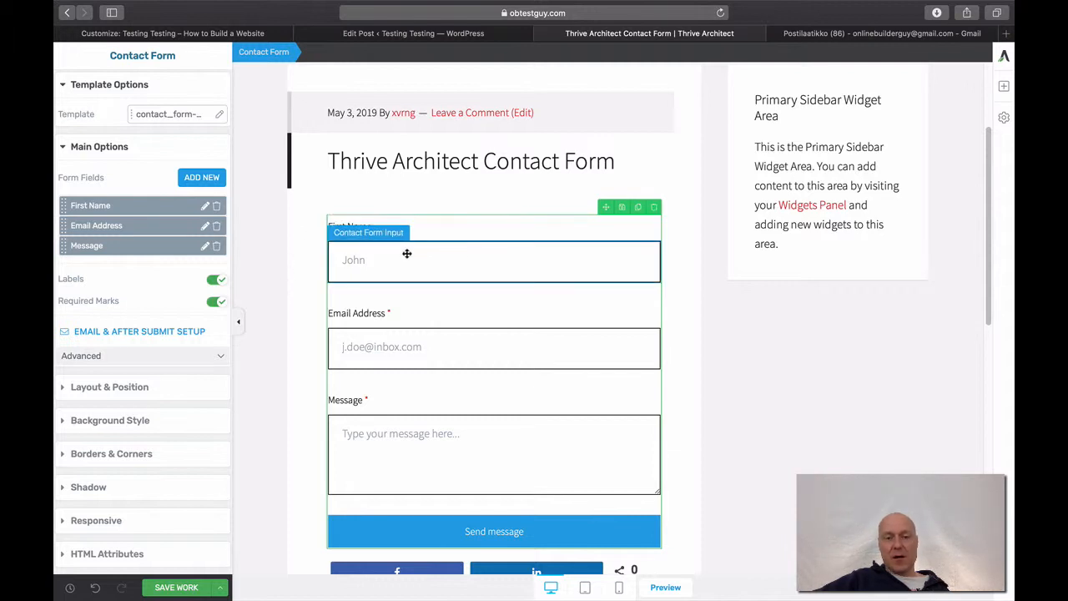
mouse_move(285, 319)
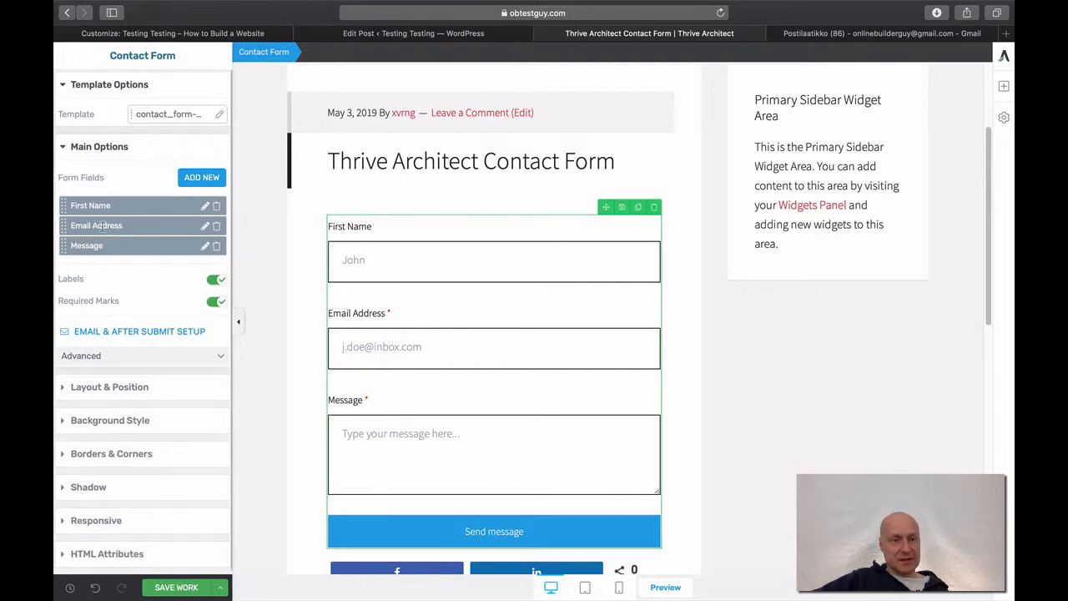
mouse_move(204, 235)
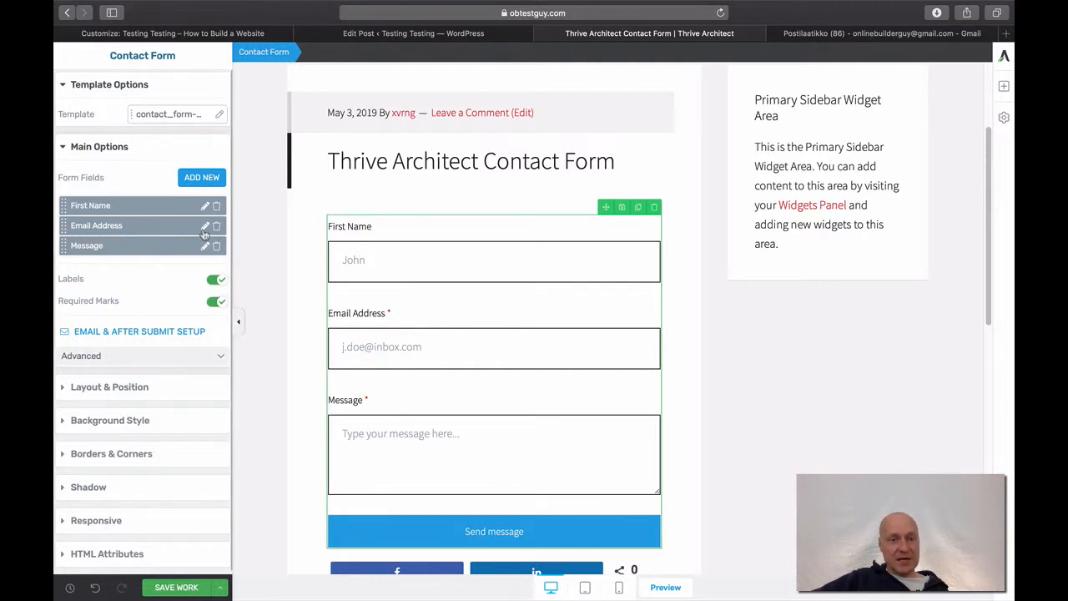
Review the Email Address field's type options and cancel without changes
click(203, 225)
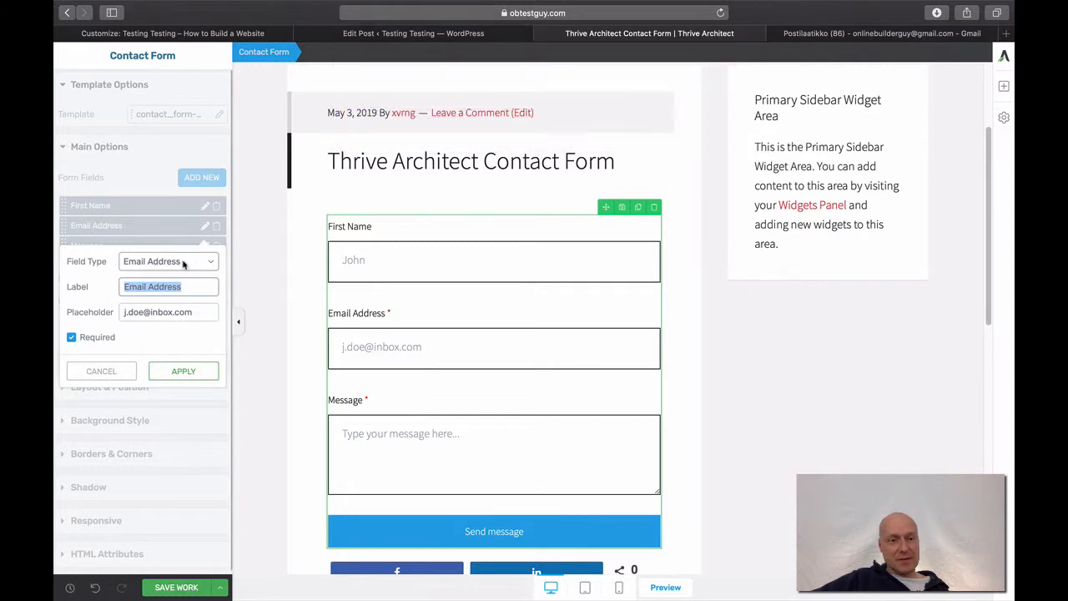
click(167, 260)
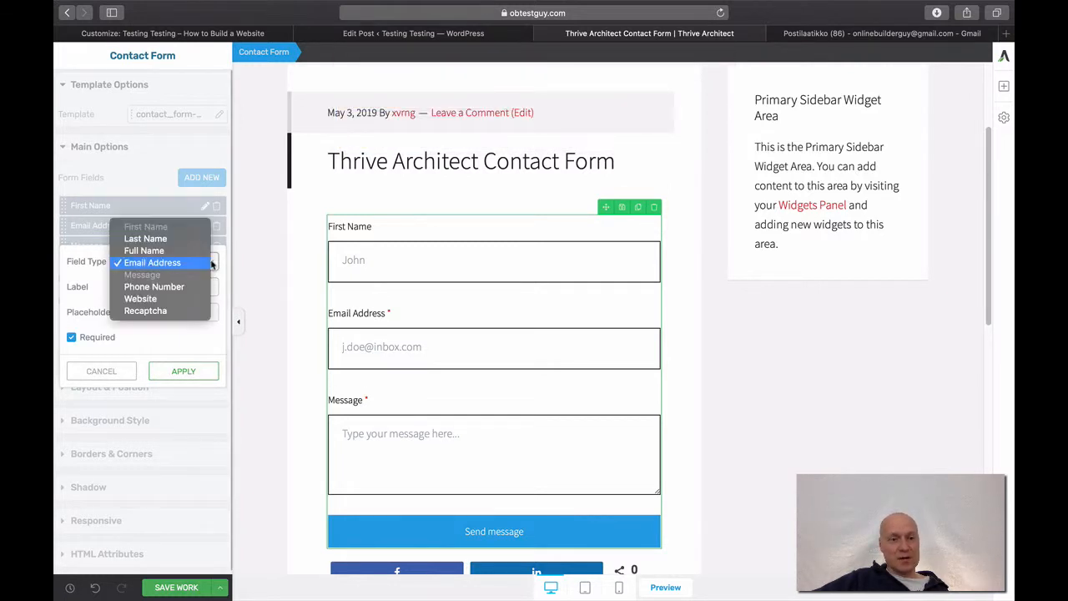
mouse_move(153, 287)
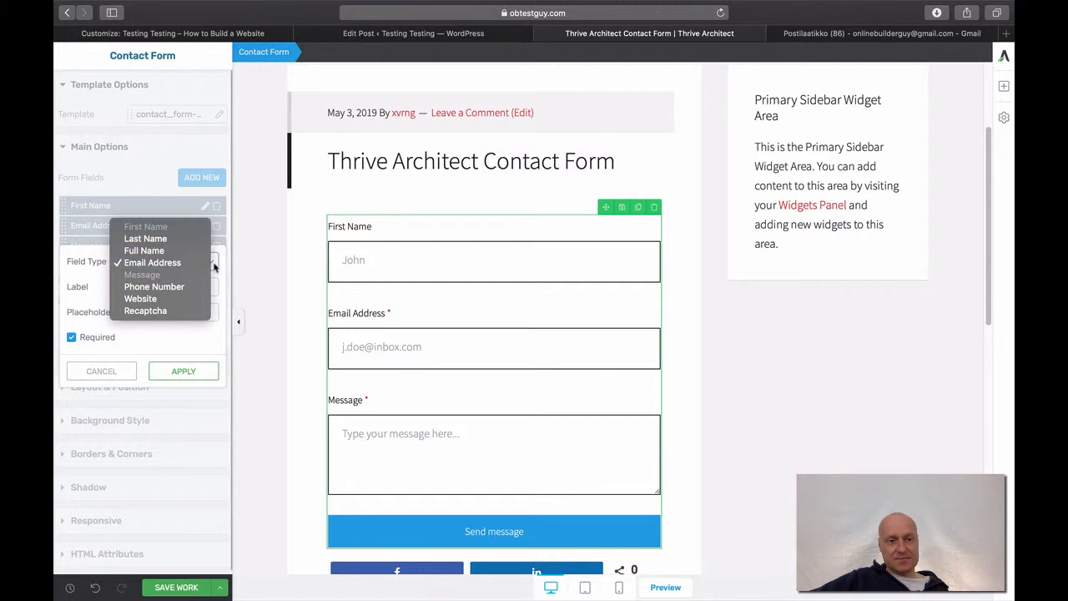
click(153, 262)
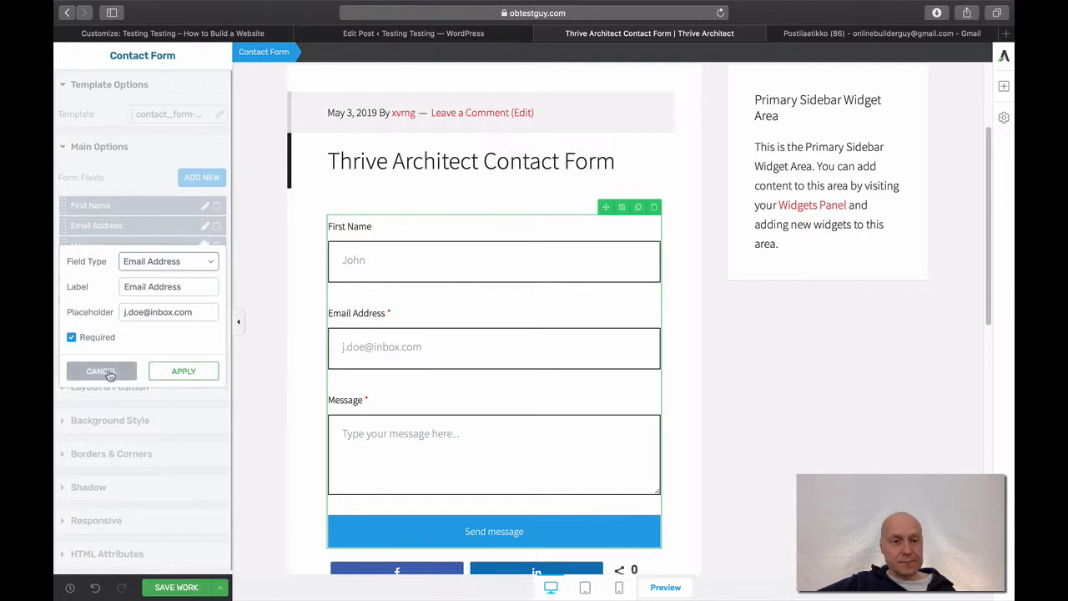
click(100, 371)
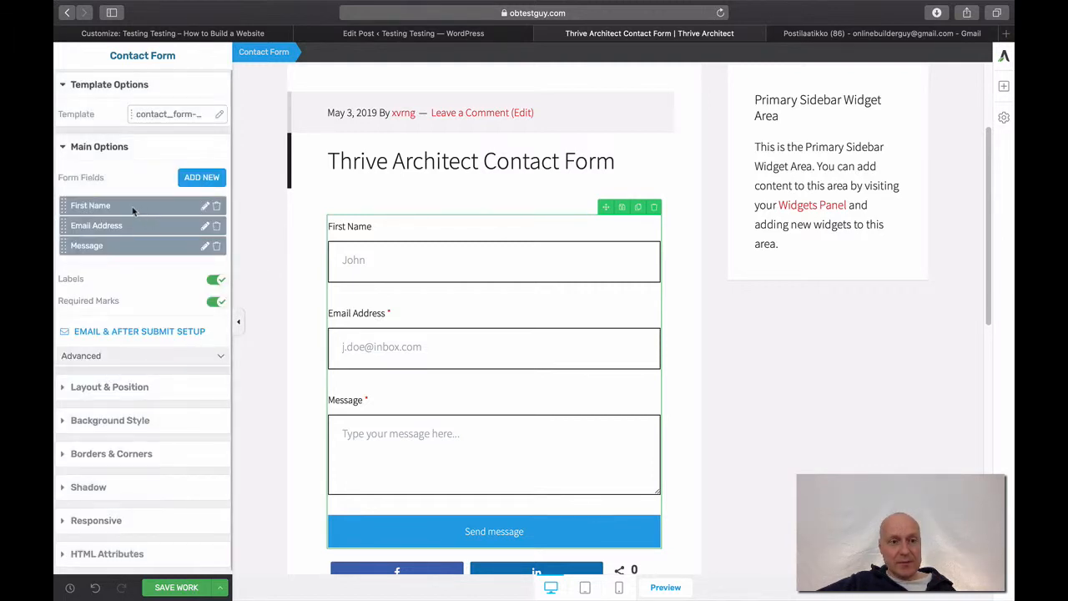
Make the First Name field required again and apply
click(203, 205)
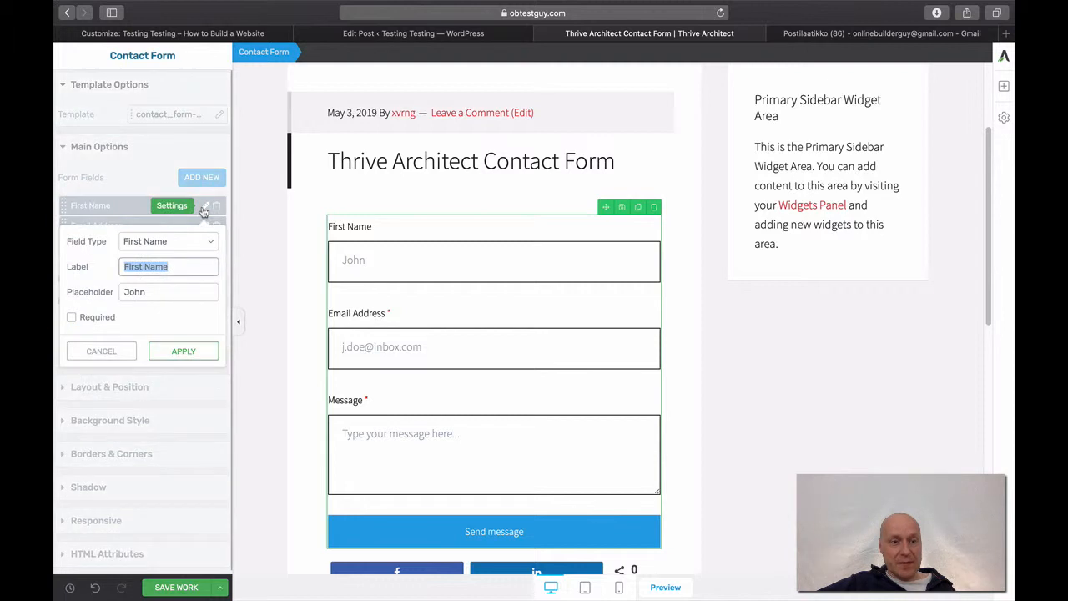
click(70, 317)
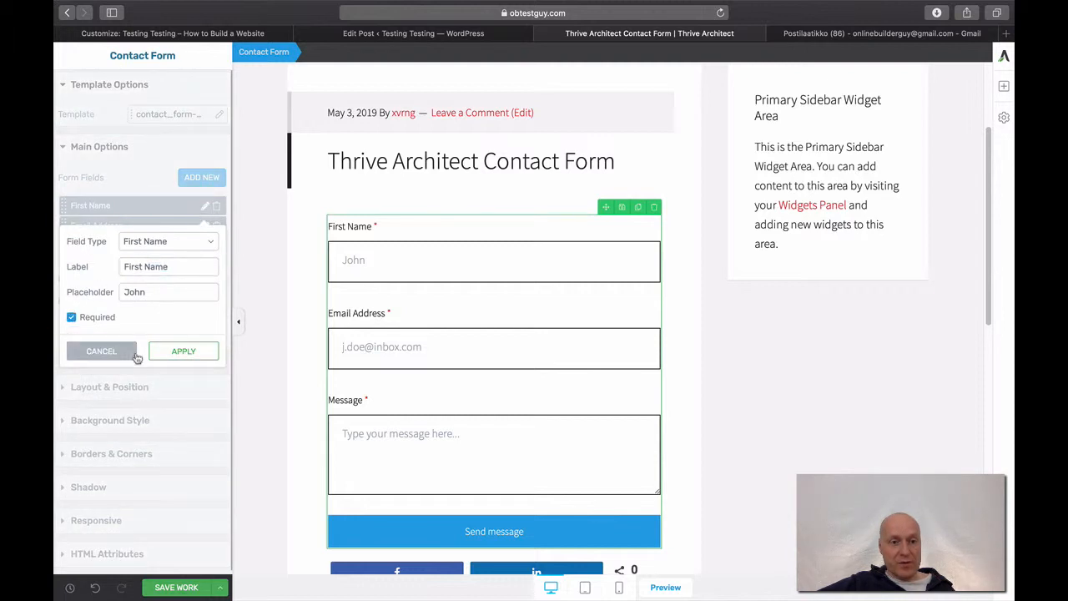
click(100, 350)
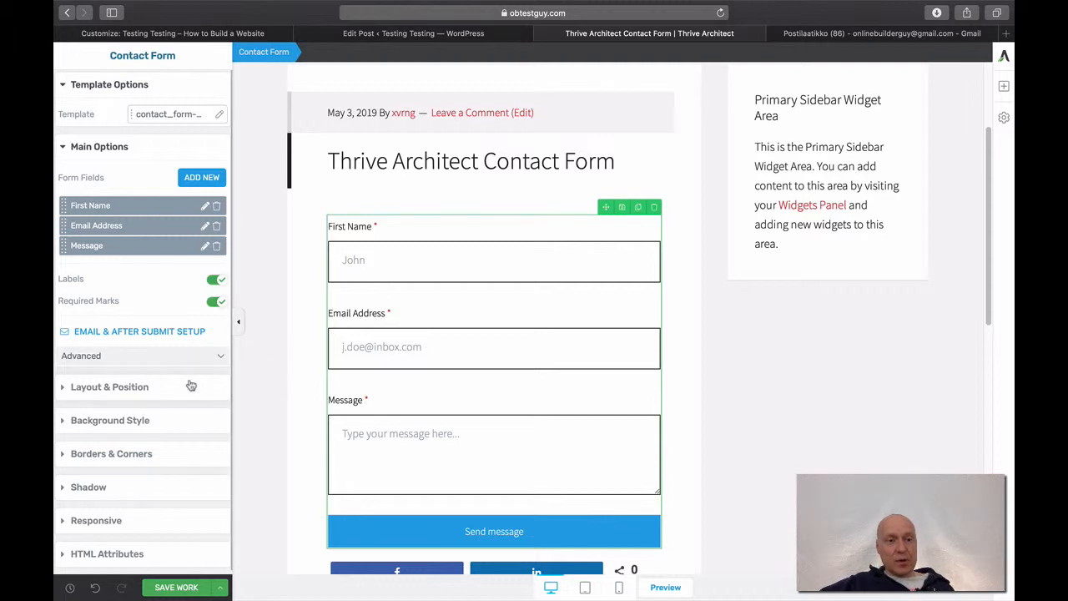
mouse_move(142, 340)
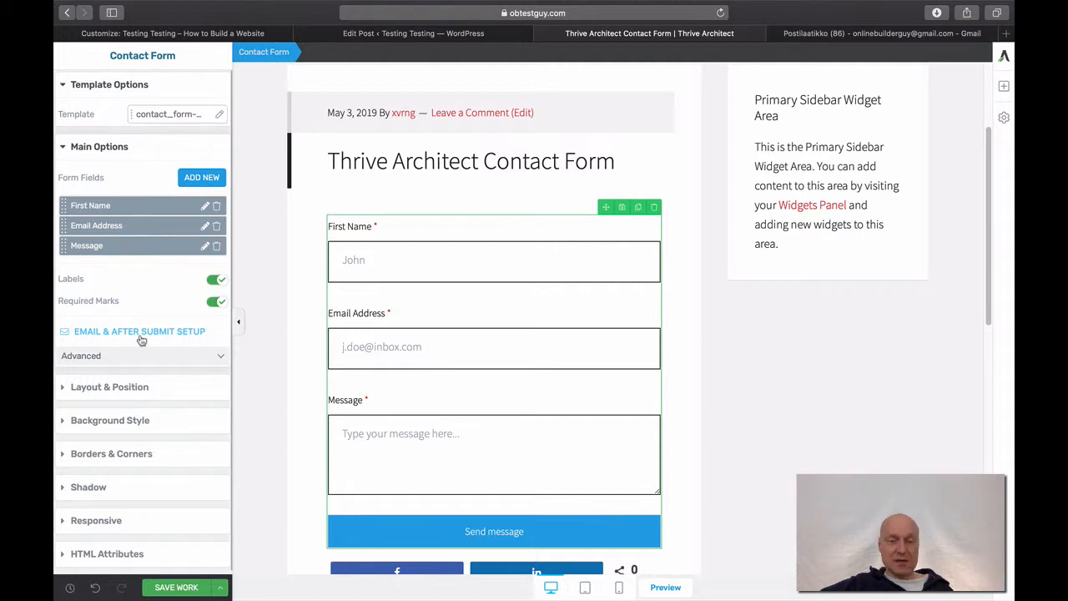
In Email & After Submit Setup, replace the recipient with a Gmail address
click(140, 330)
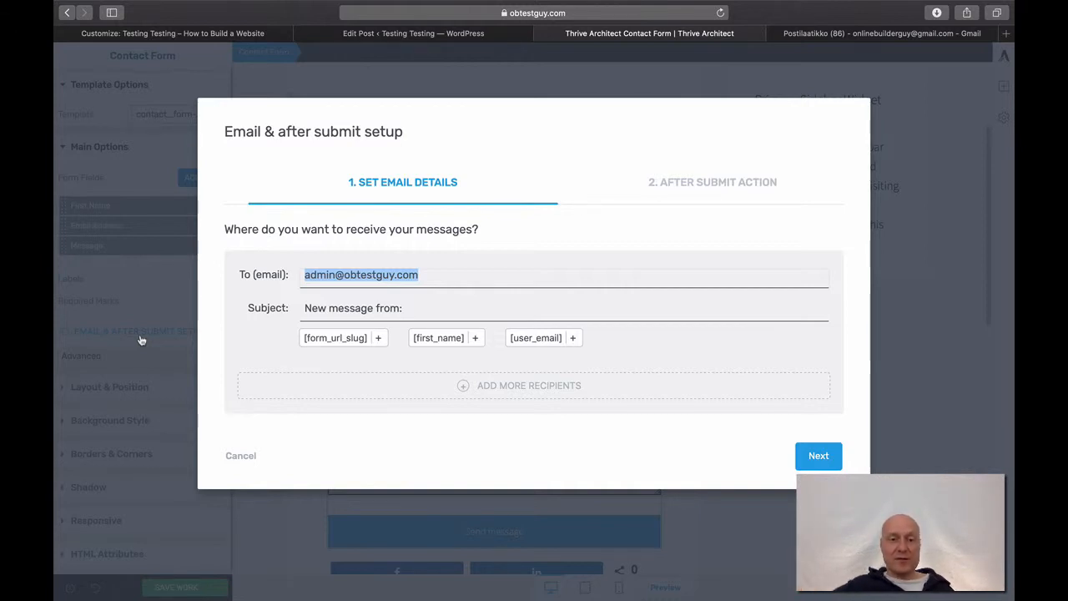
click(434, 273)
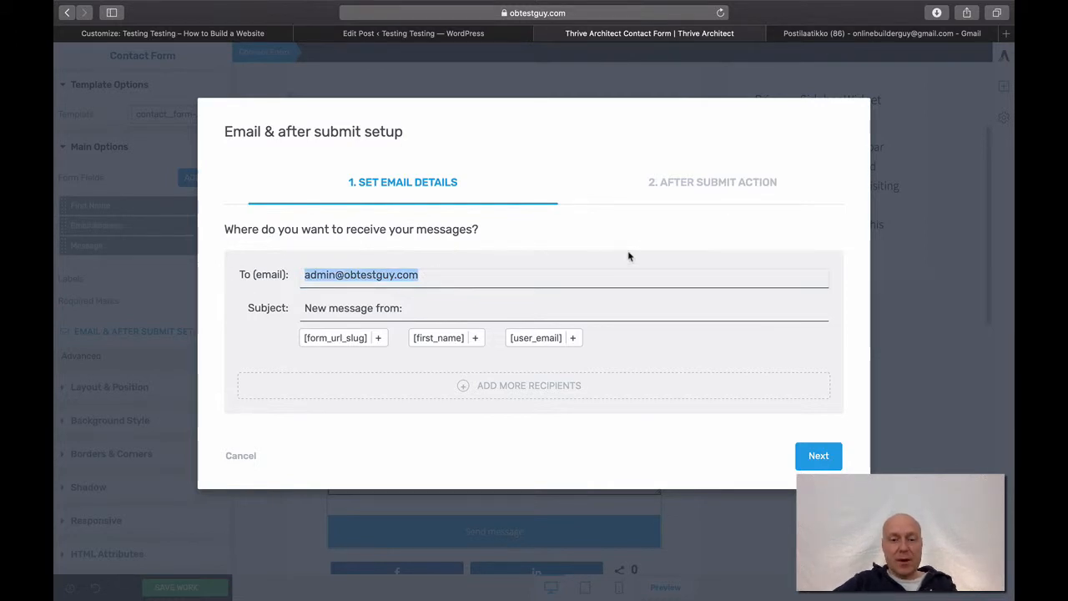
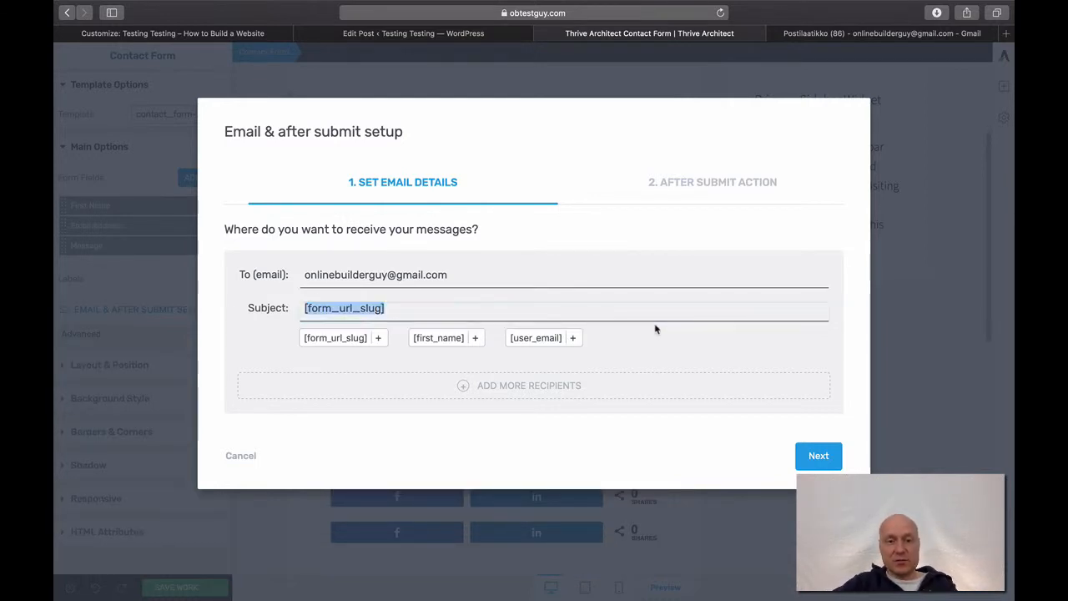
Set the email subject to 'Message from My Website'
text(Me)
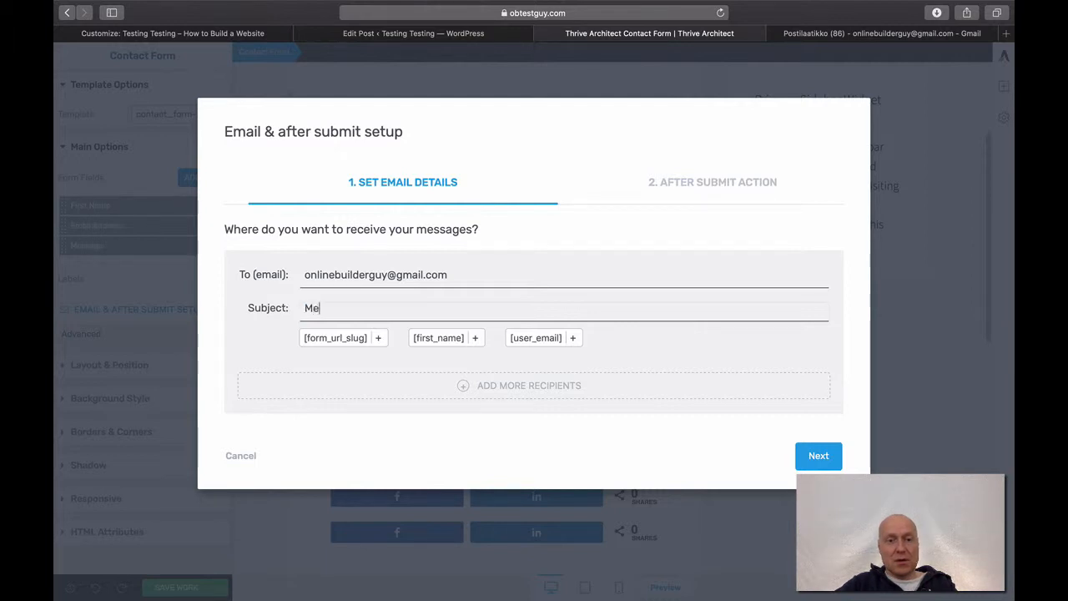
text(ssage)
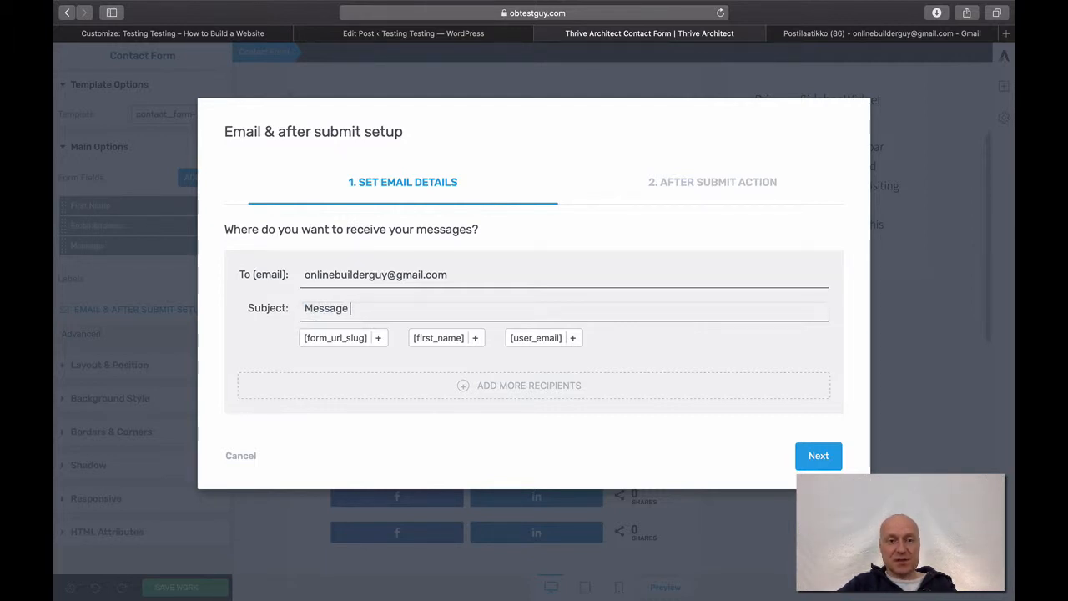
text(from)
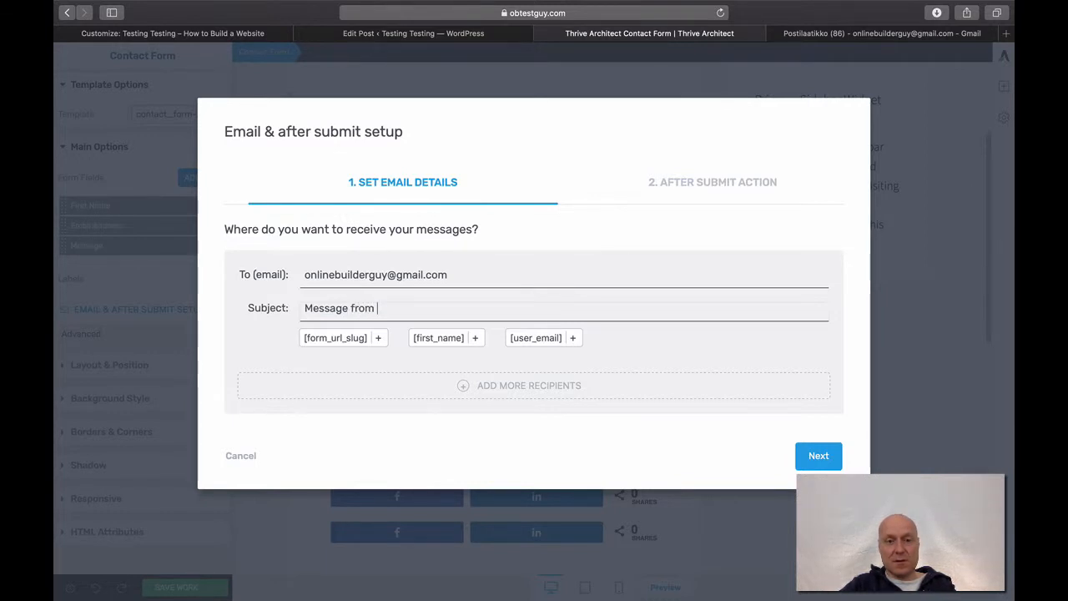
text(My We)
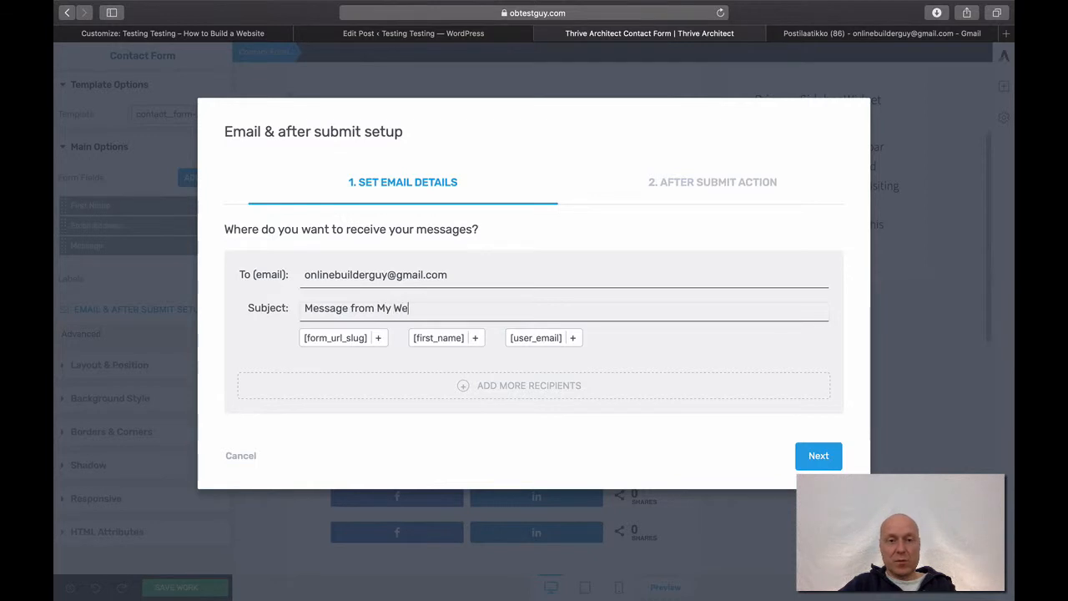
text(bsite)
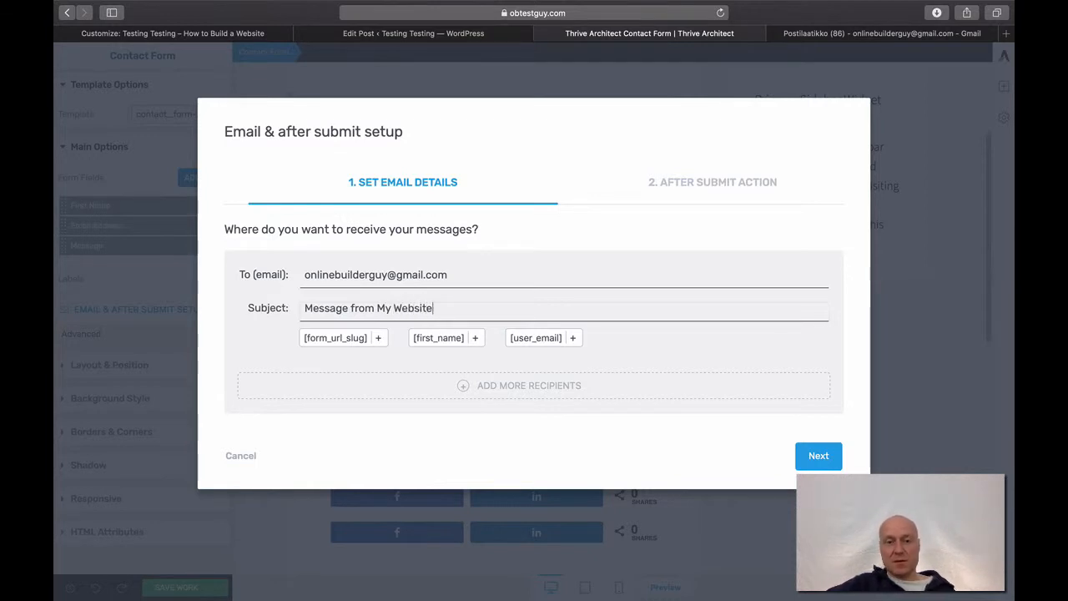
mouse_move(363, 452)
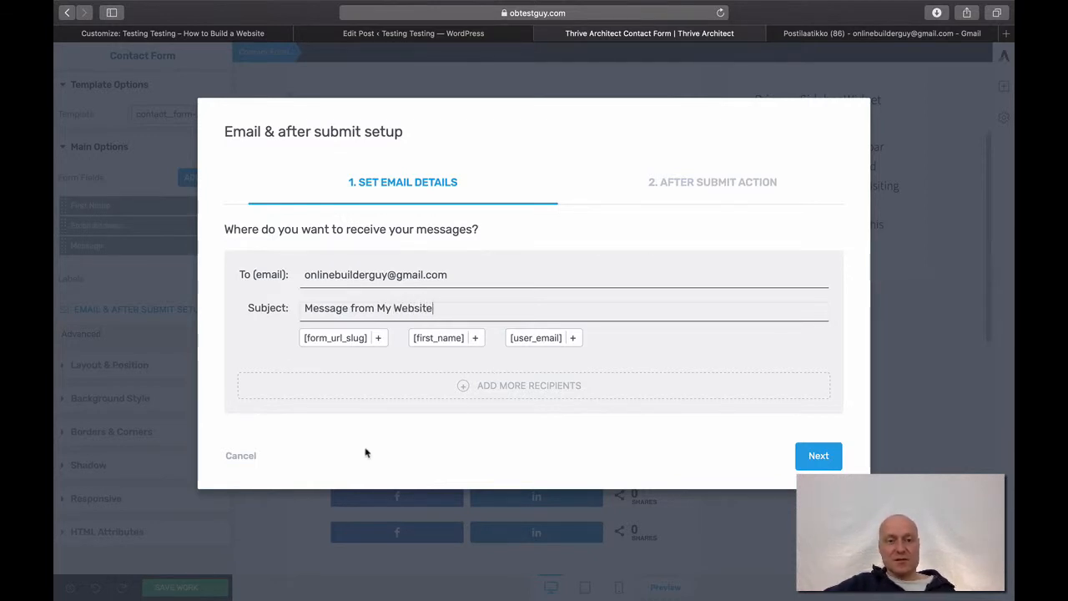
mouse_move(350, 461)
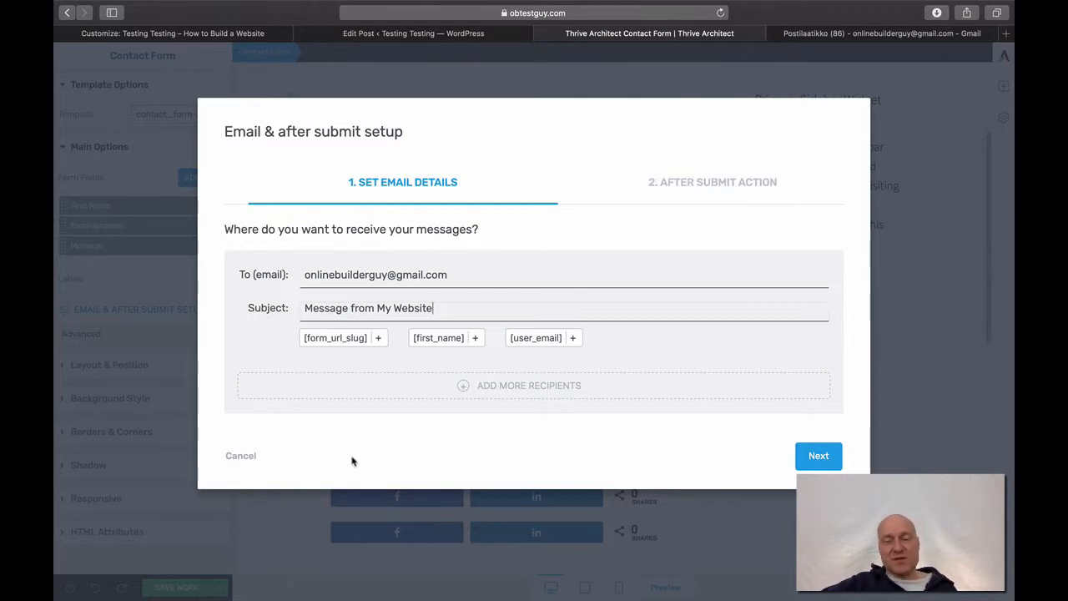
mouse_move(381, 471)
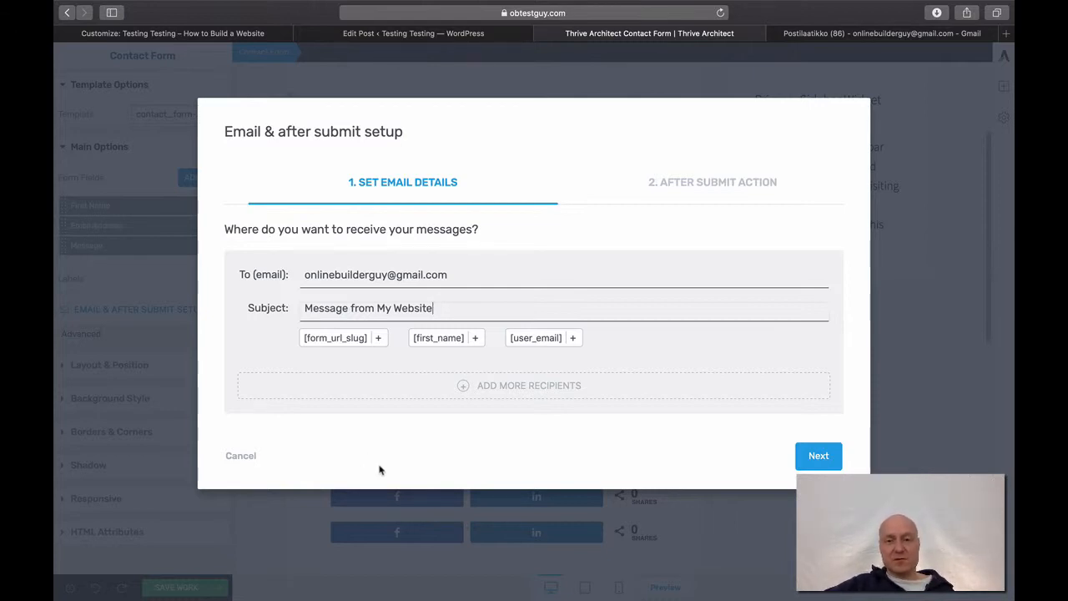
Set the after-submit action to Show success notification with the default text
click(818, 454)
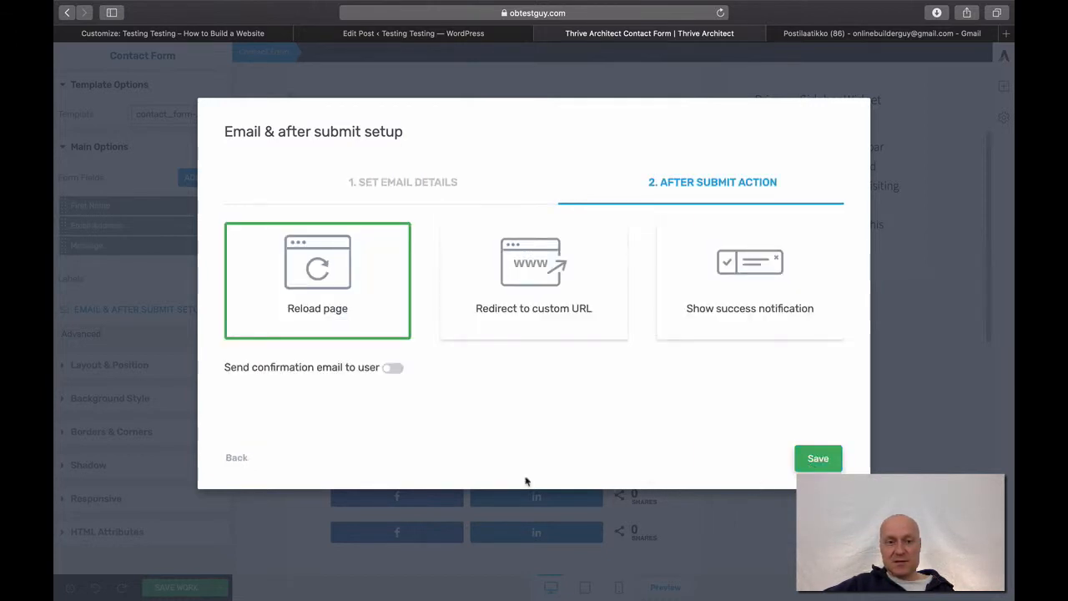
mouse_move(484, 340)
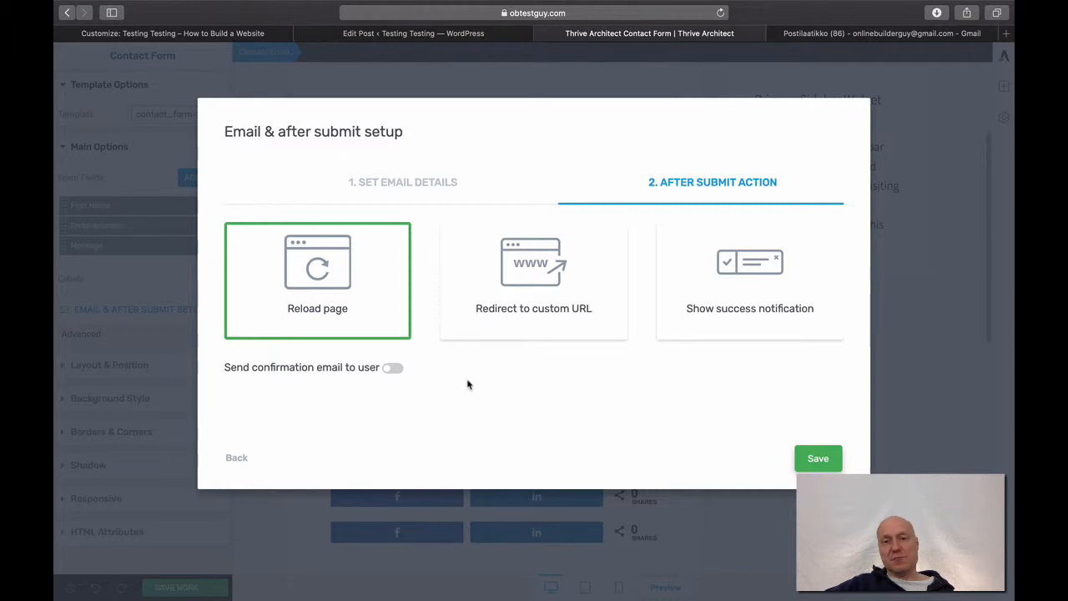
mouse_move(420, 326)
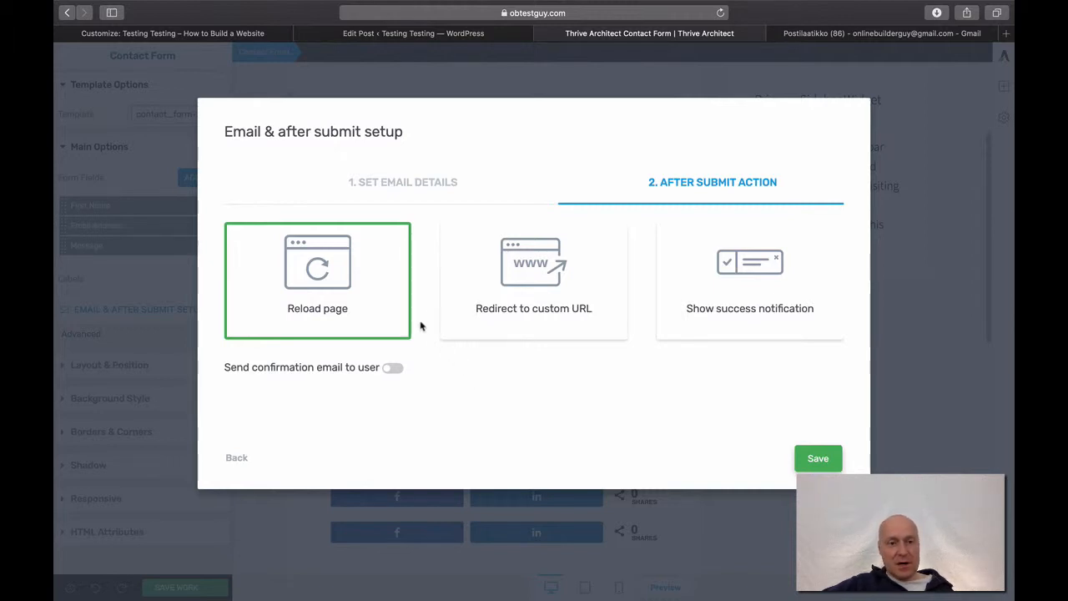
mouse_move(408, 384)
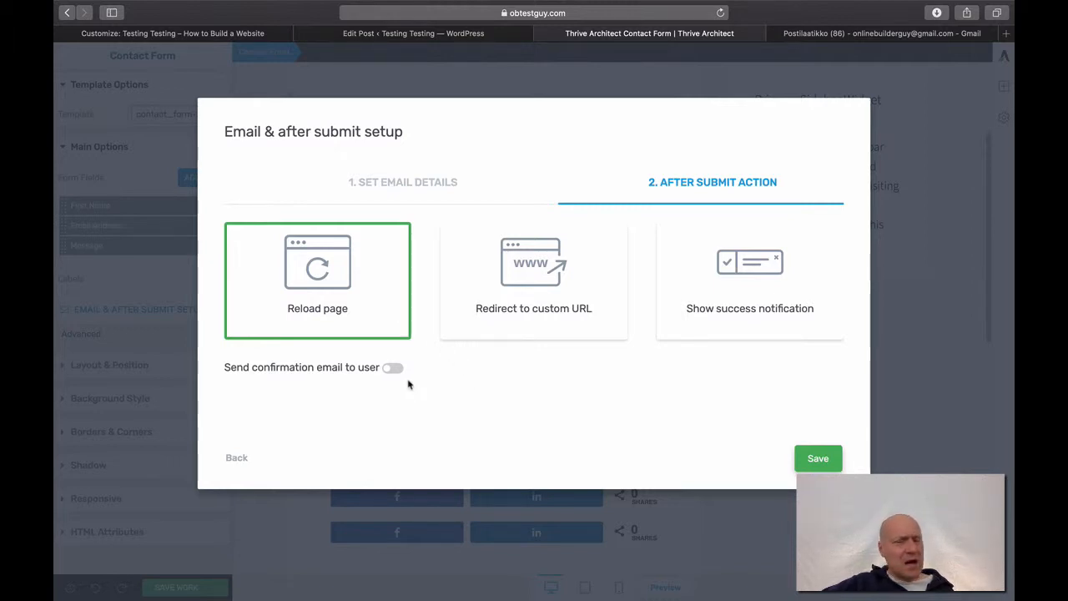
mouse_move(528, 430)
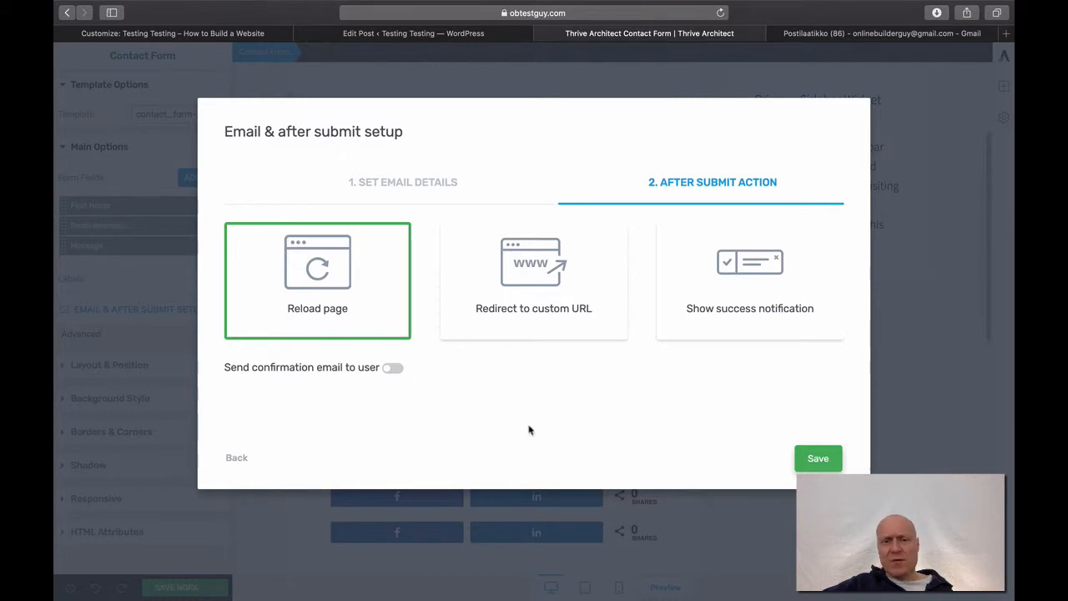
mouse_move(543, 337)
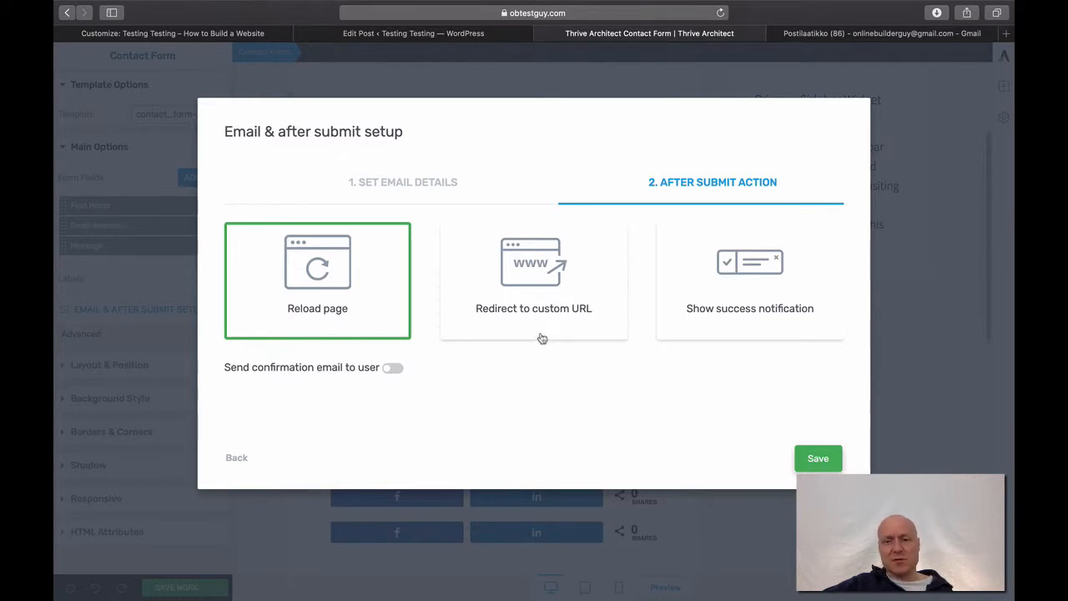
mouse_move(701, 343)
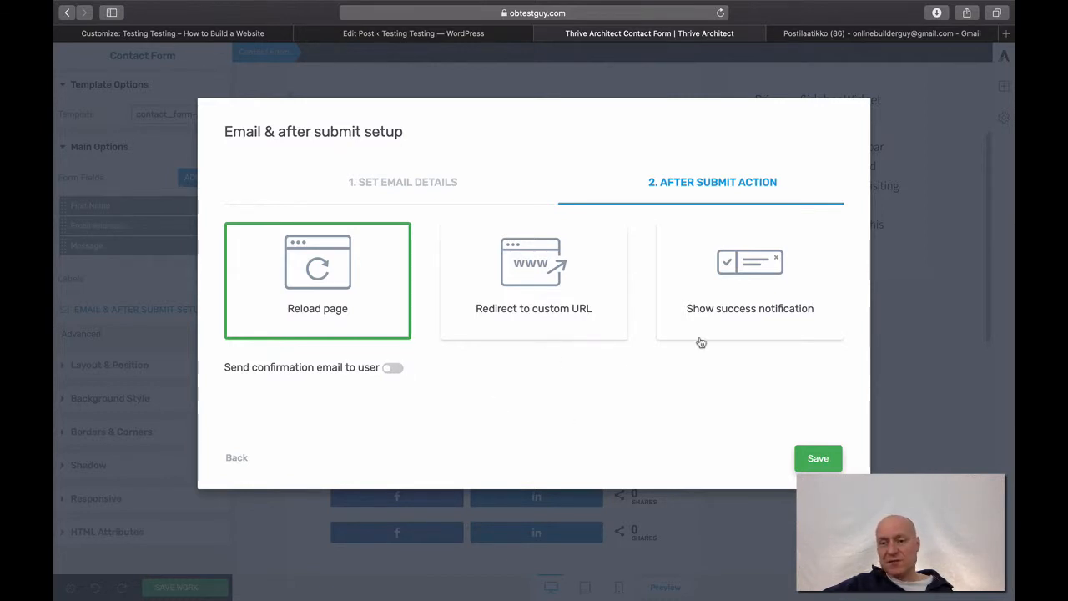
mouse_move(631, 351)
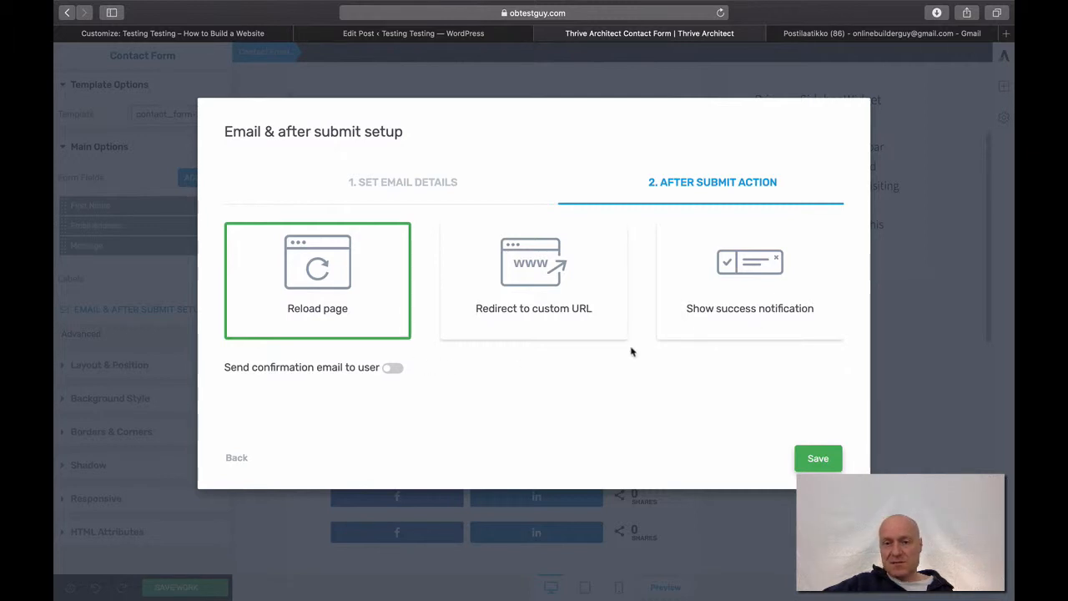
mouse_move(738, 330)
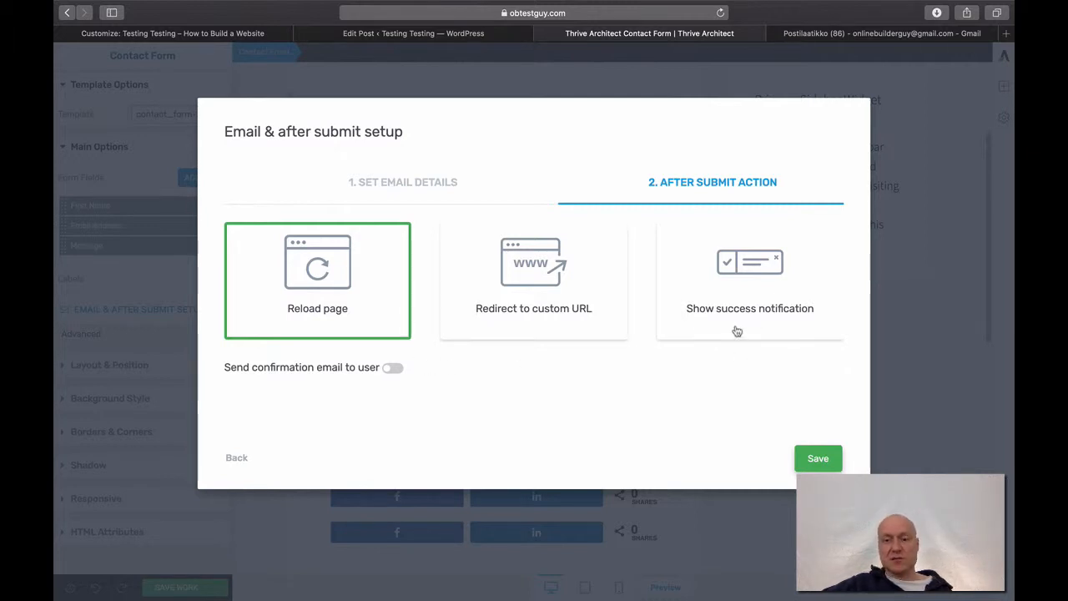
click(744, 281)
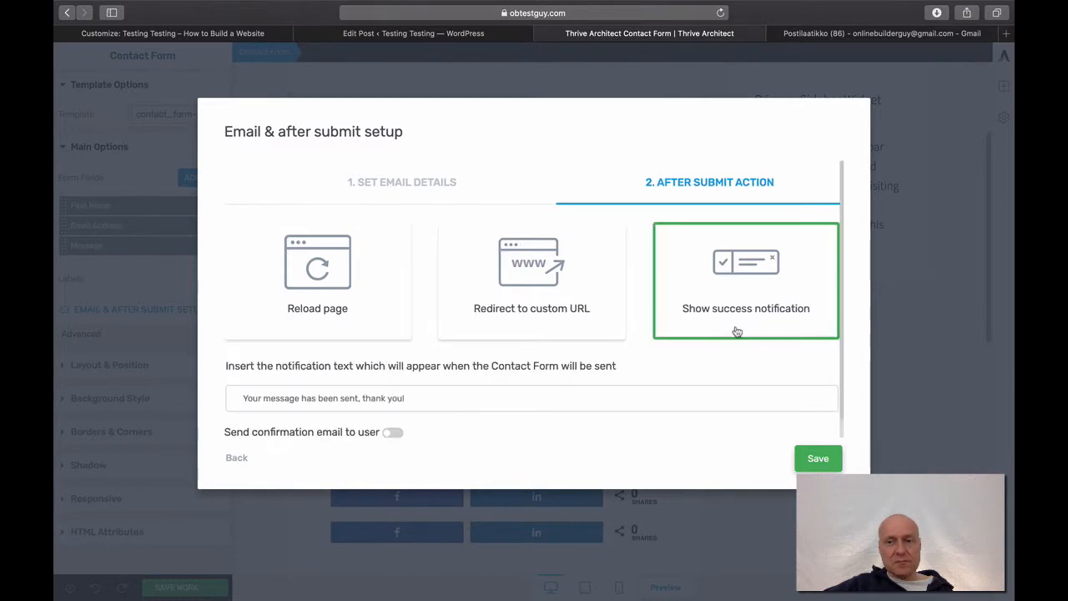
mouse_move(841, 268)
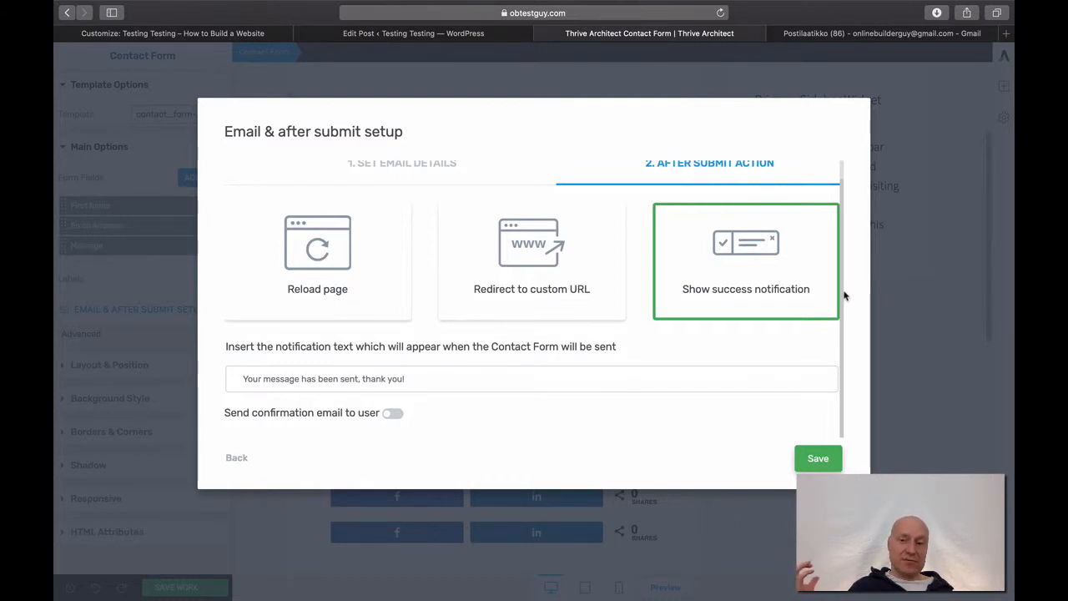
mouse_move(763, 307)
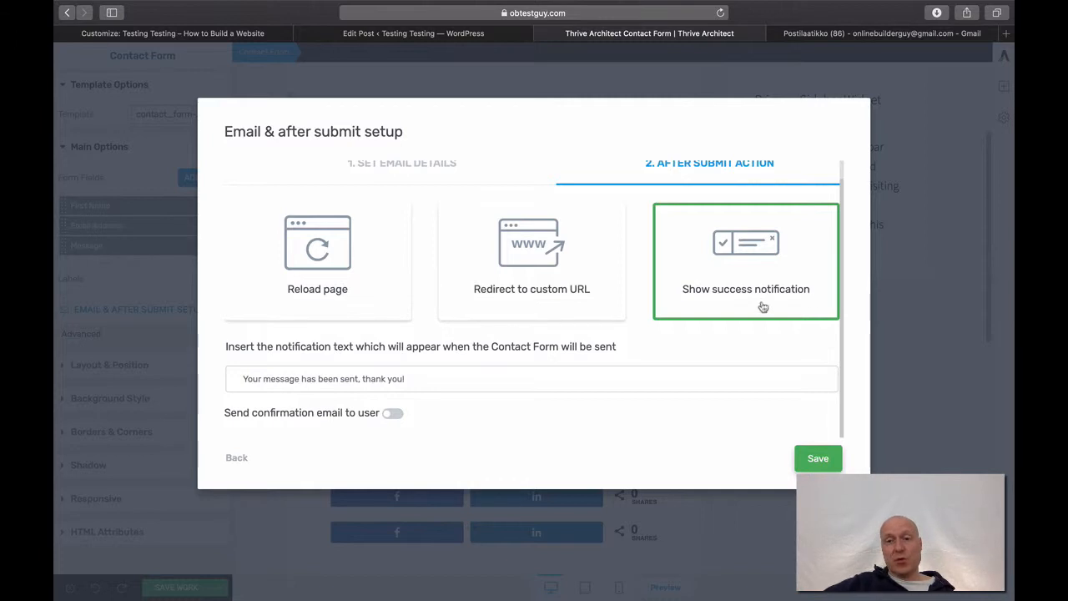
mouse_move(723, 432)
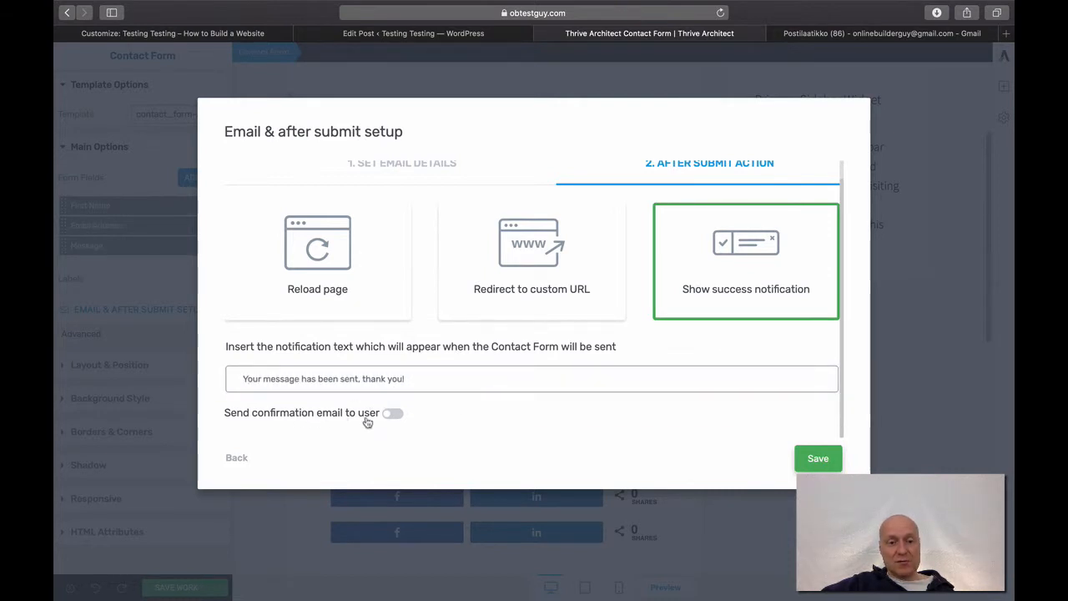
Enable the user confirmation email with default subject and message, and personalize sender details
click(393, 412)
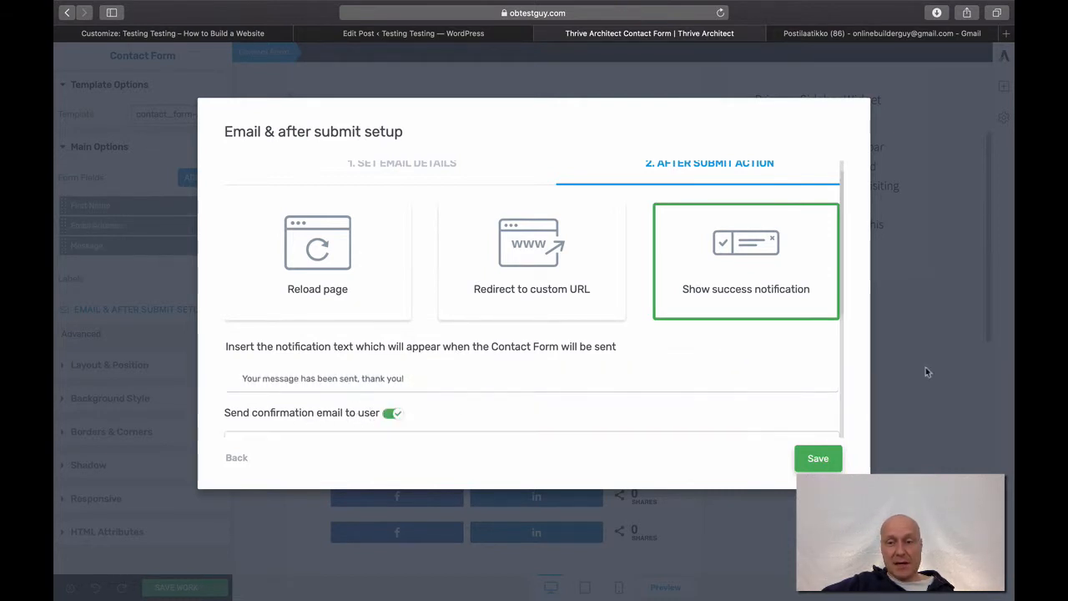
scroll(down, 3)
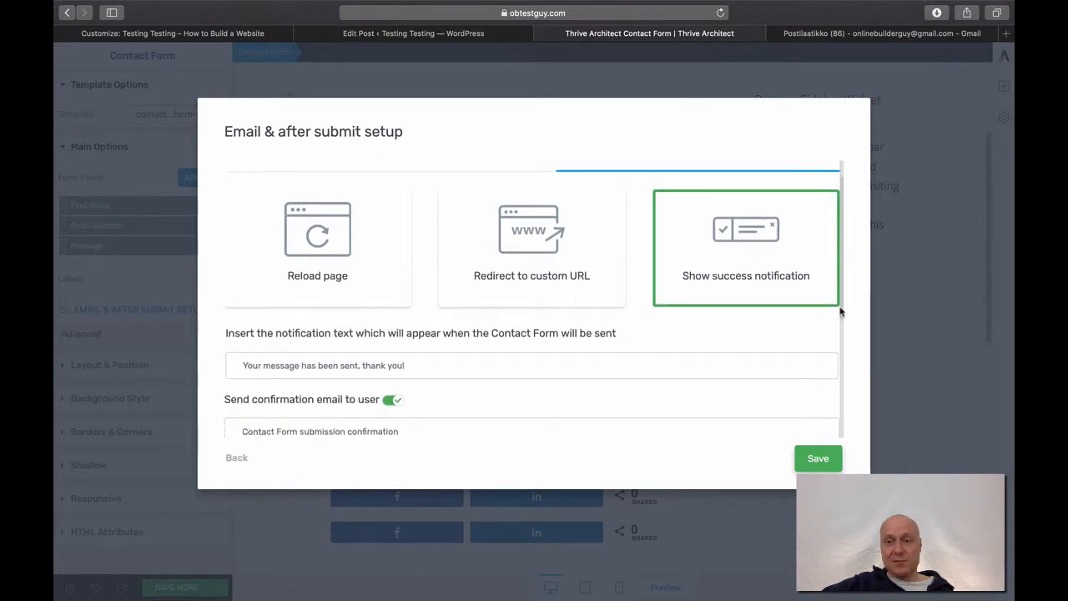
scroll(down, 3)
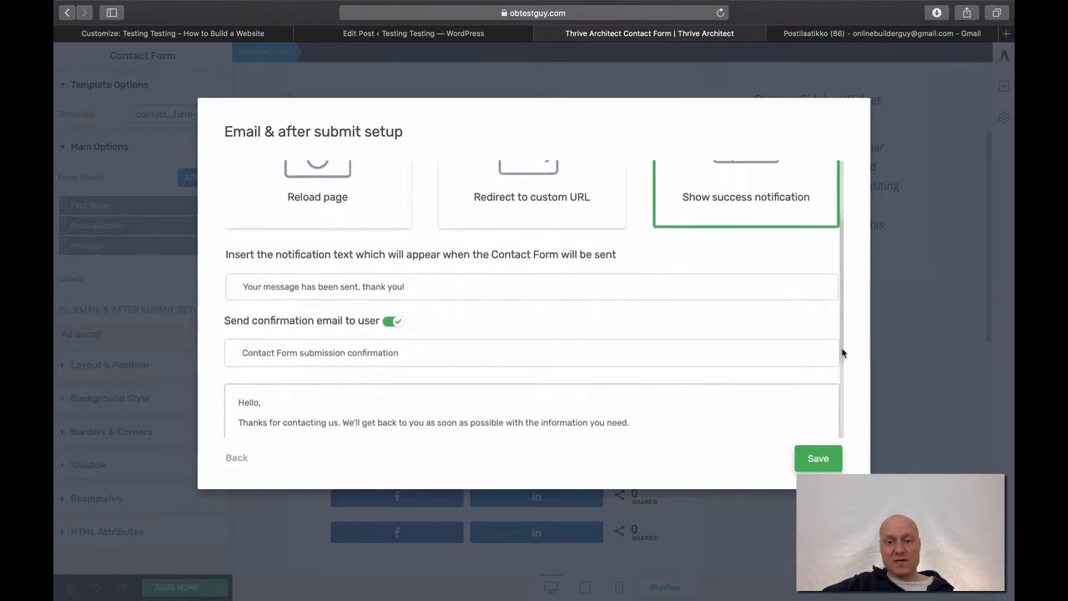
scroll(down, 3)
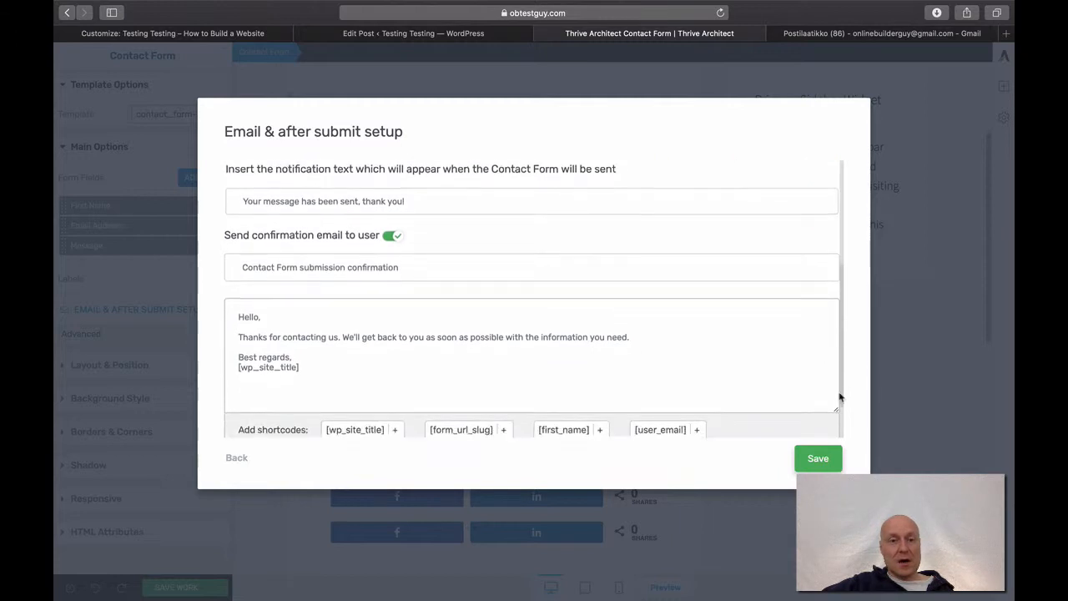
scroll(down, 3)
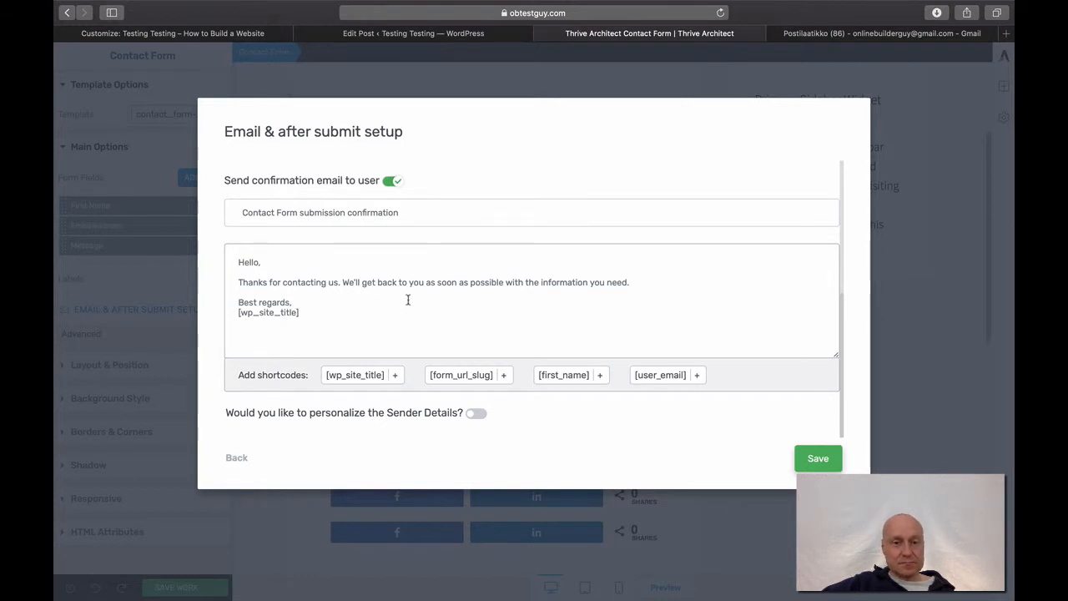
mouse_move(257, 337)
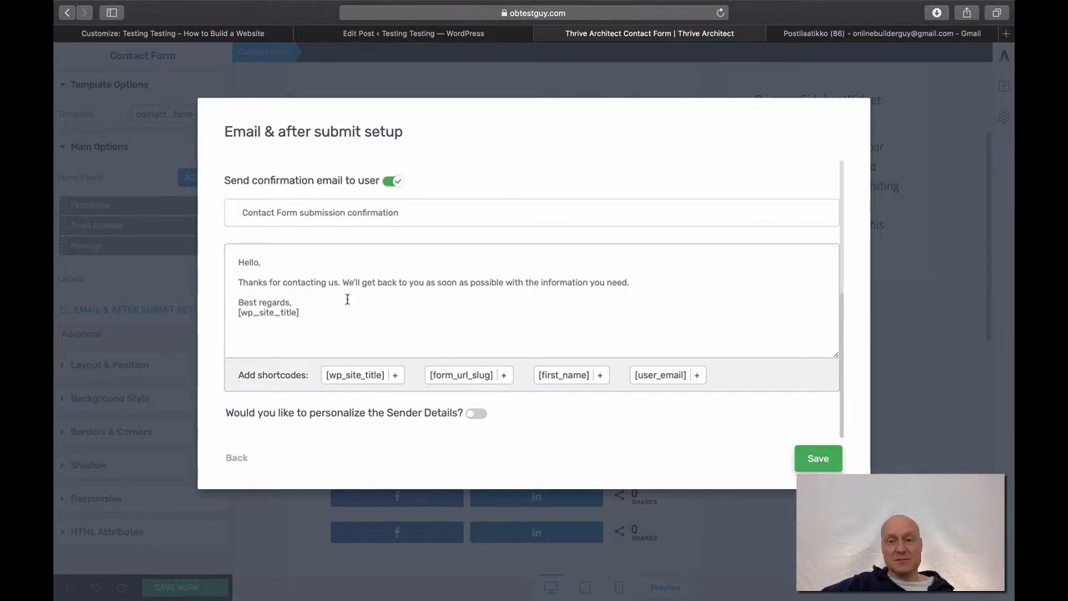
mouse_move(281, 442)
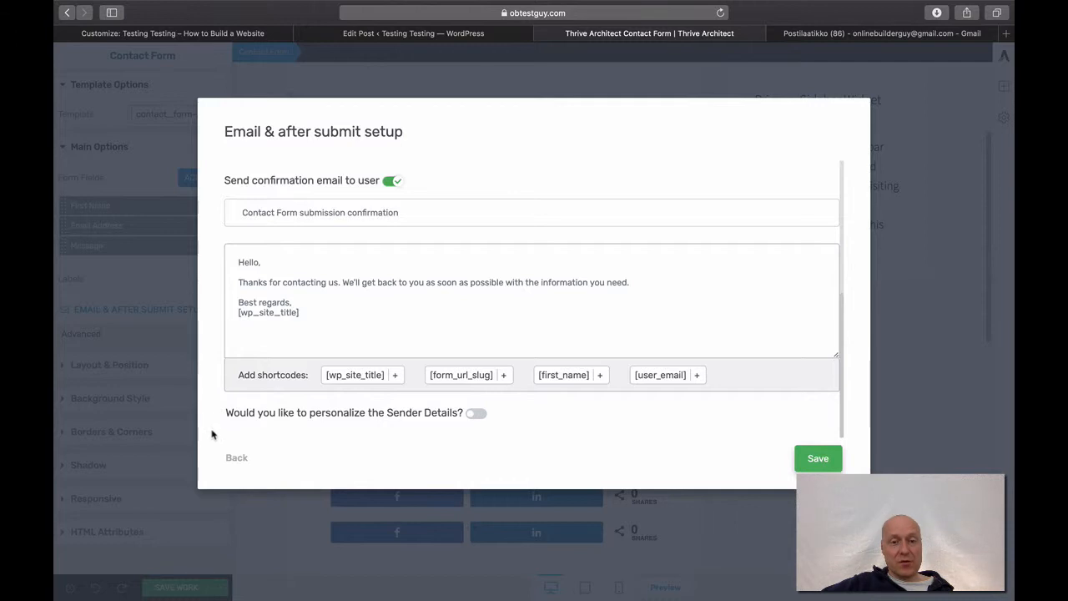
click(475, 412)
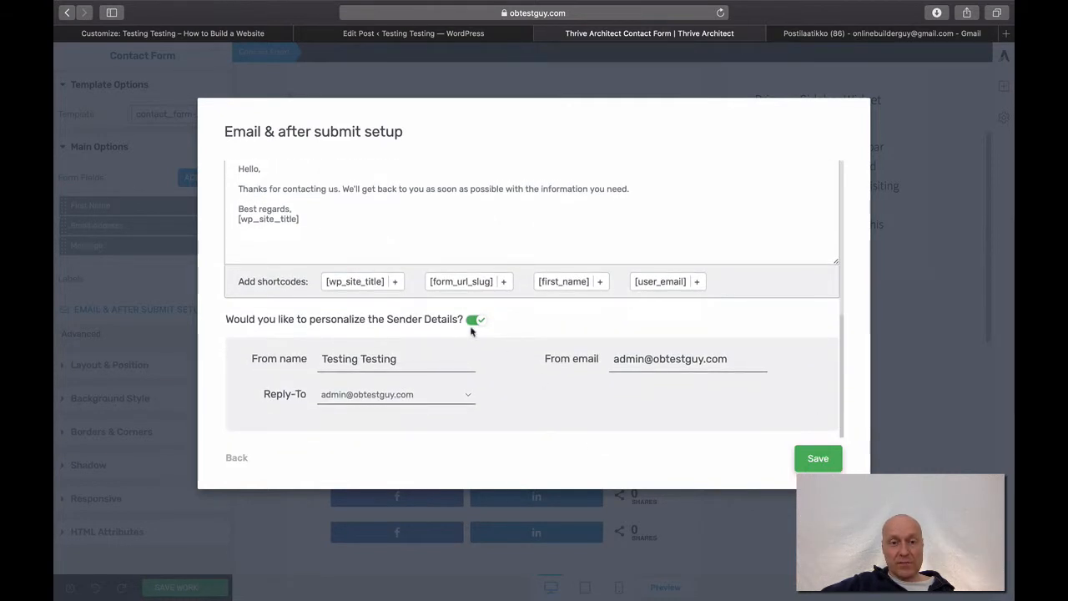
mouse_move(457, 337)
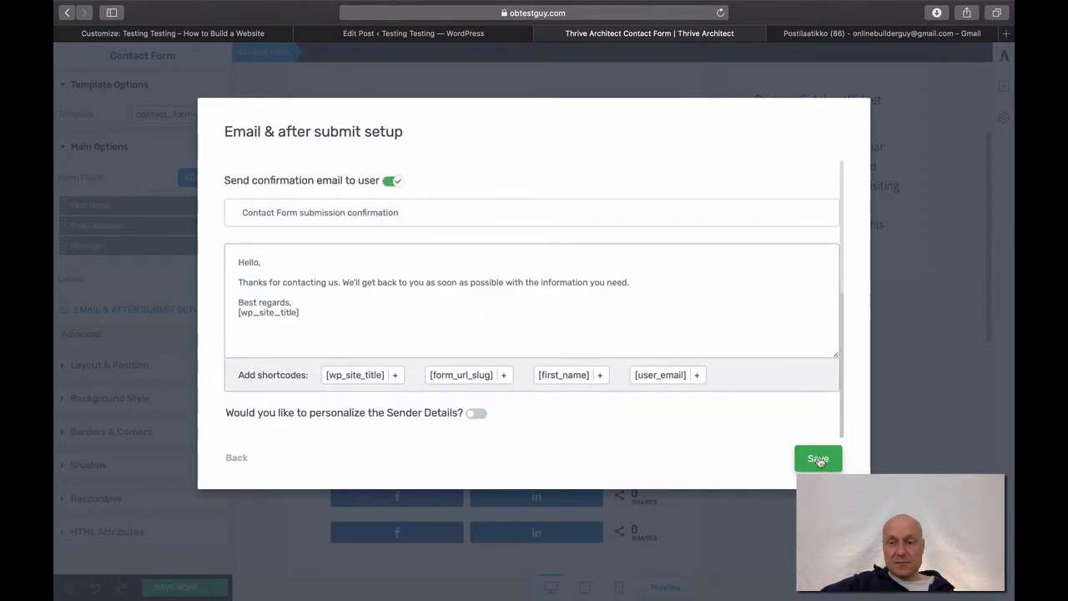
Save the setup, then review the default error messages under Advanced without changing them
click(817, 457)
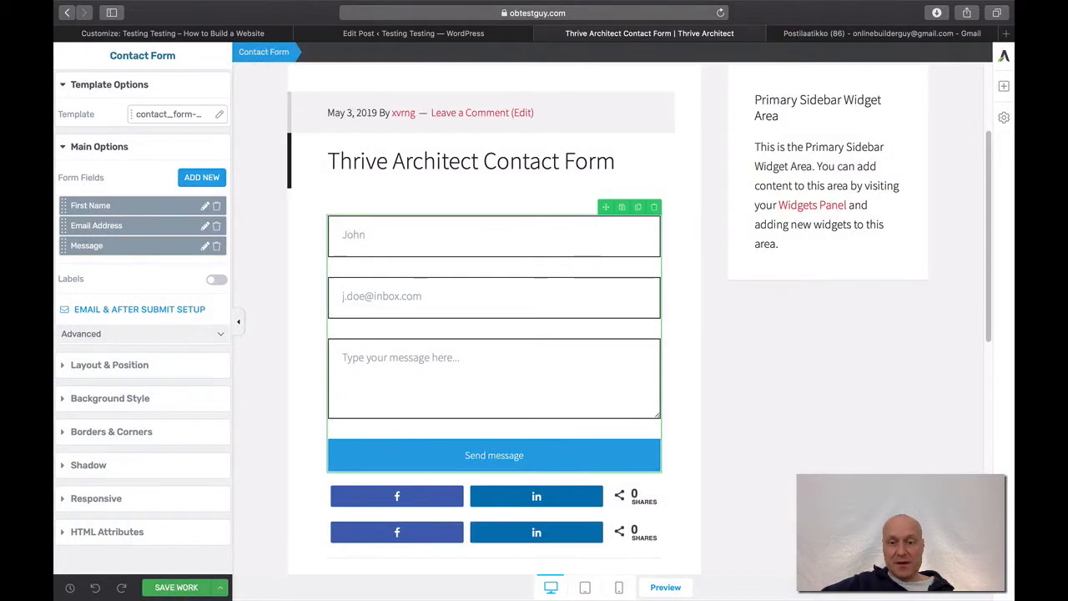
mouse_move(826, 421)
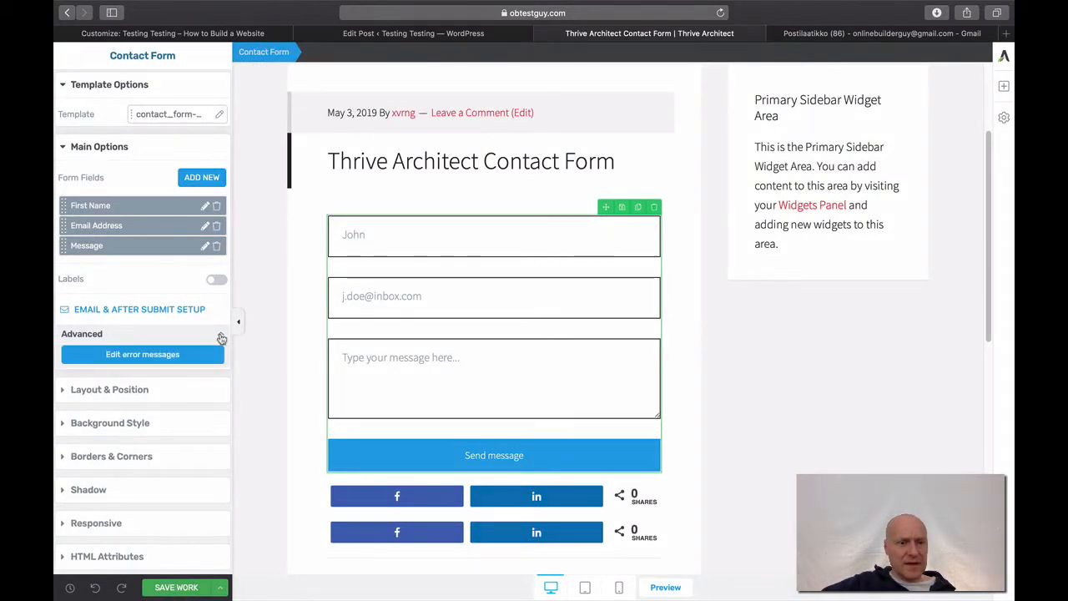
click(82, 334)
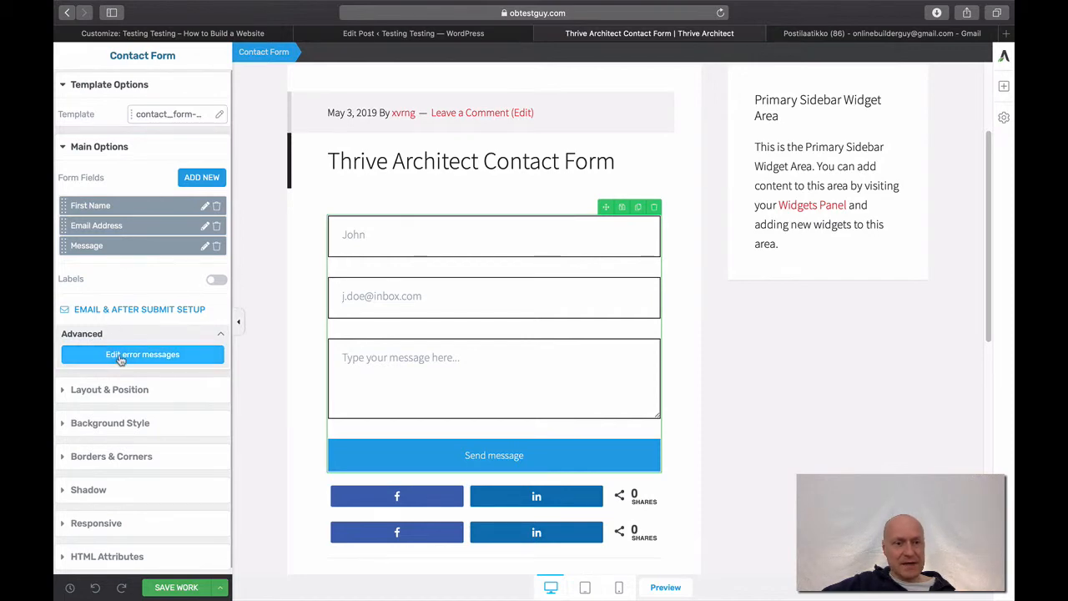
click(142, 354)
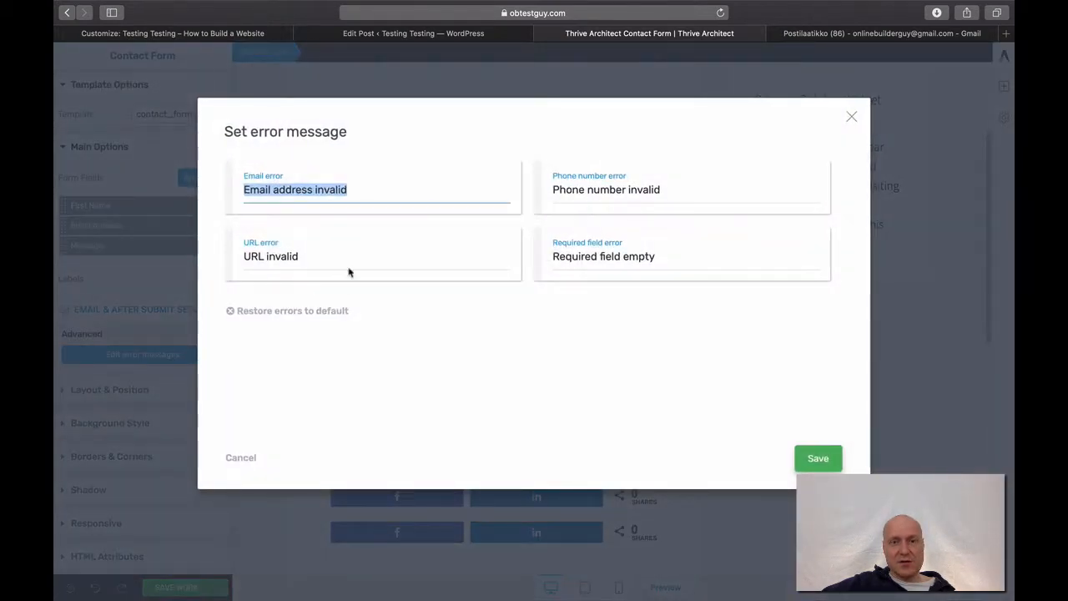
mouse_move(383, 464)
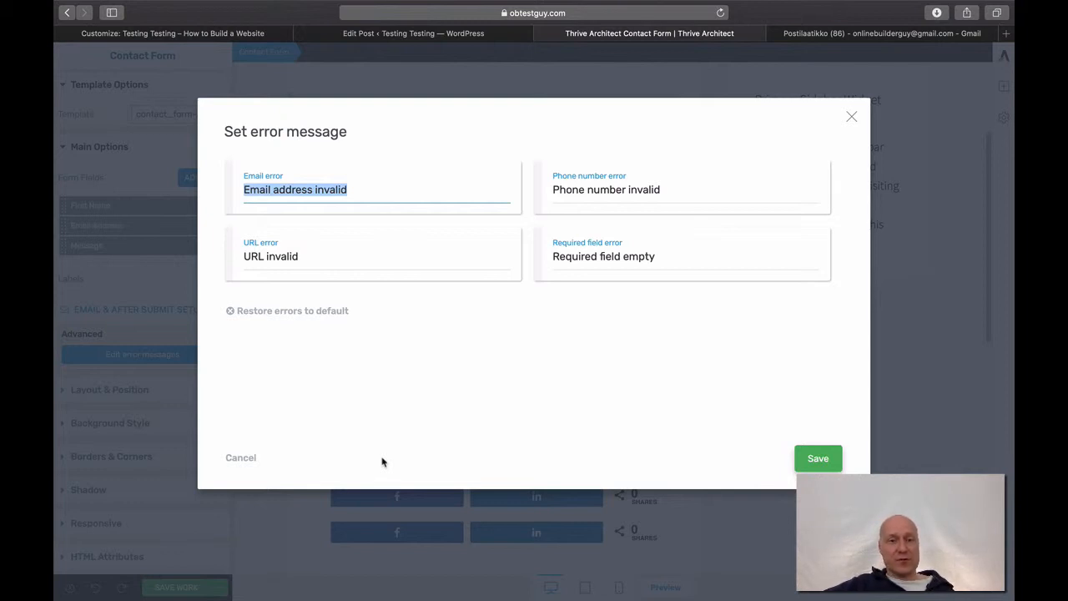
mouse_move(267, 237)
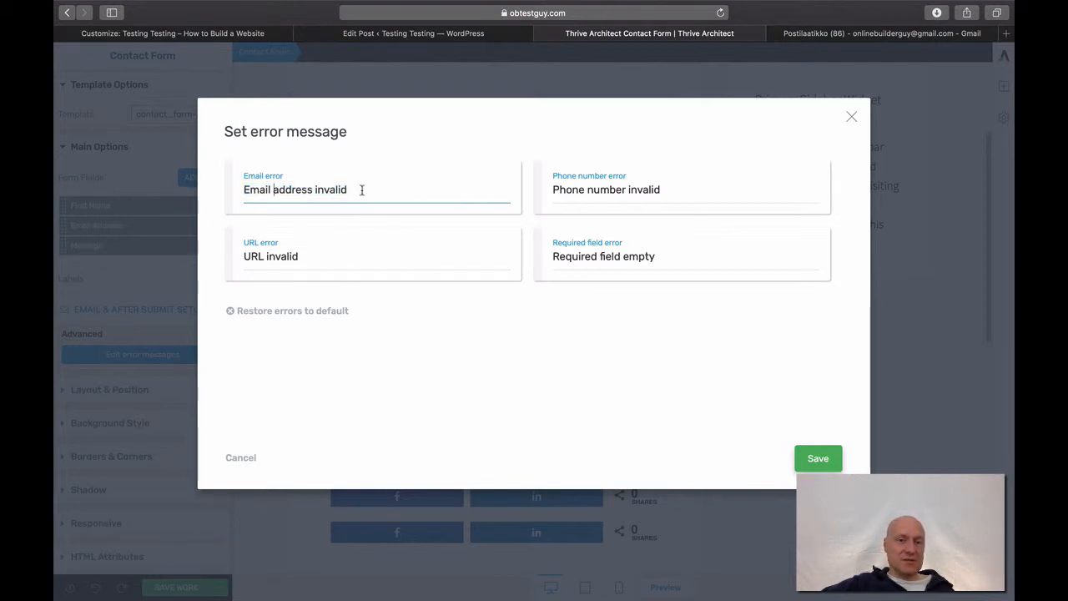
triple_click(293, 191)
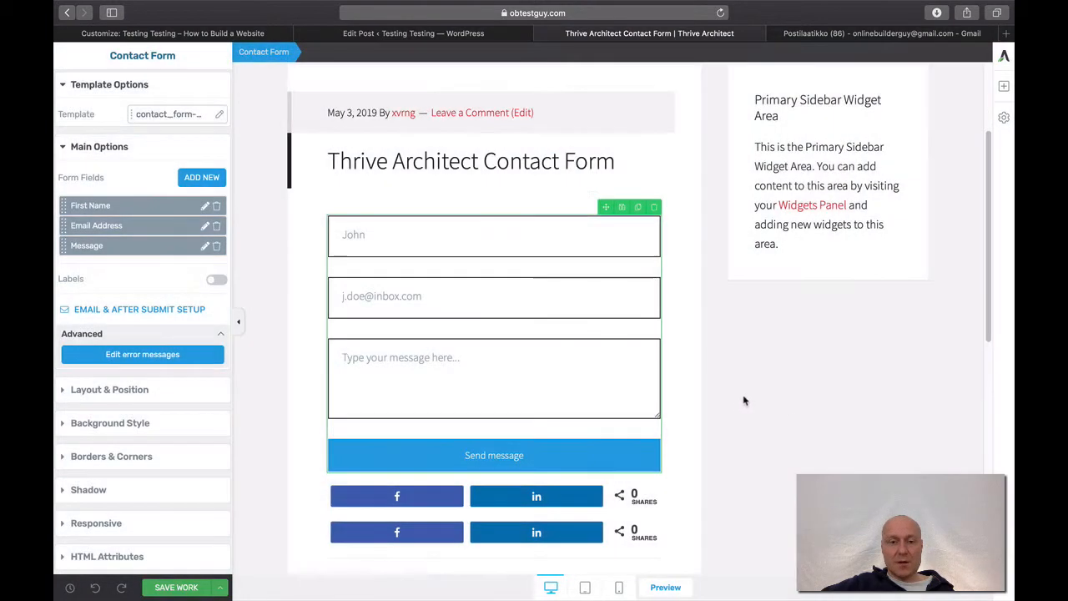
mouse_move(782, 373)
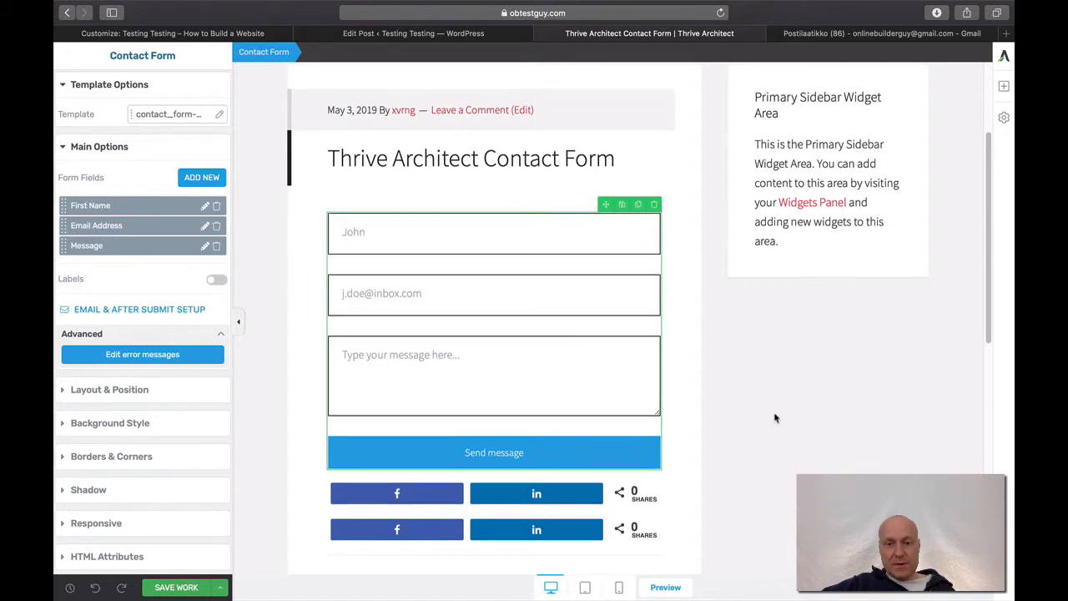
Save all changes to the contact form post and exit the editor to the live post
scroll(down, 3)
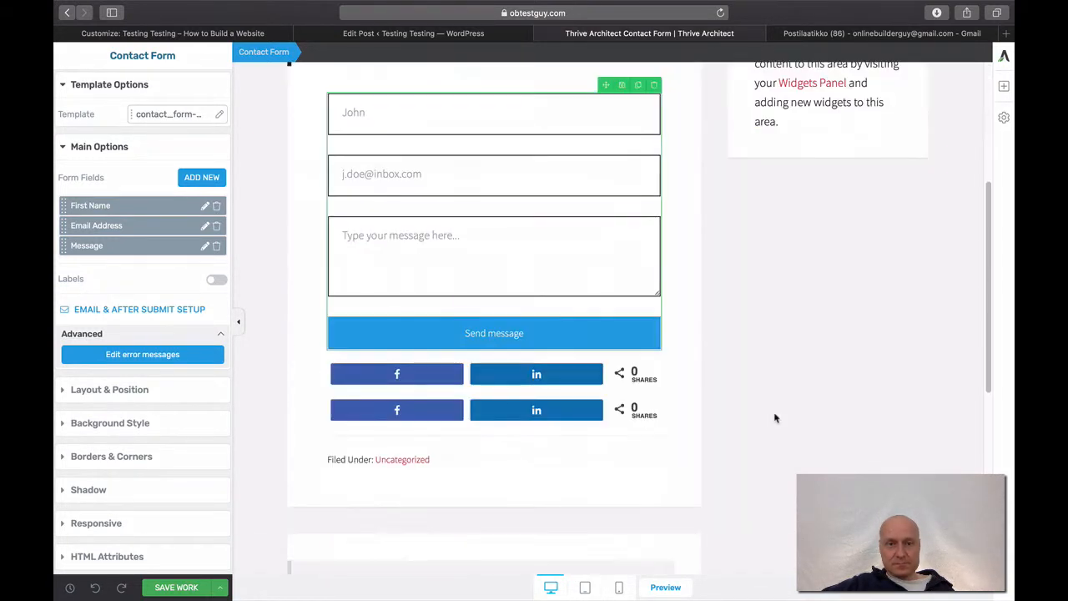
scroll(down, 3)
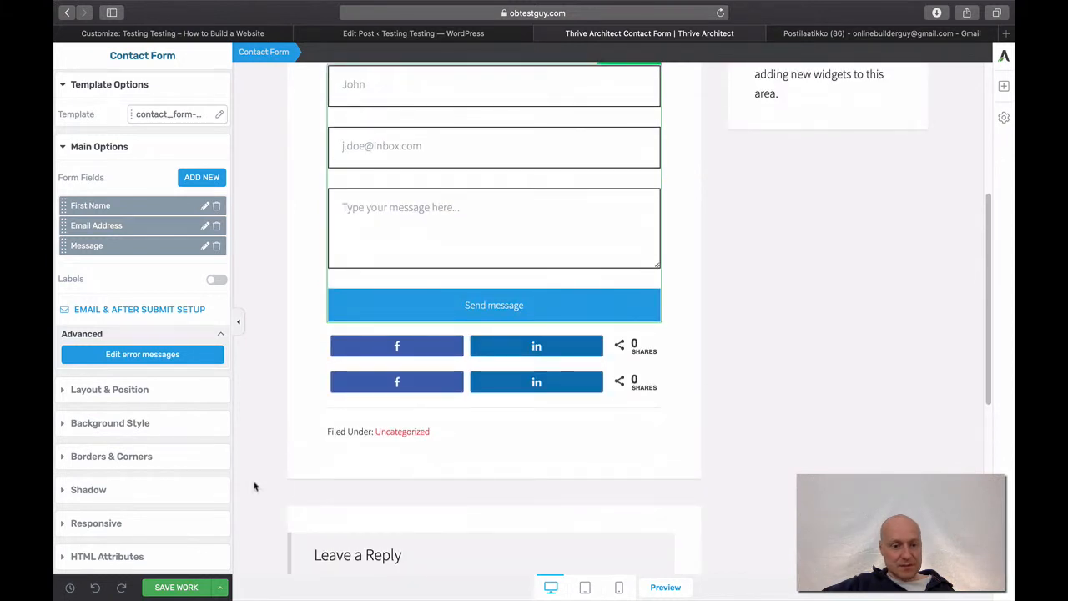
click(177, 587)
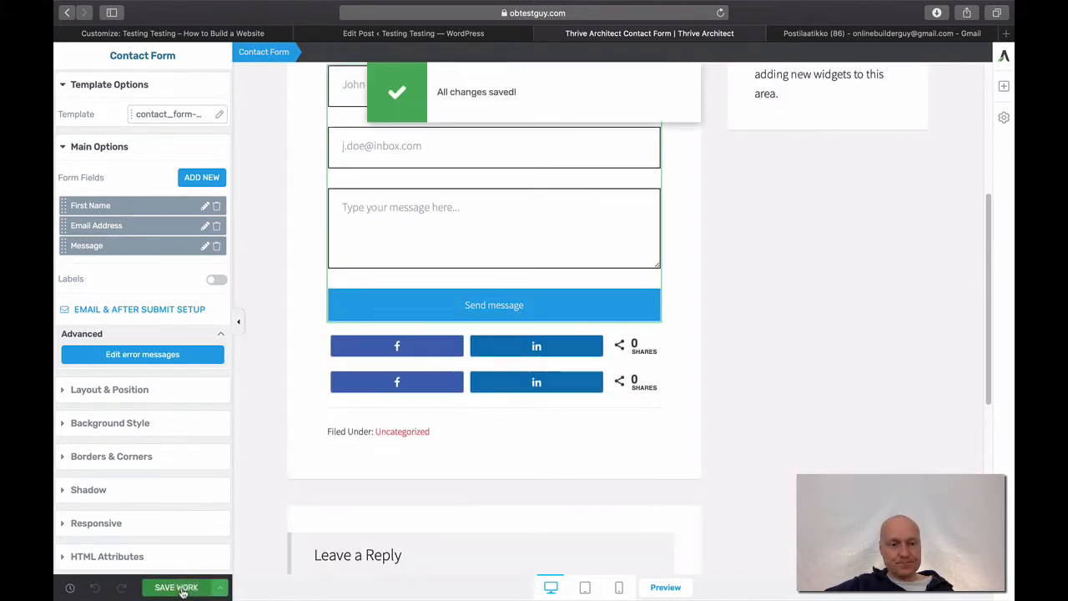
mouse_move(192, 469)
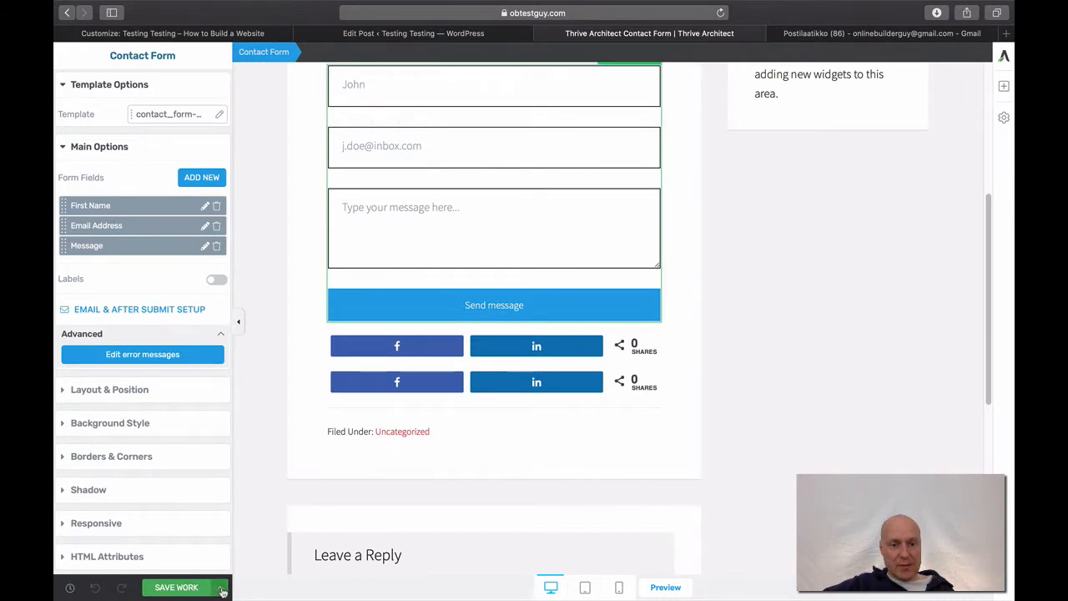
click(177, 588)
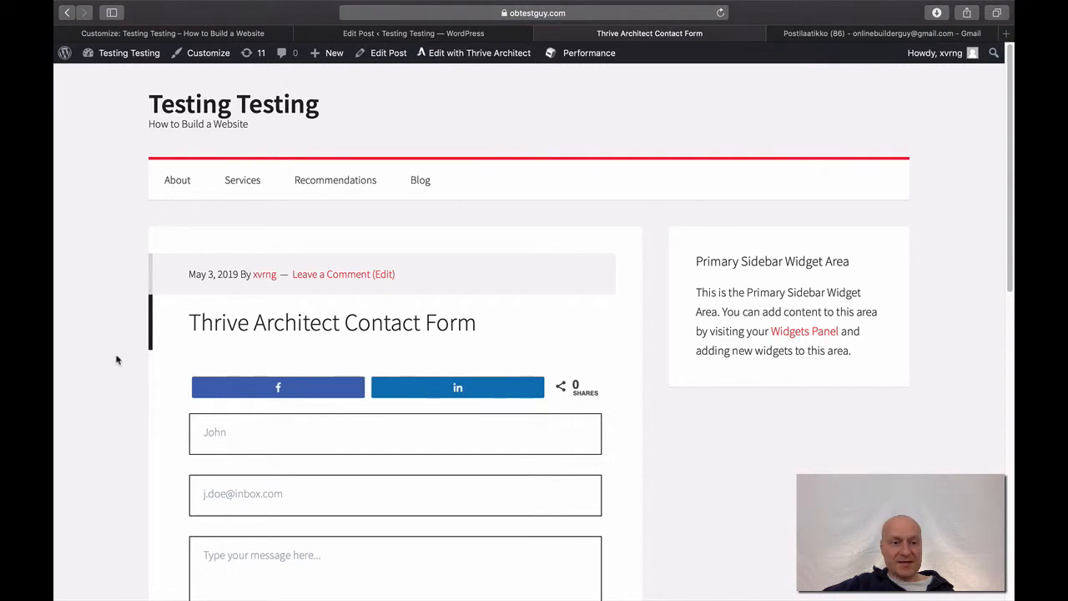
mouse_move(193, 120)
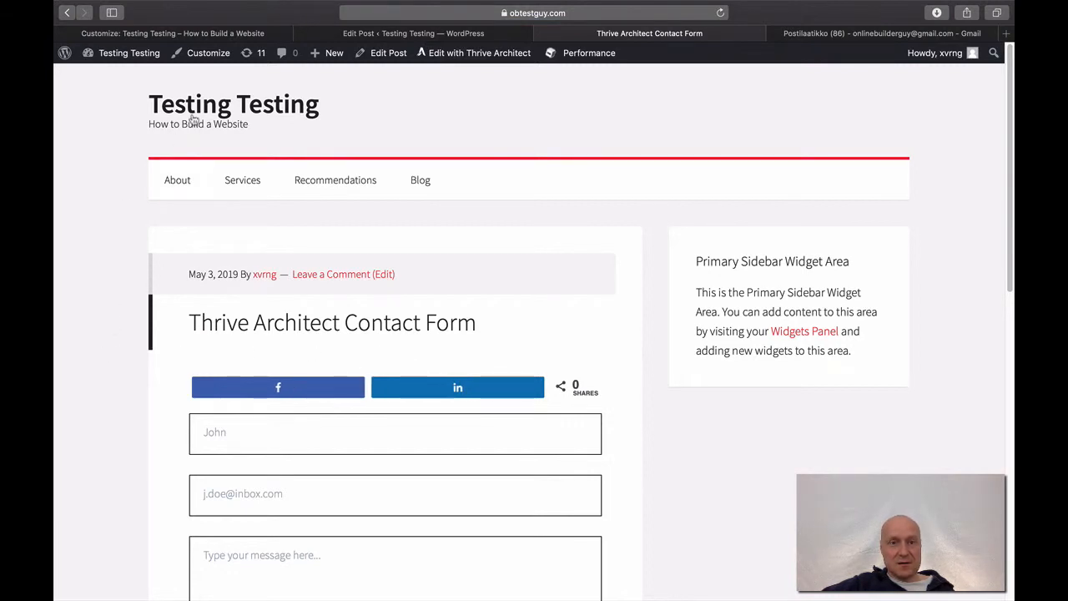
mouse_move(387, 51)
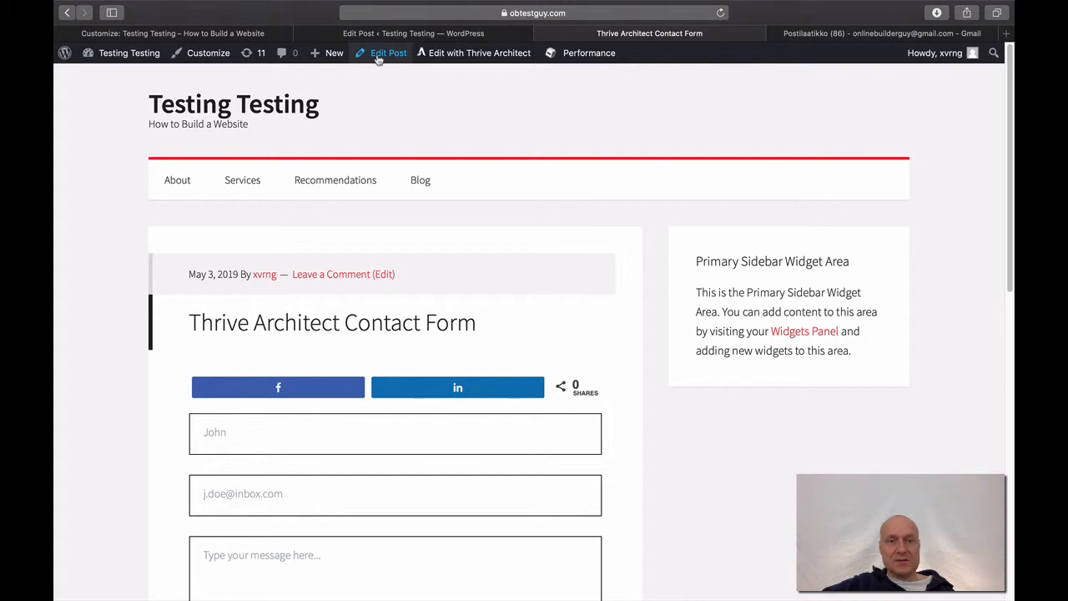
Update the Thrive Architect Contact Form post from its WordPress edit screen
click(387, 52)
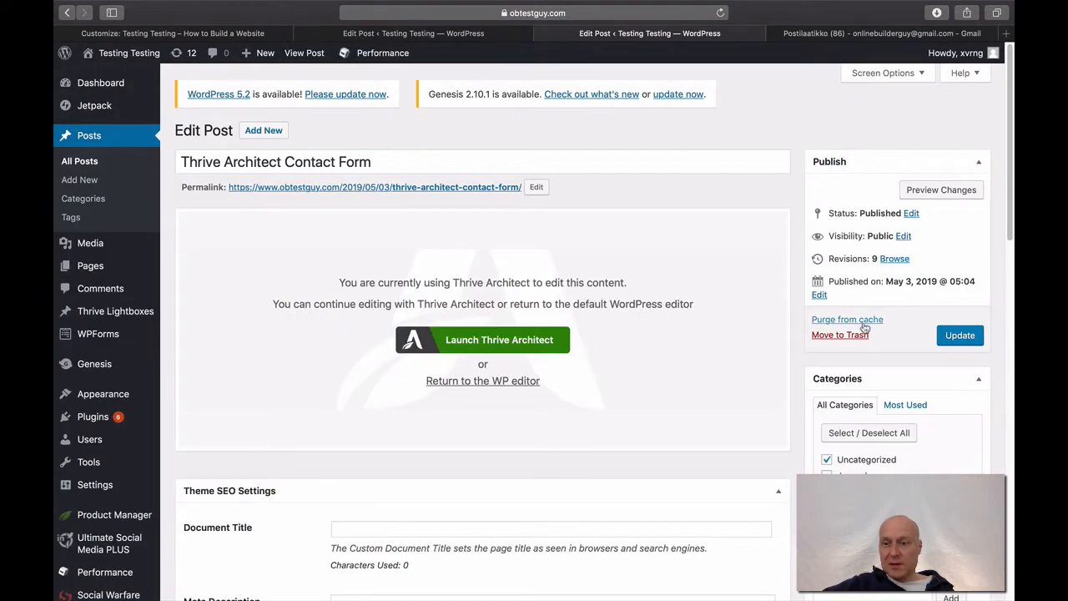
click(959, 334)
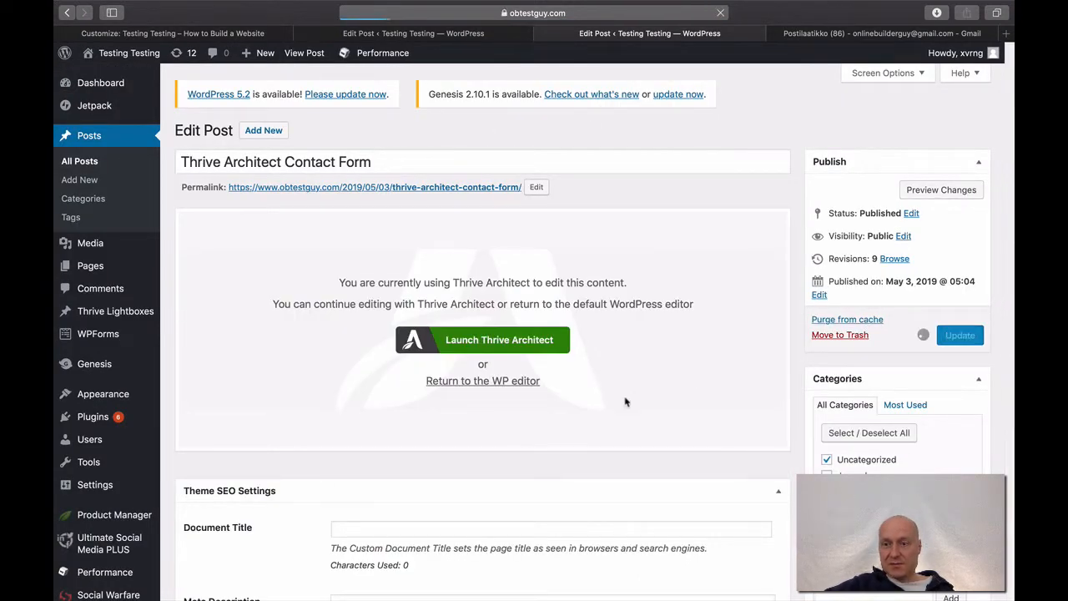
click(960, 334)
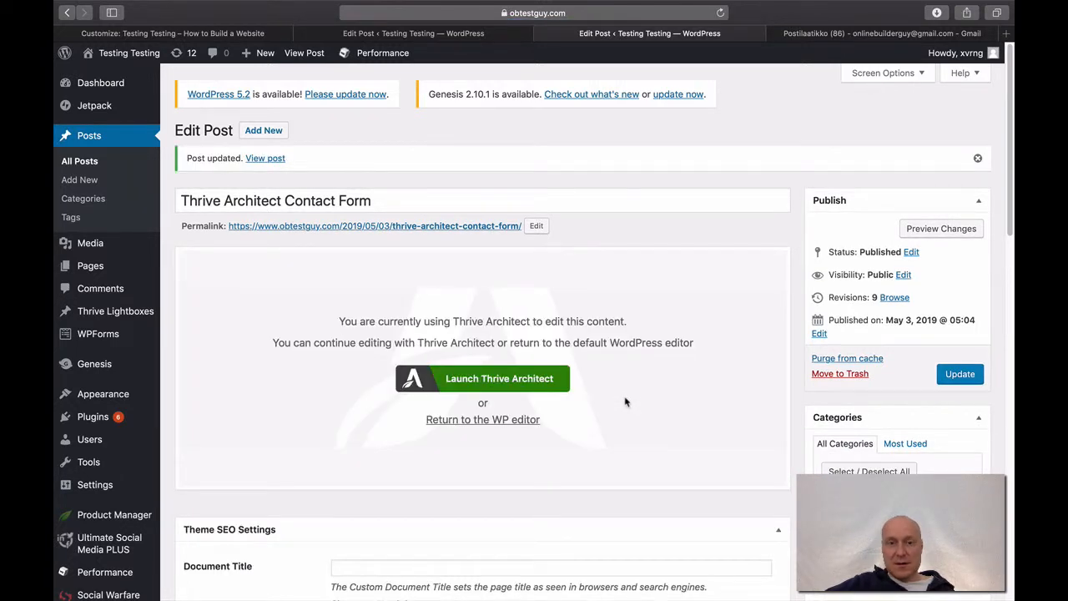
mouse_move(689, 360)
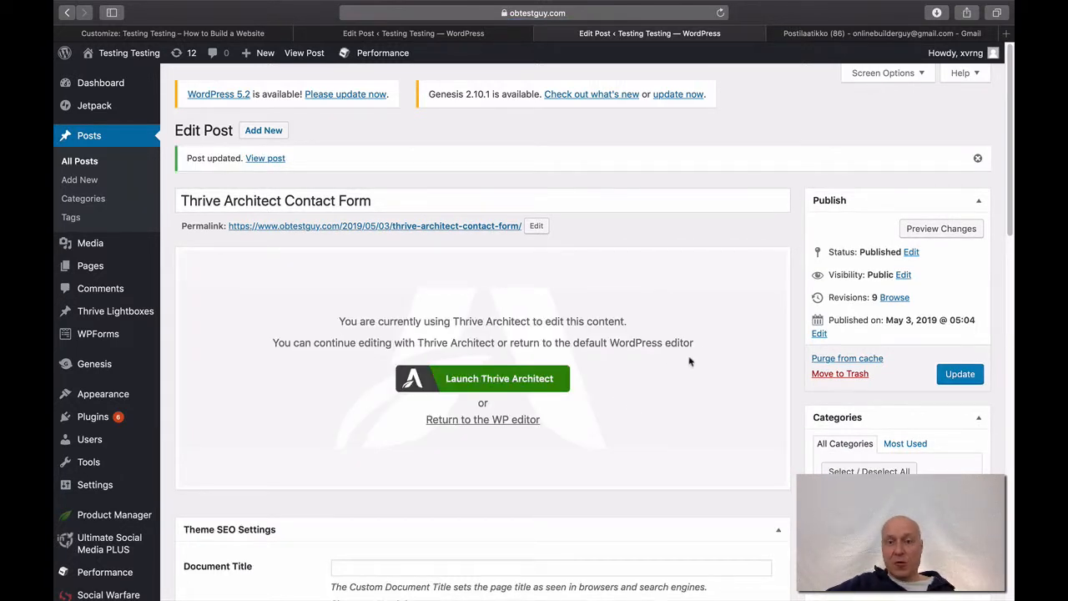
mouse_move(659, 459)
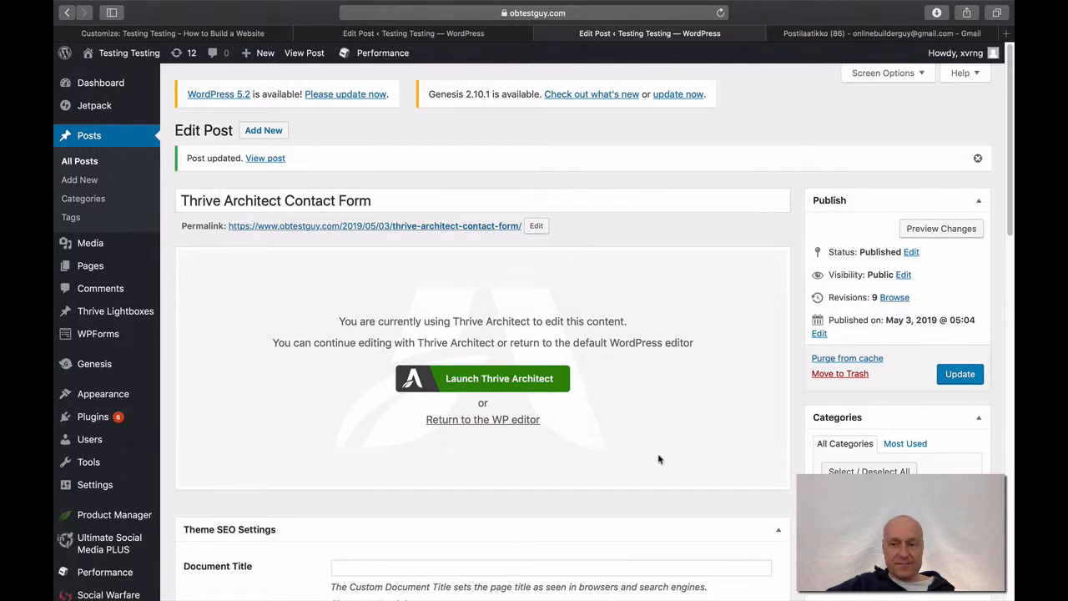
mouse_move(647, 468)
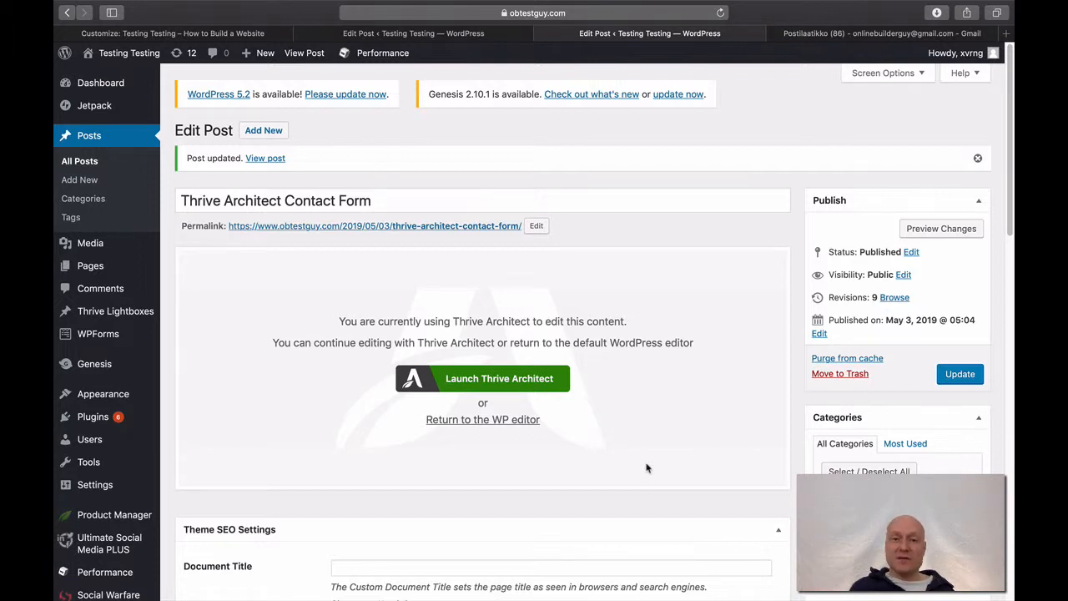
mouse_move(960, 373)
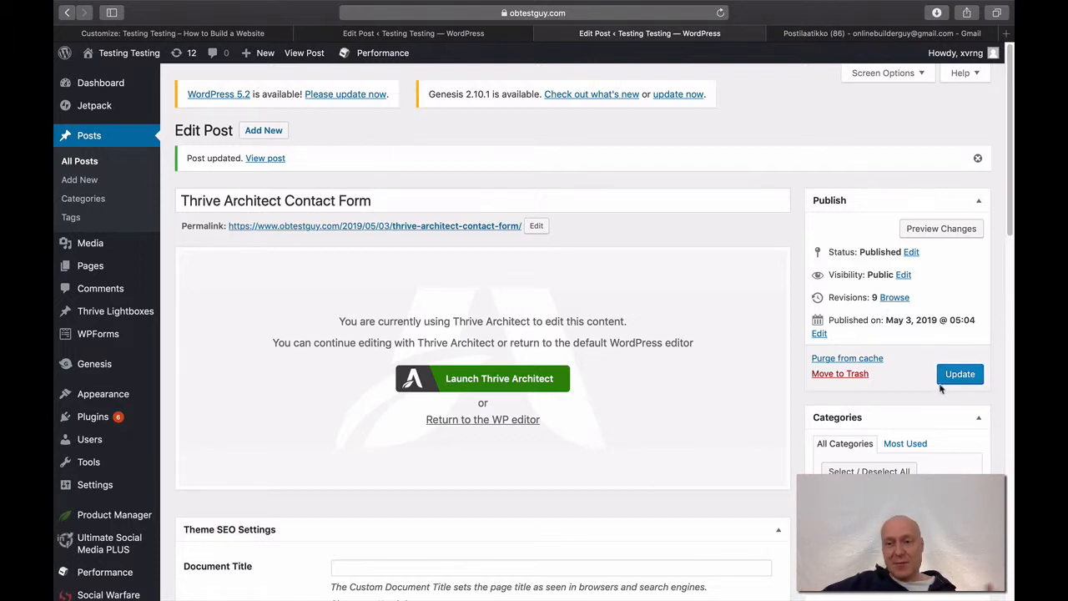
mouse_move(418, 478)
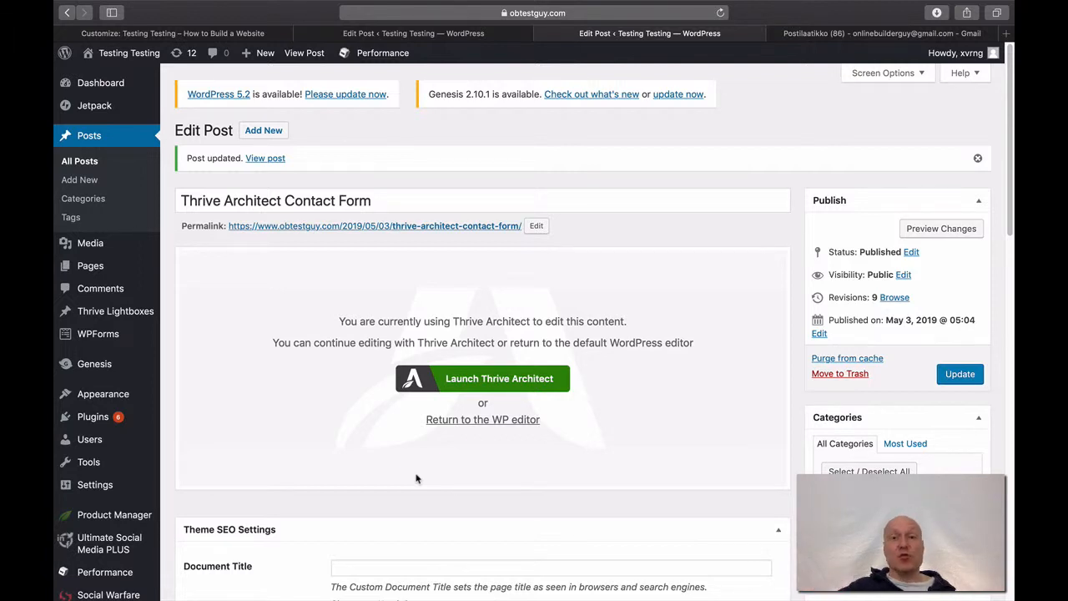
mouse_move(611, 363)
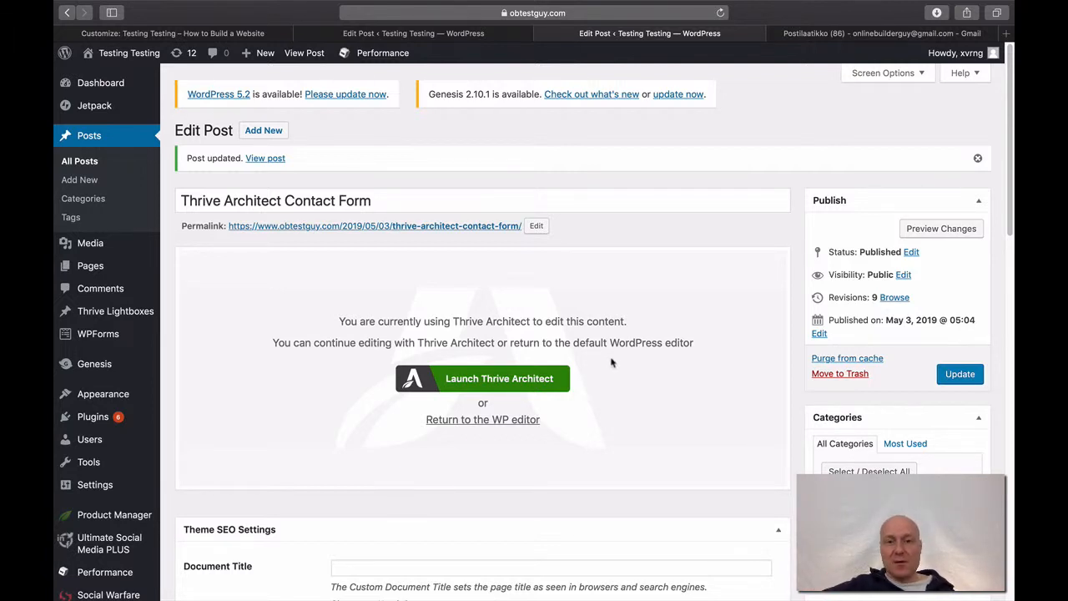
mouse_move(409, 298)
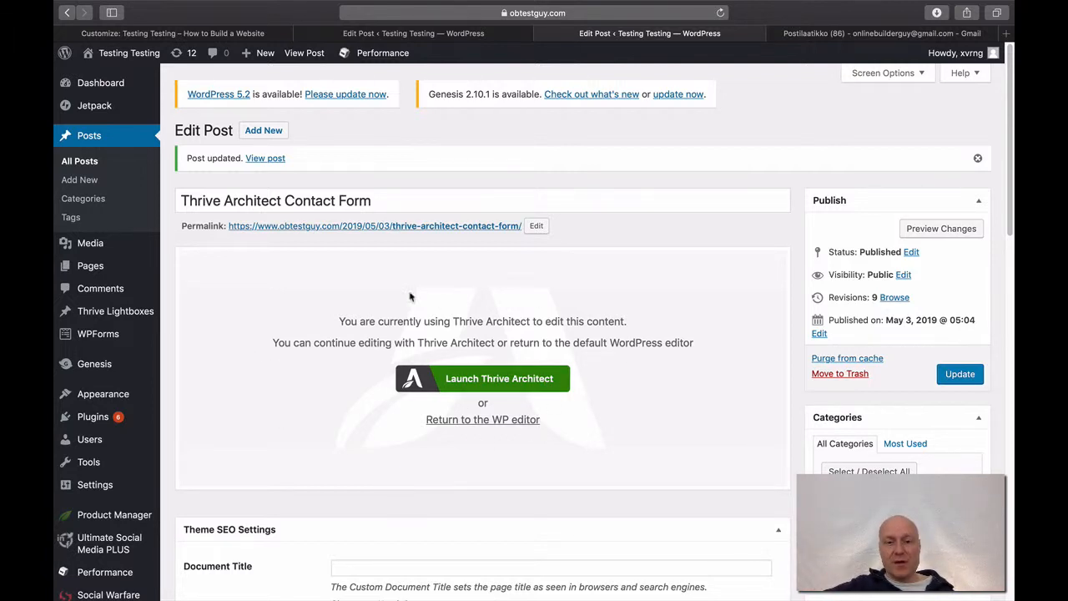
mouse_move(650, 432)
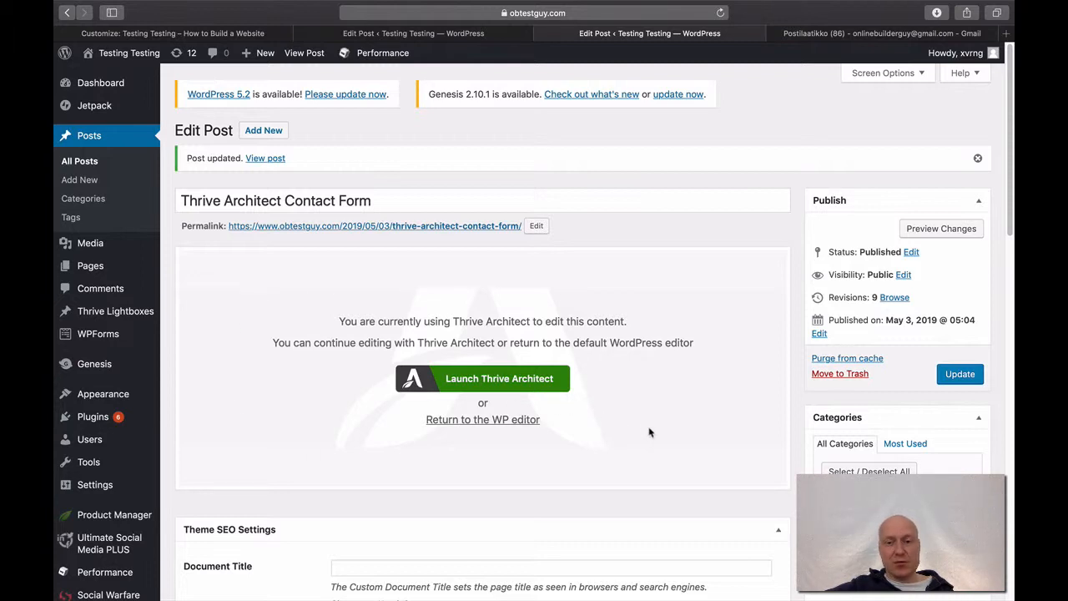
mouse_move(689, 457)
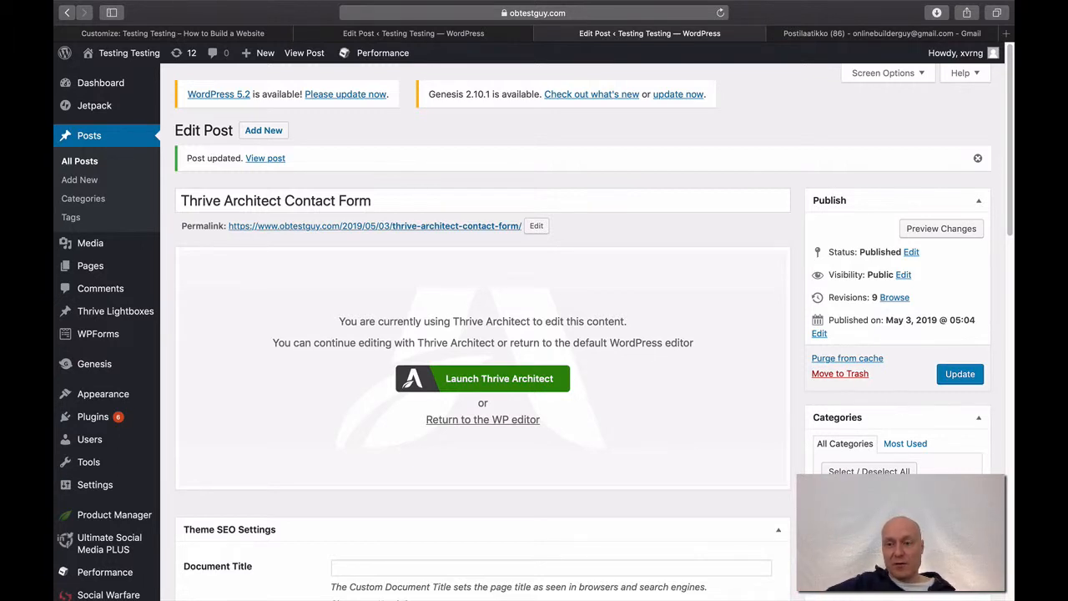
mouse_move(918, 395)
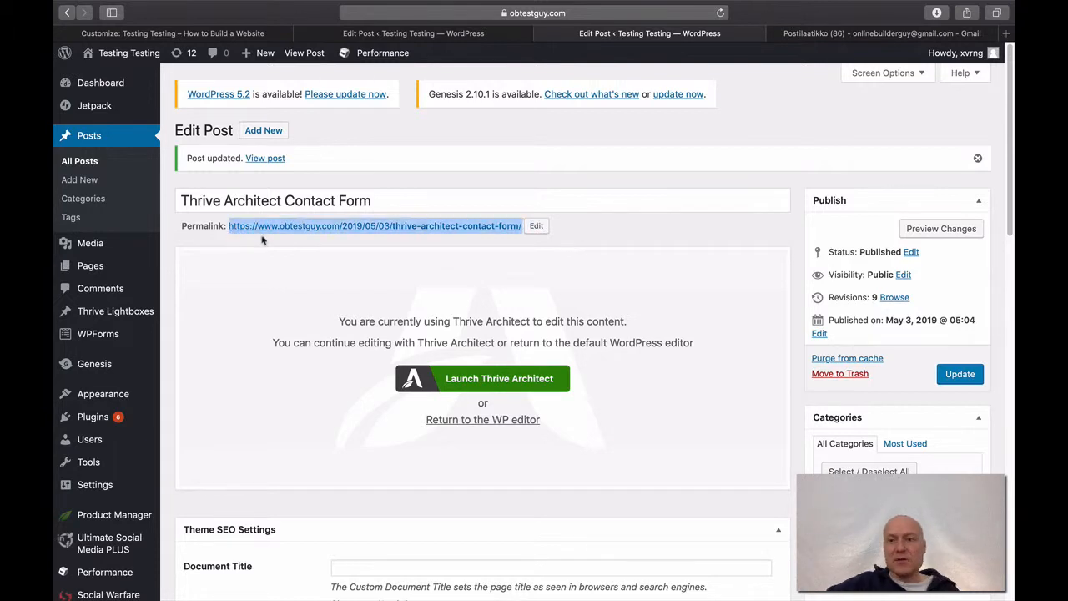
mouse_move(1008, 35)
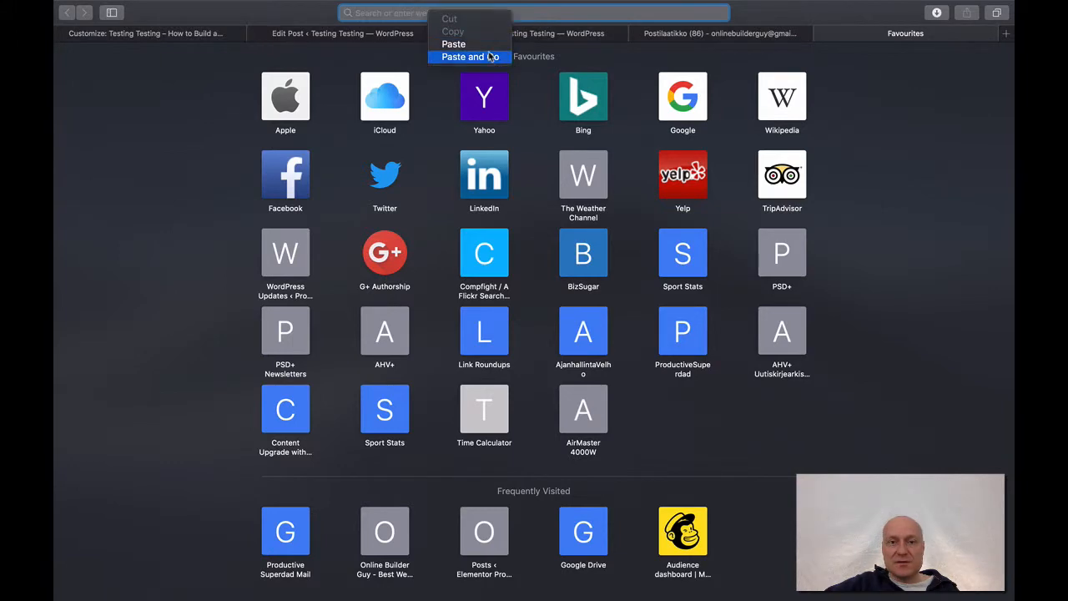
click(469, 57)
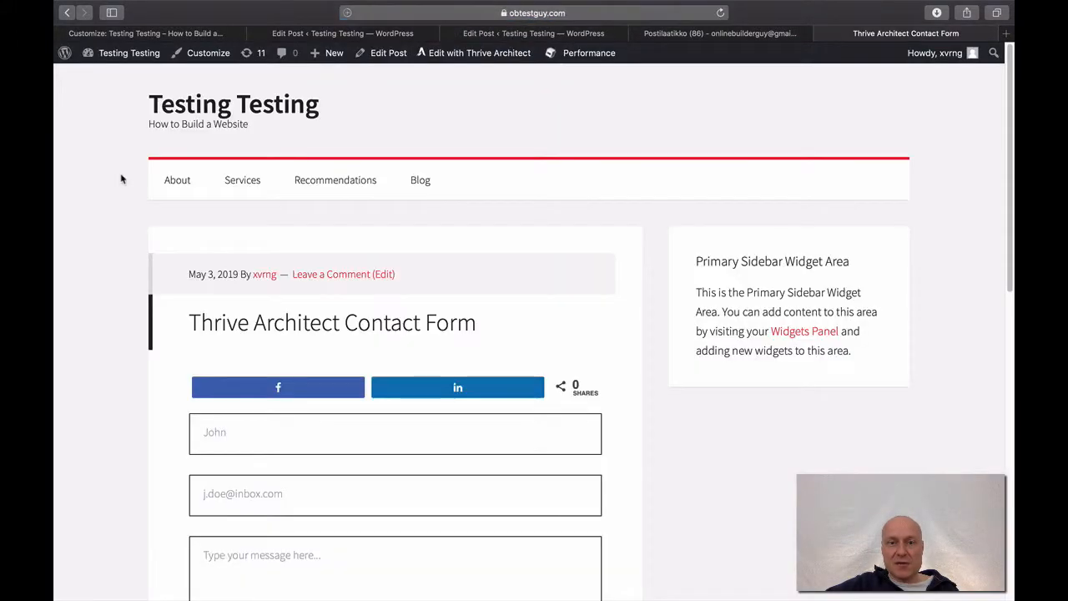
scroll(down, 3)
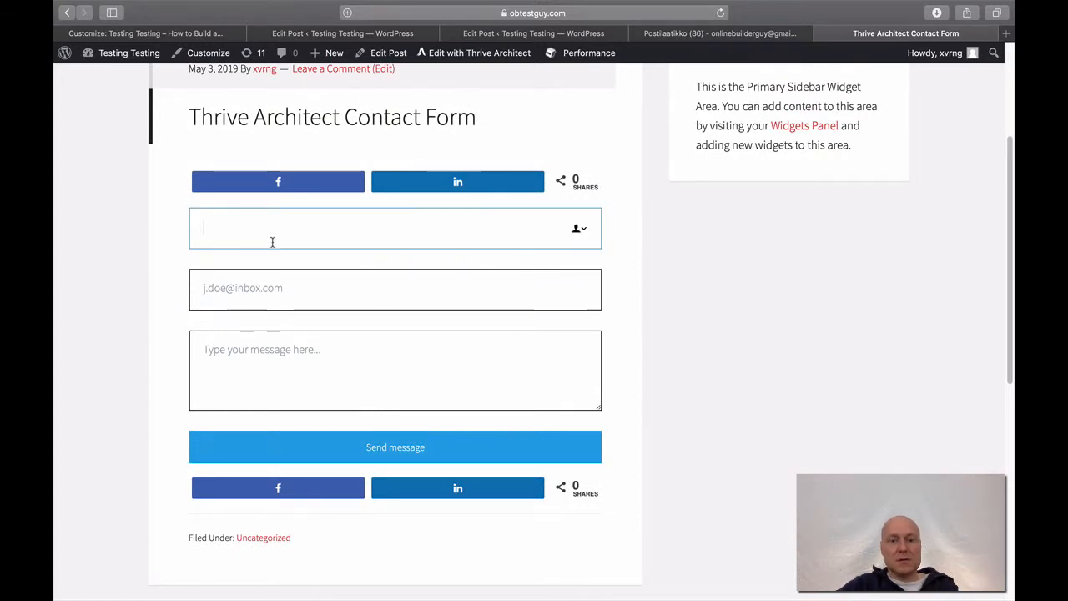
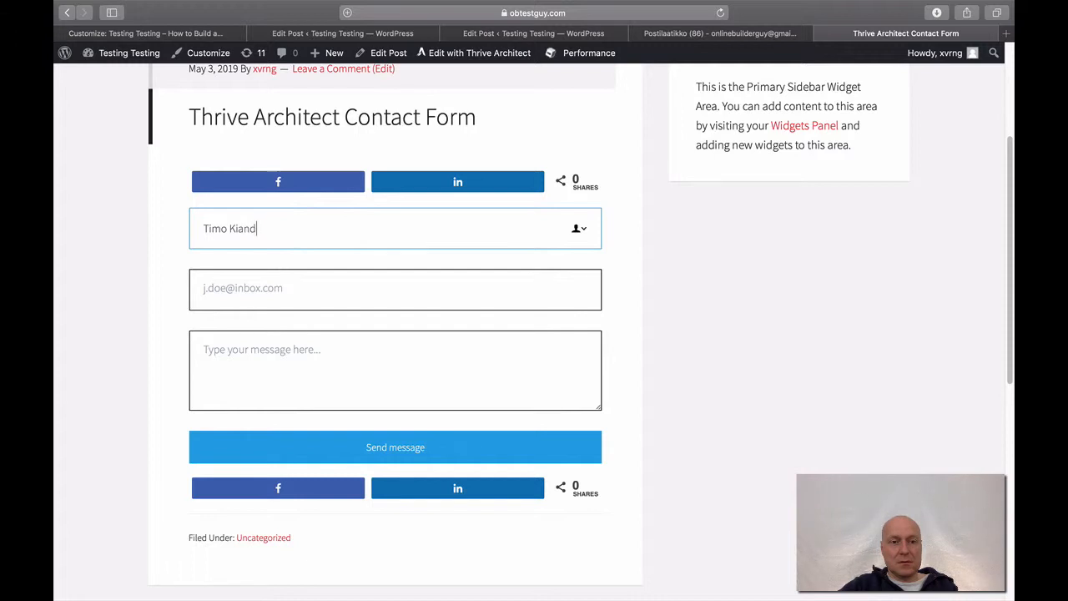
click(394, 289)
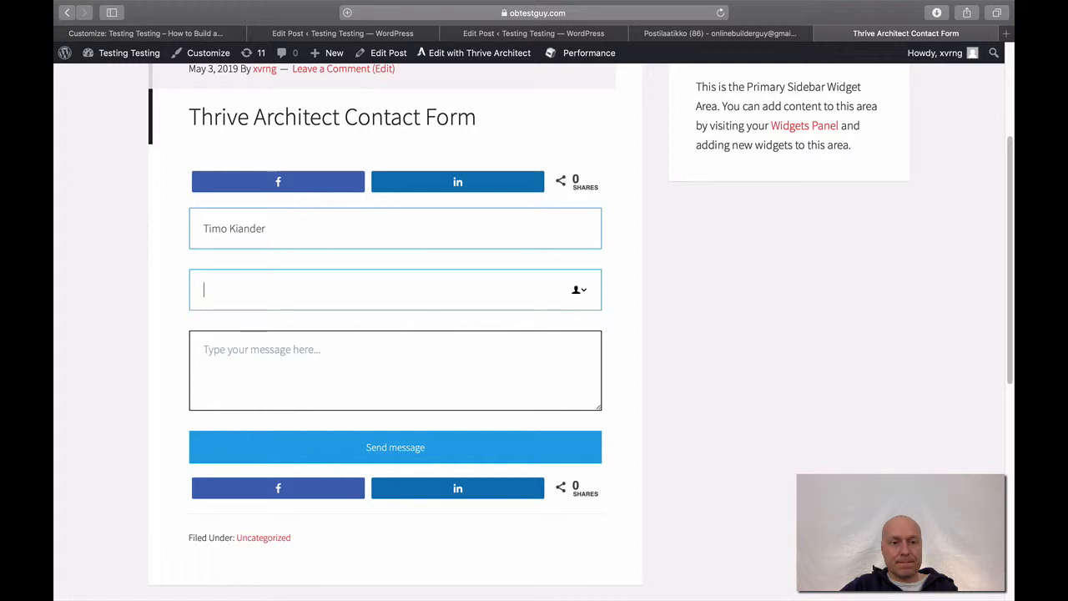
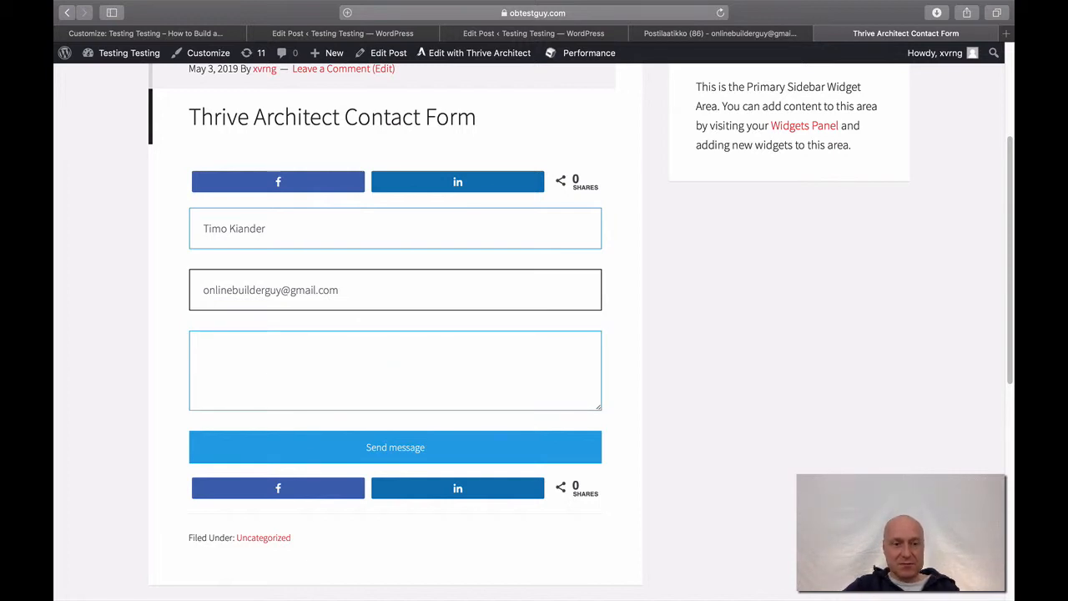
Enter 'Test mess' as the message and send it through the contact form
text(Test message)
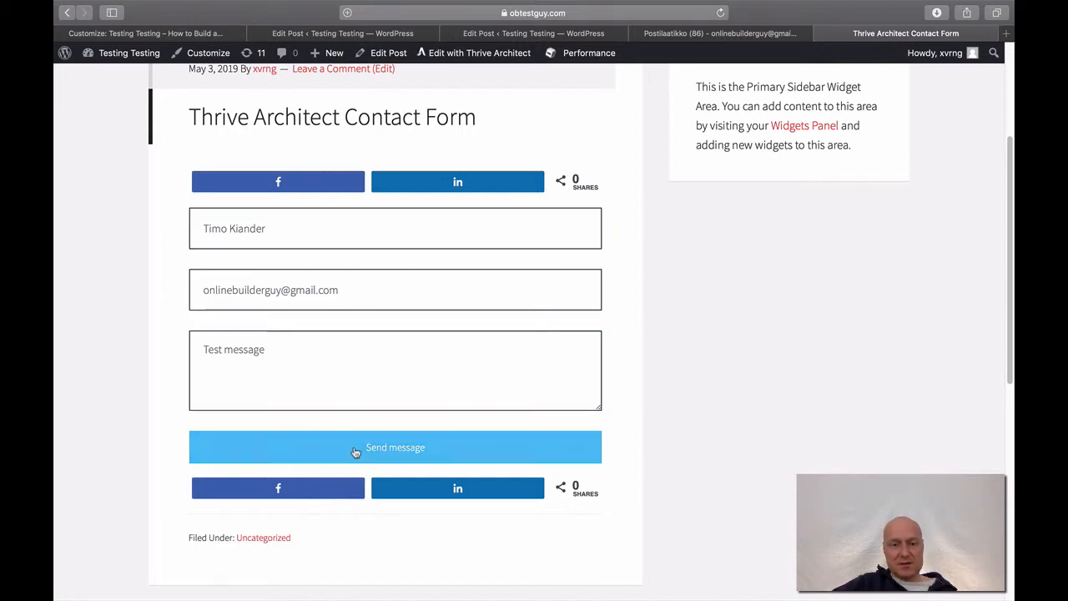
click(394, 448)
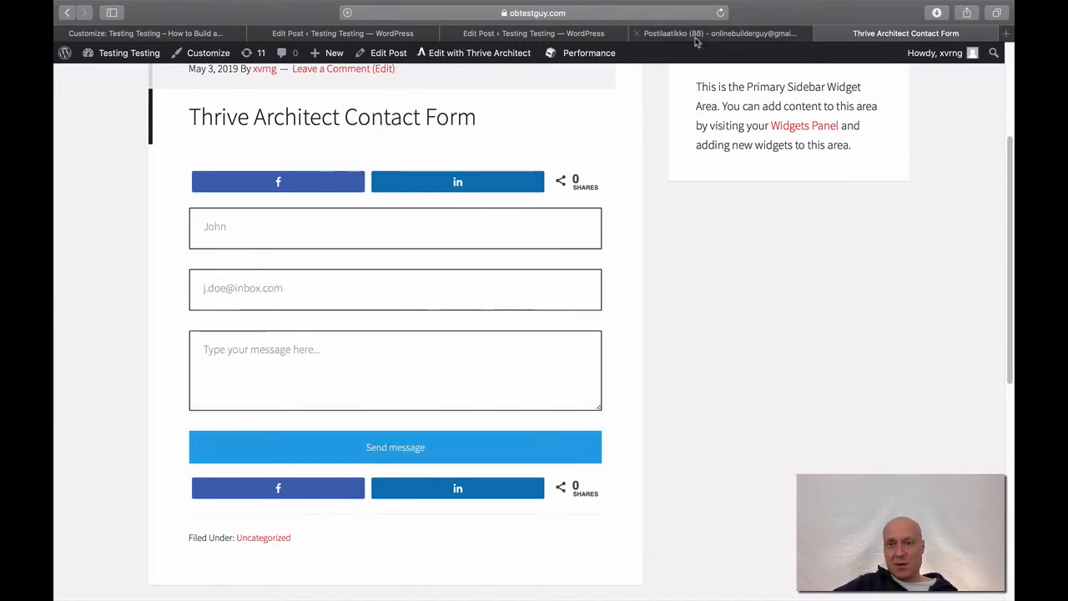
Switch to the Gmail inbox to check the 'Message from My Website' email arrived
click(719, 34)
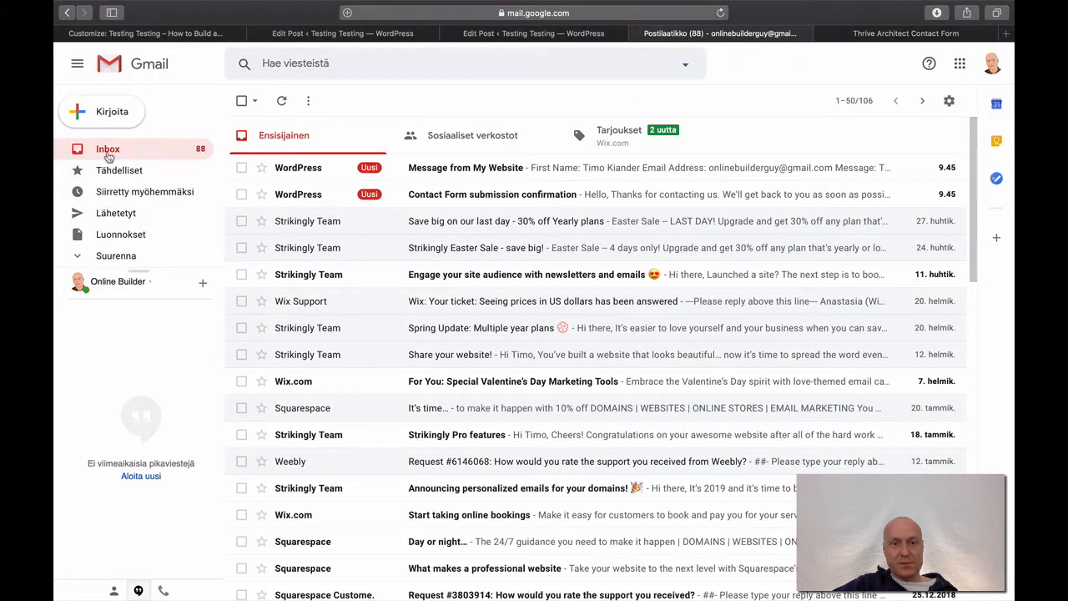
mouse_move(498, 167)
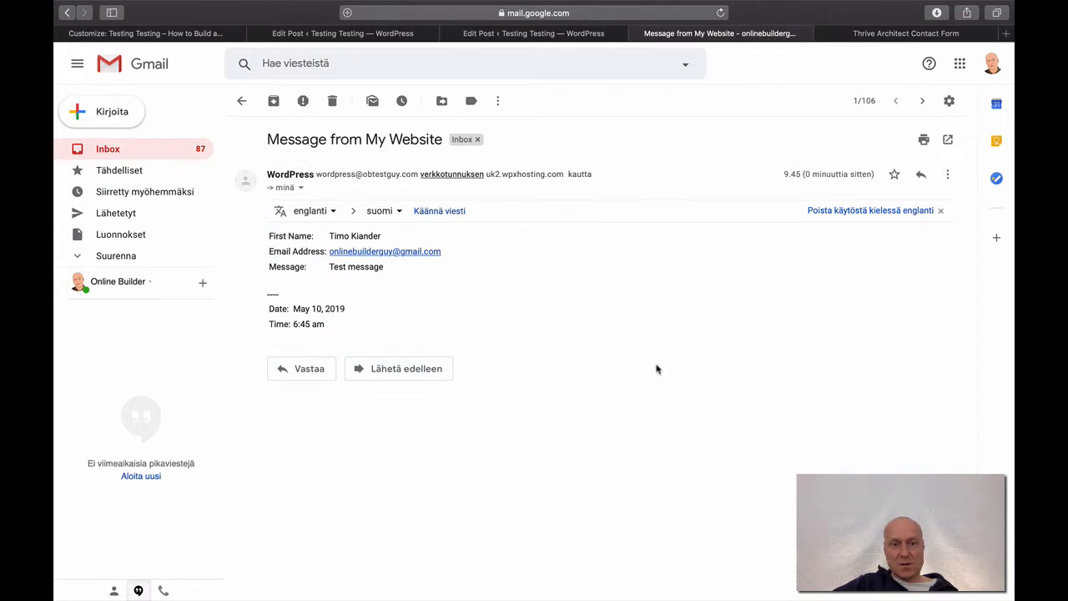
mouse_move(534, 337)
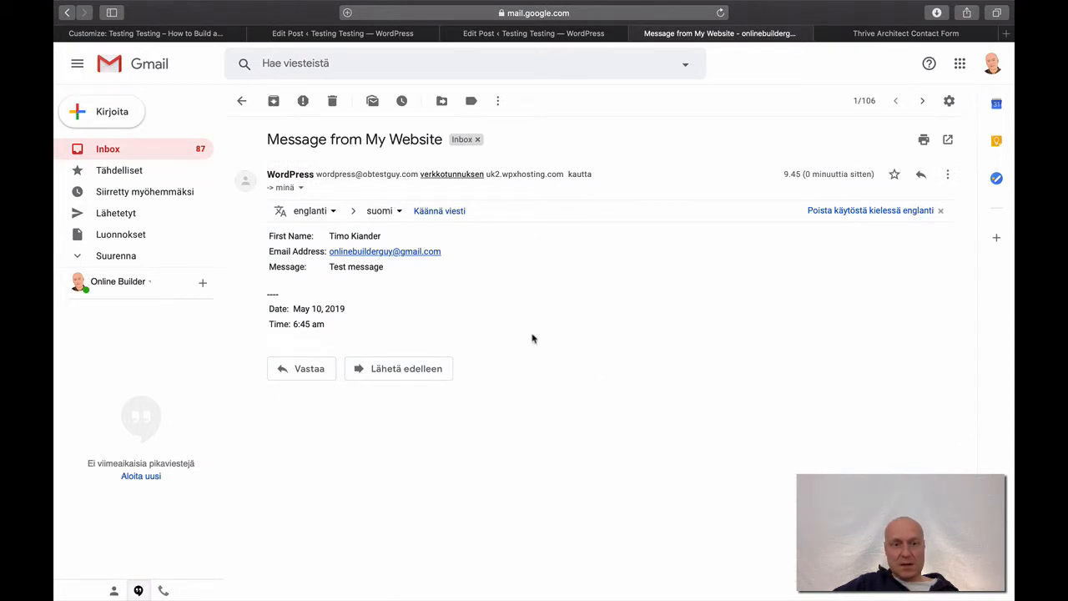
mouse_move(506, 337)
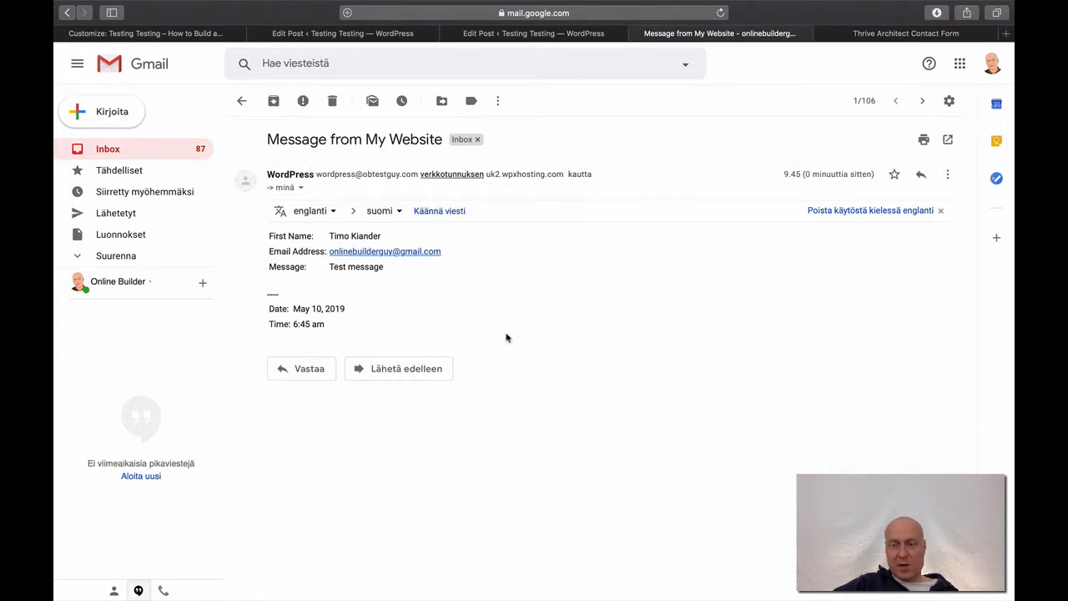
mouse_move(550, 307)
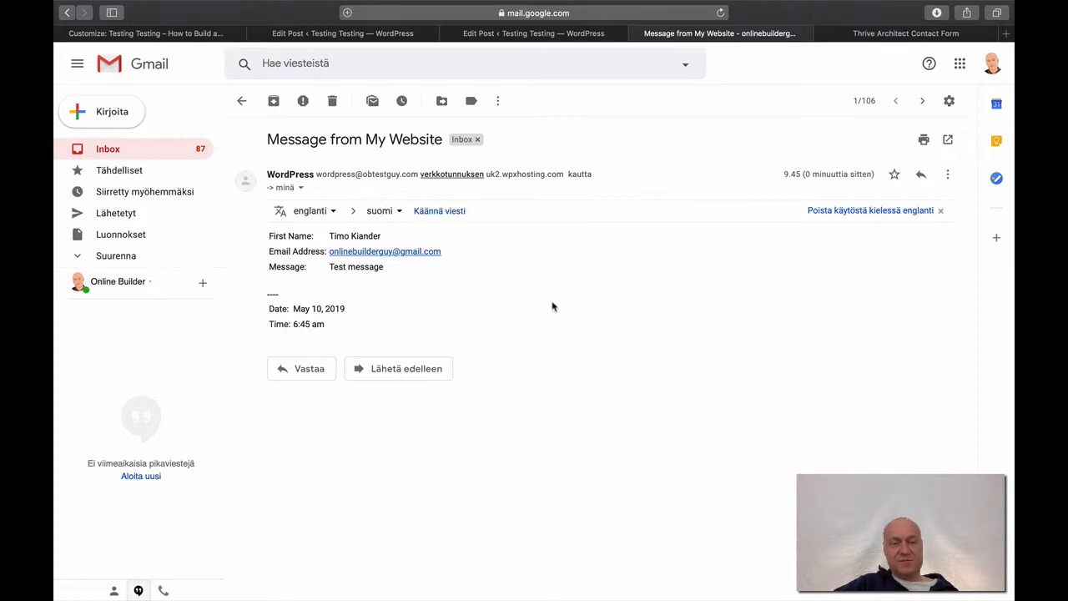